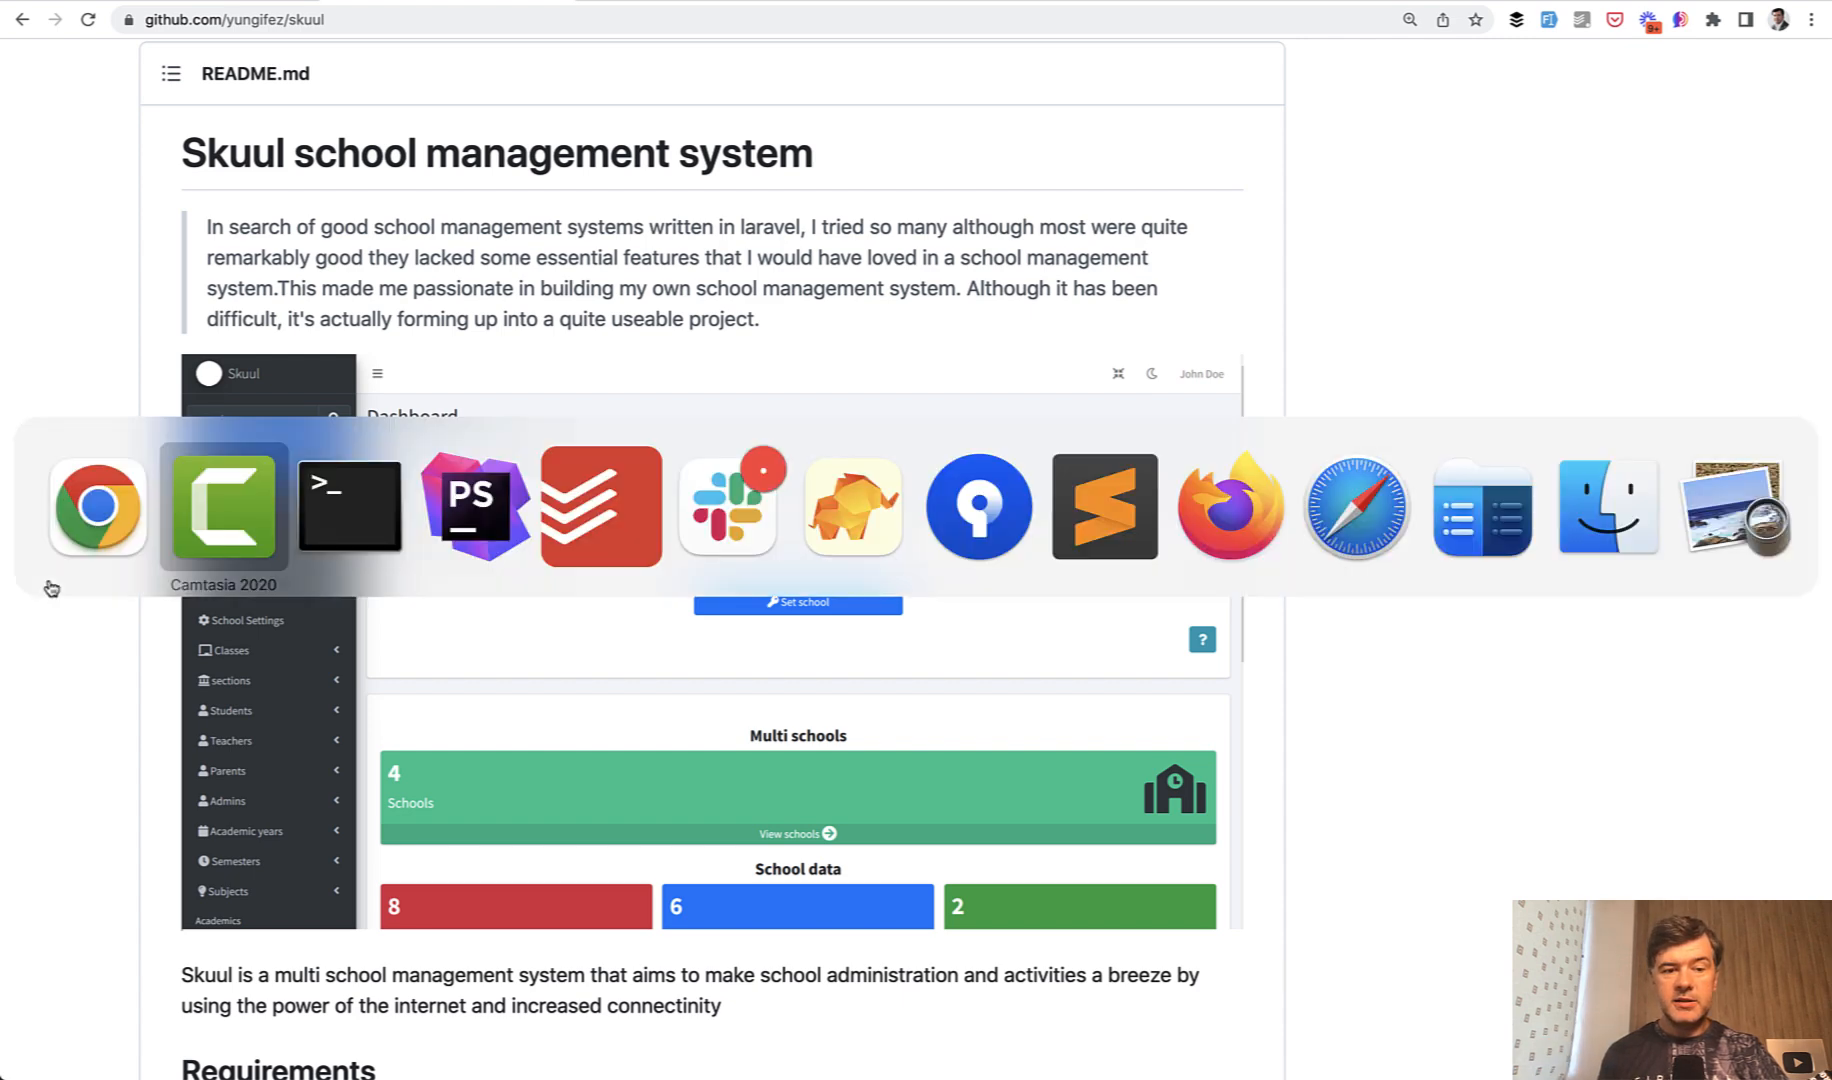
- Bring the Terminal forward to show the finished run: 229 passed, 7 skipped
left_click(350, 506)
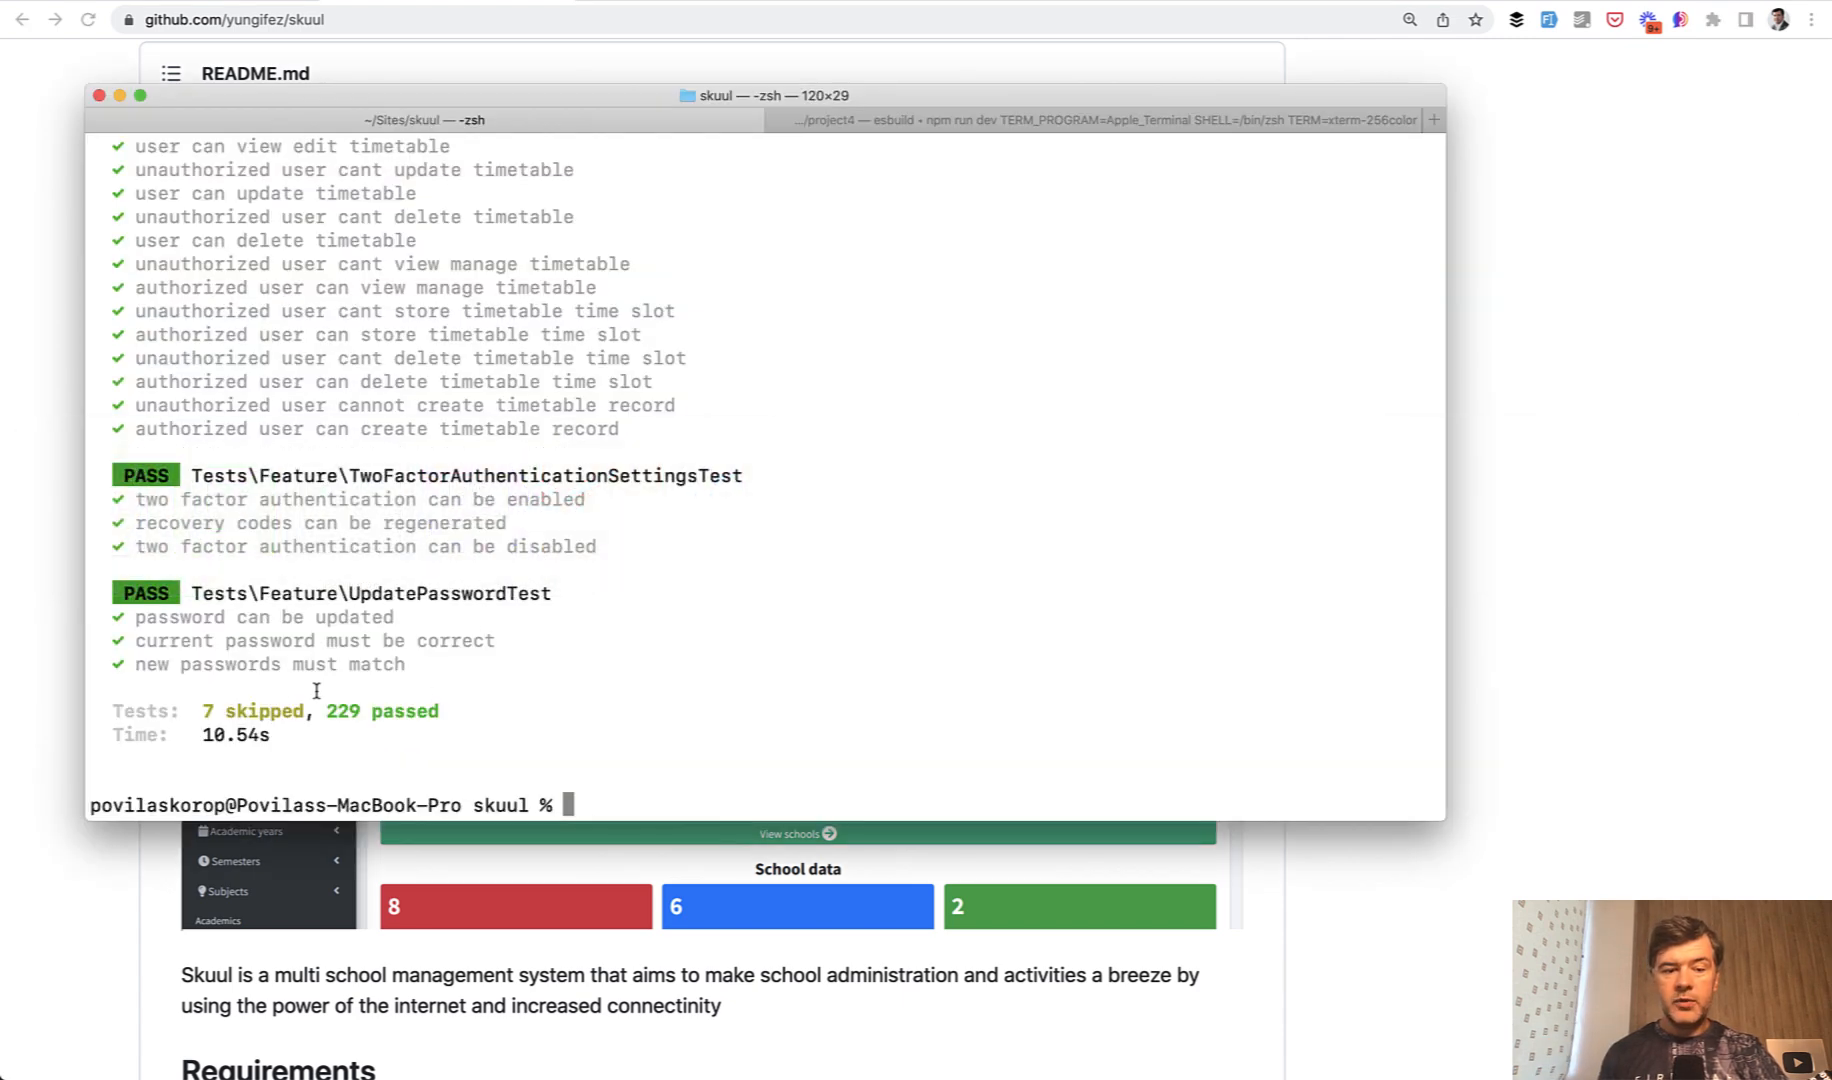
mouse_move(640, 682)
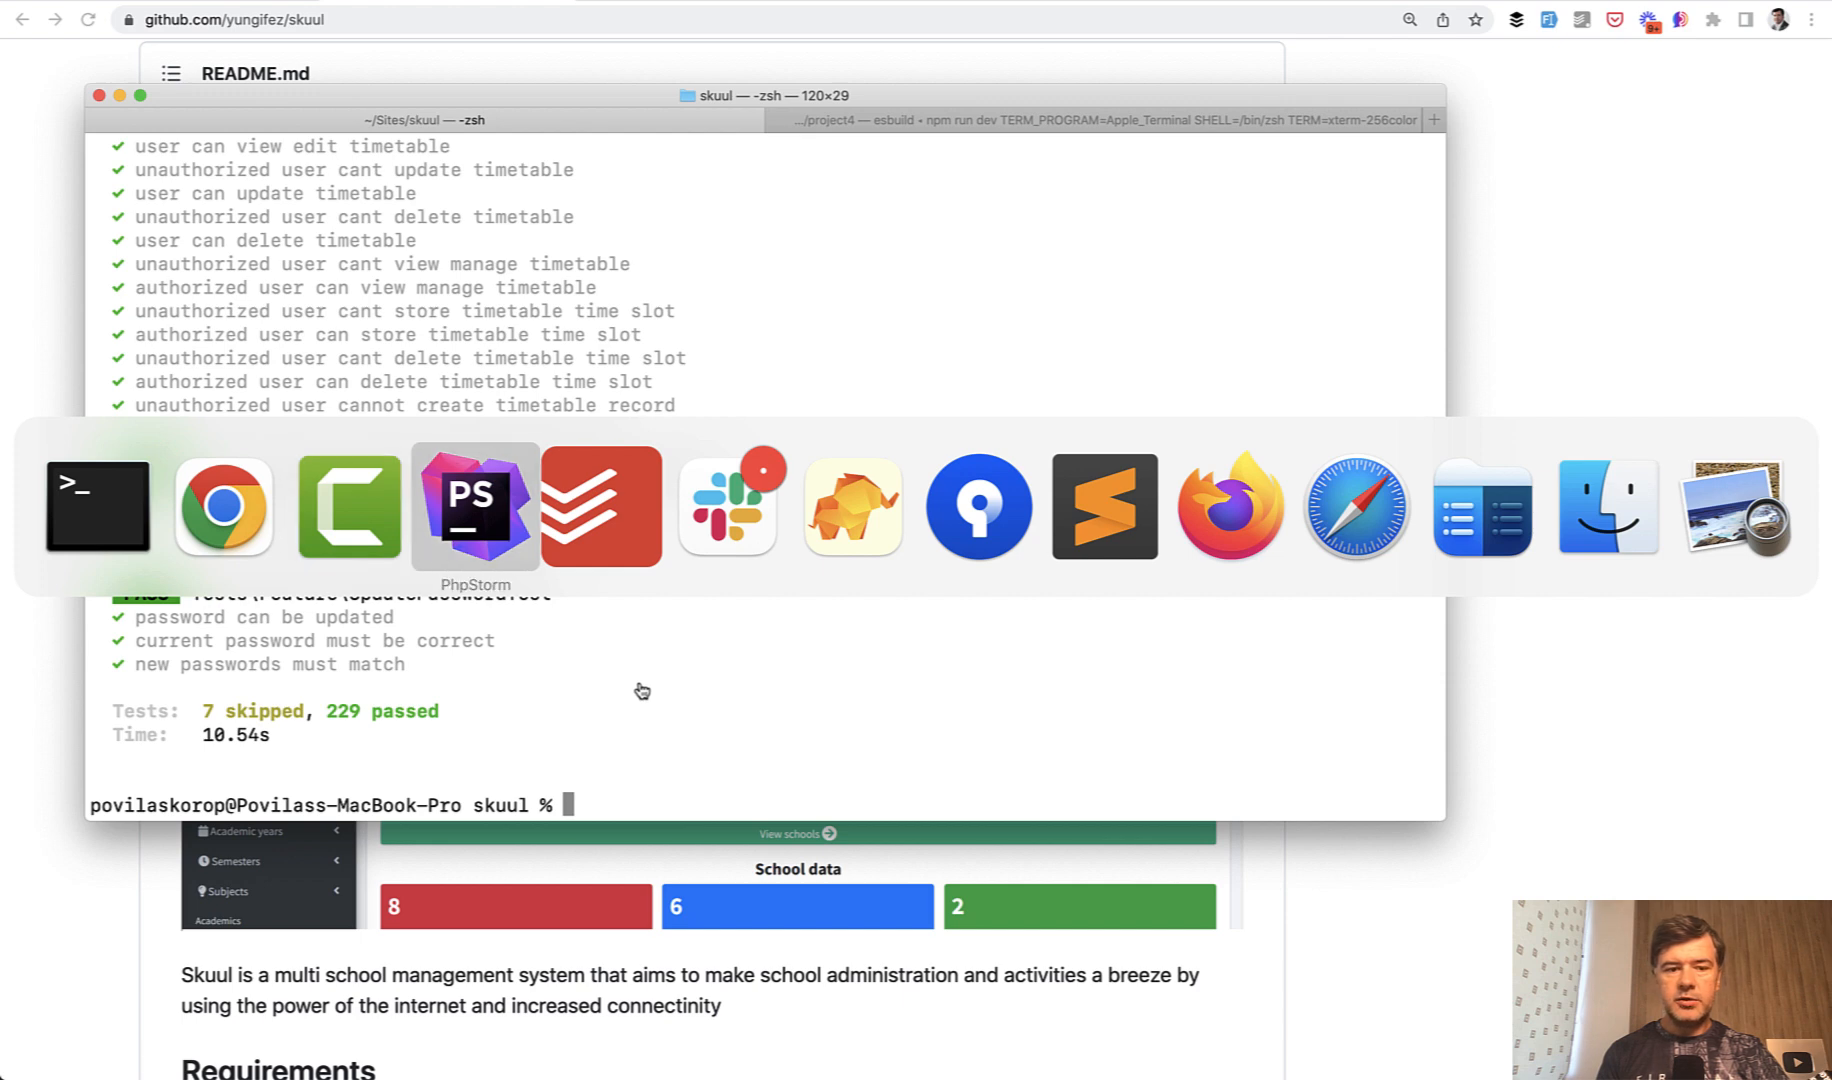
- Switch to PhpStorm and read through AcademicYearTest.php down to the create-academic-year test
left_click(474, 506)
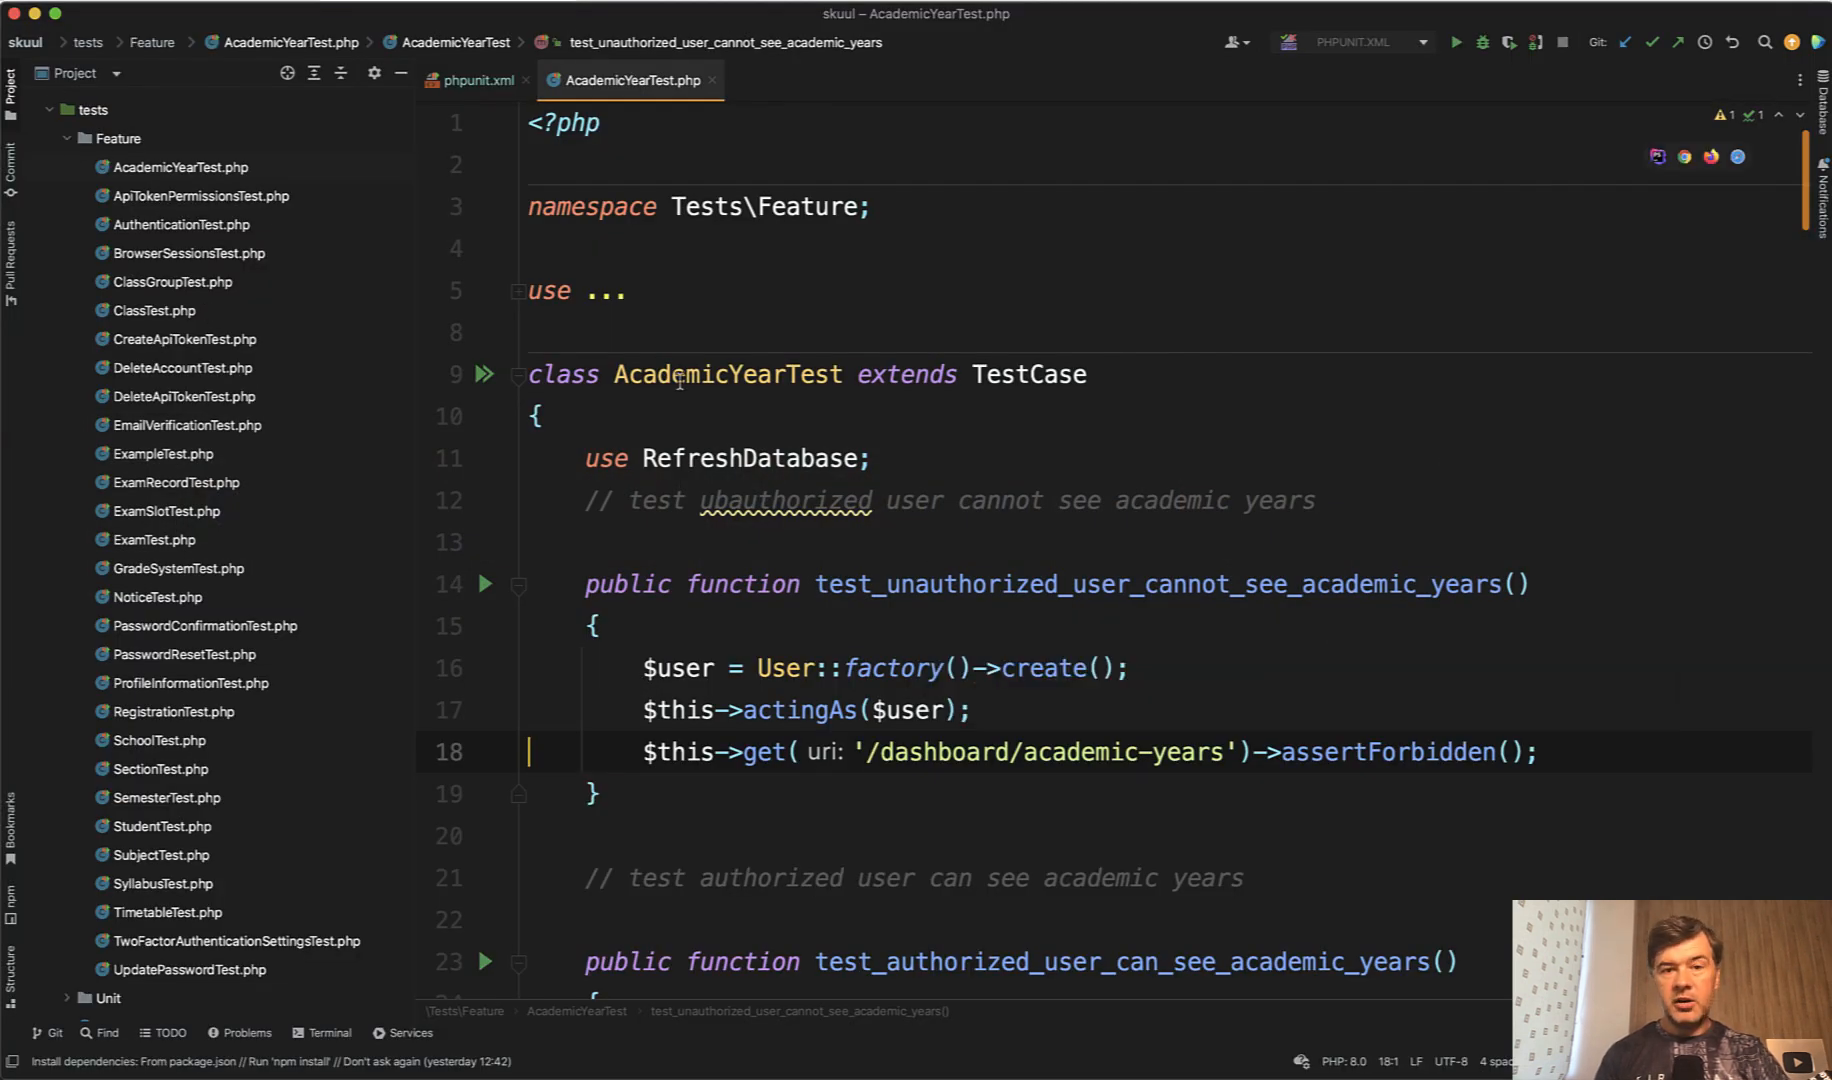
scroll("down", 3)
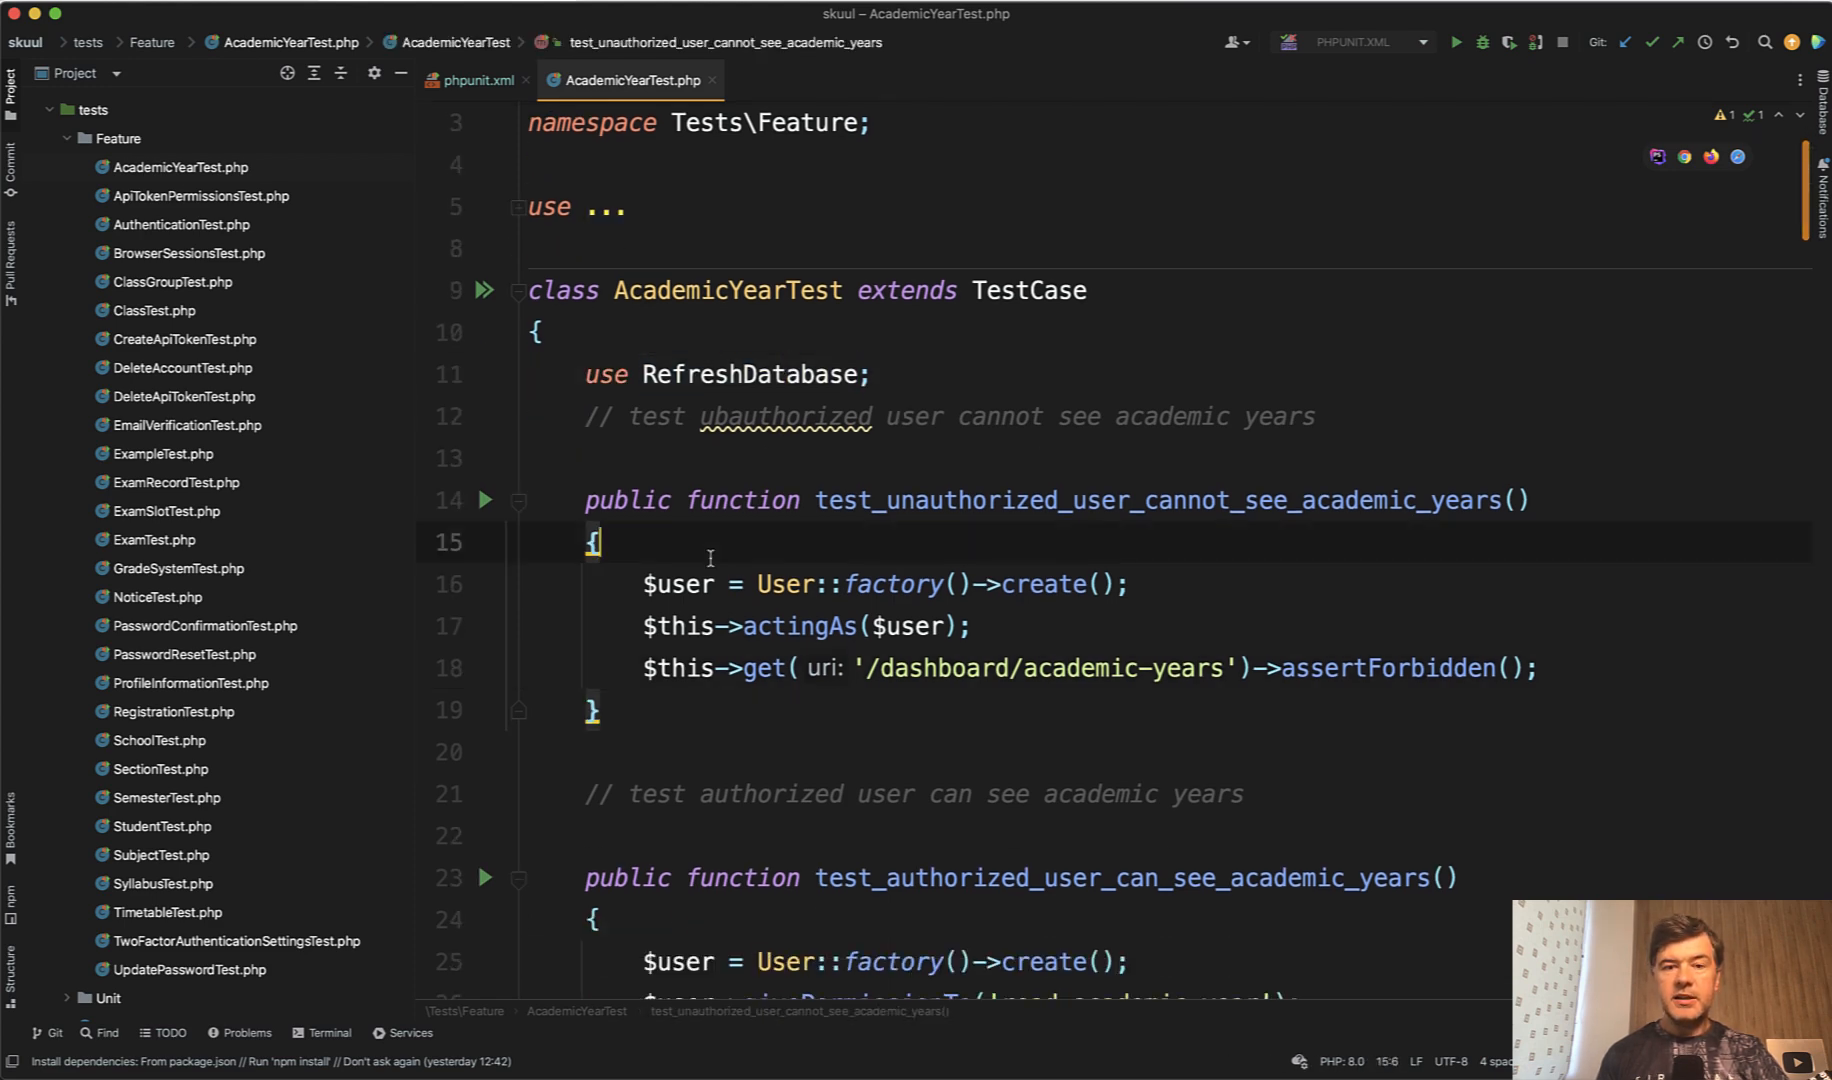
scroll("down", 3)
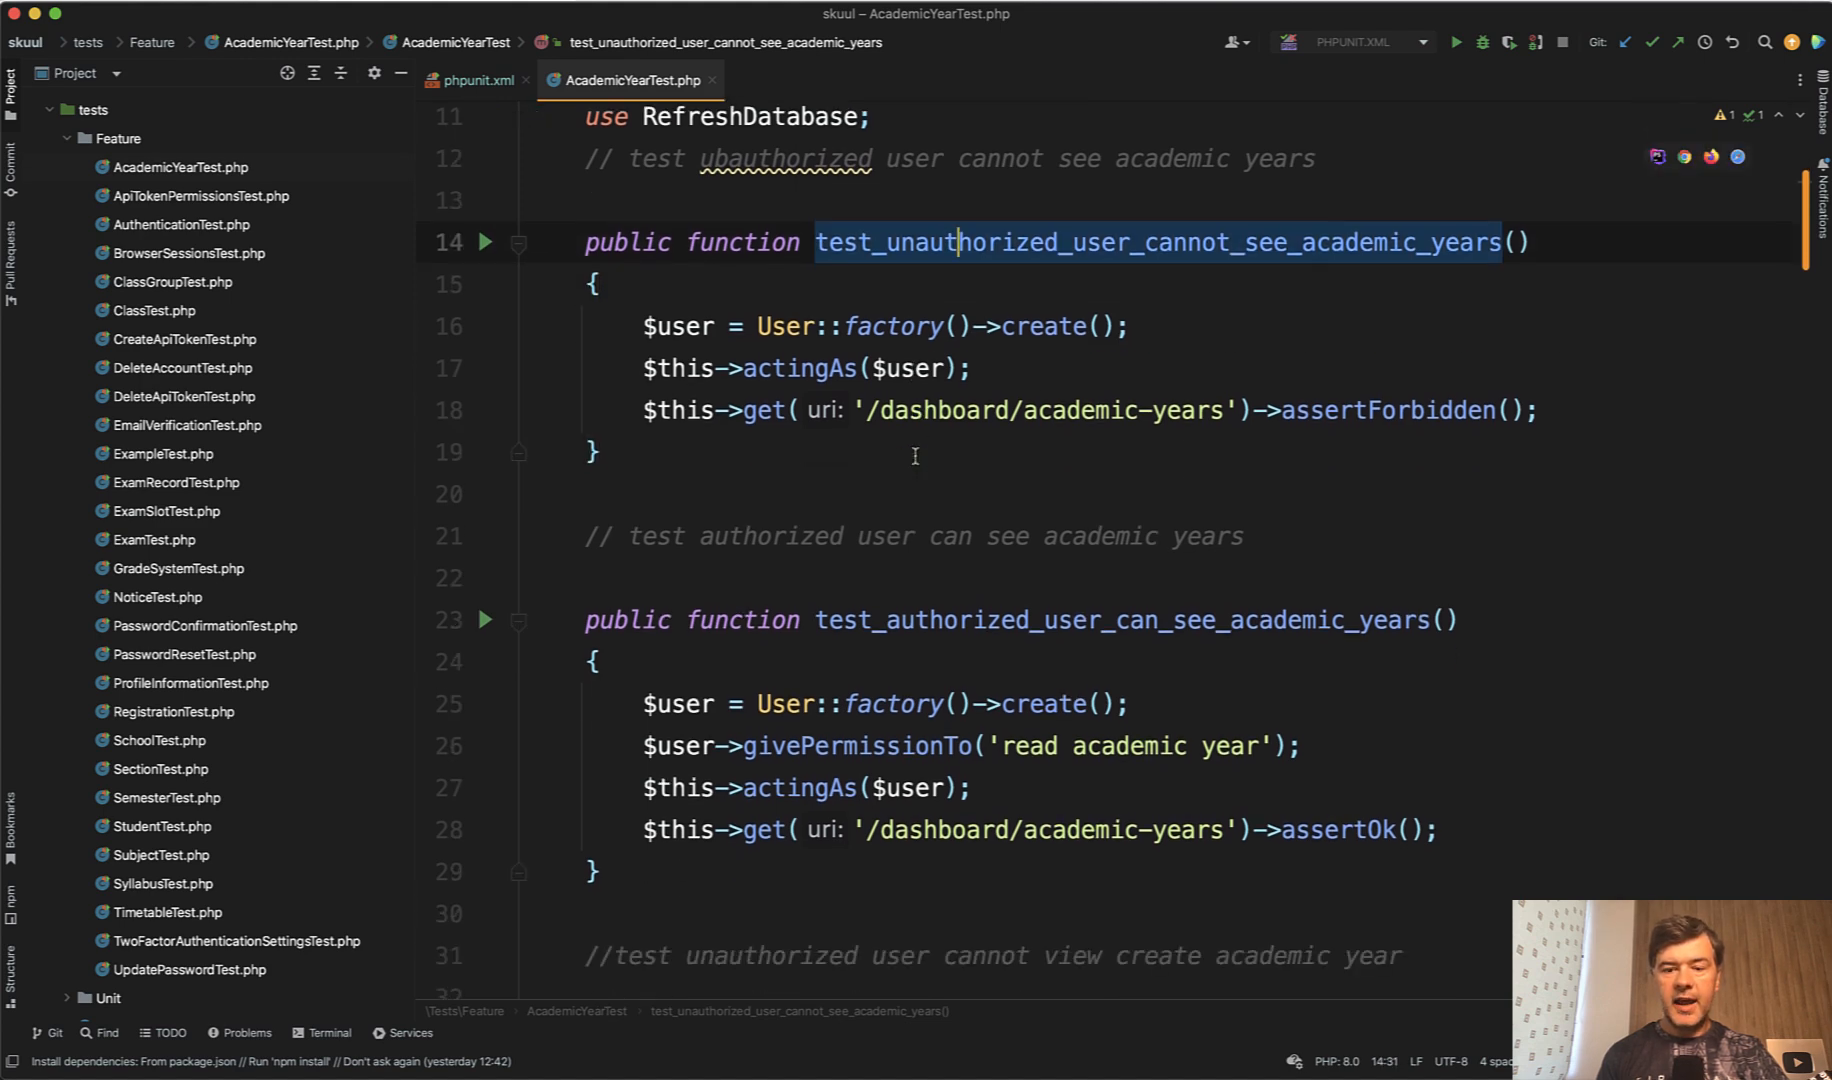
scroll("down", 3)
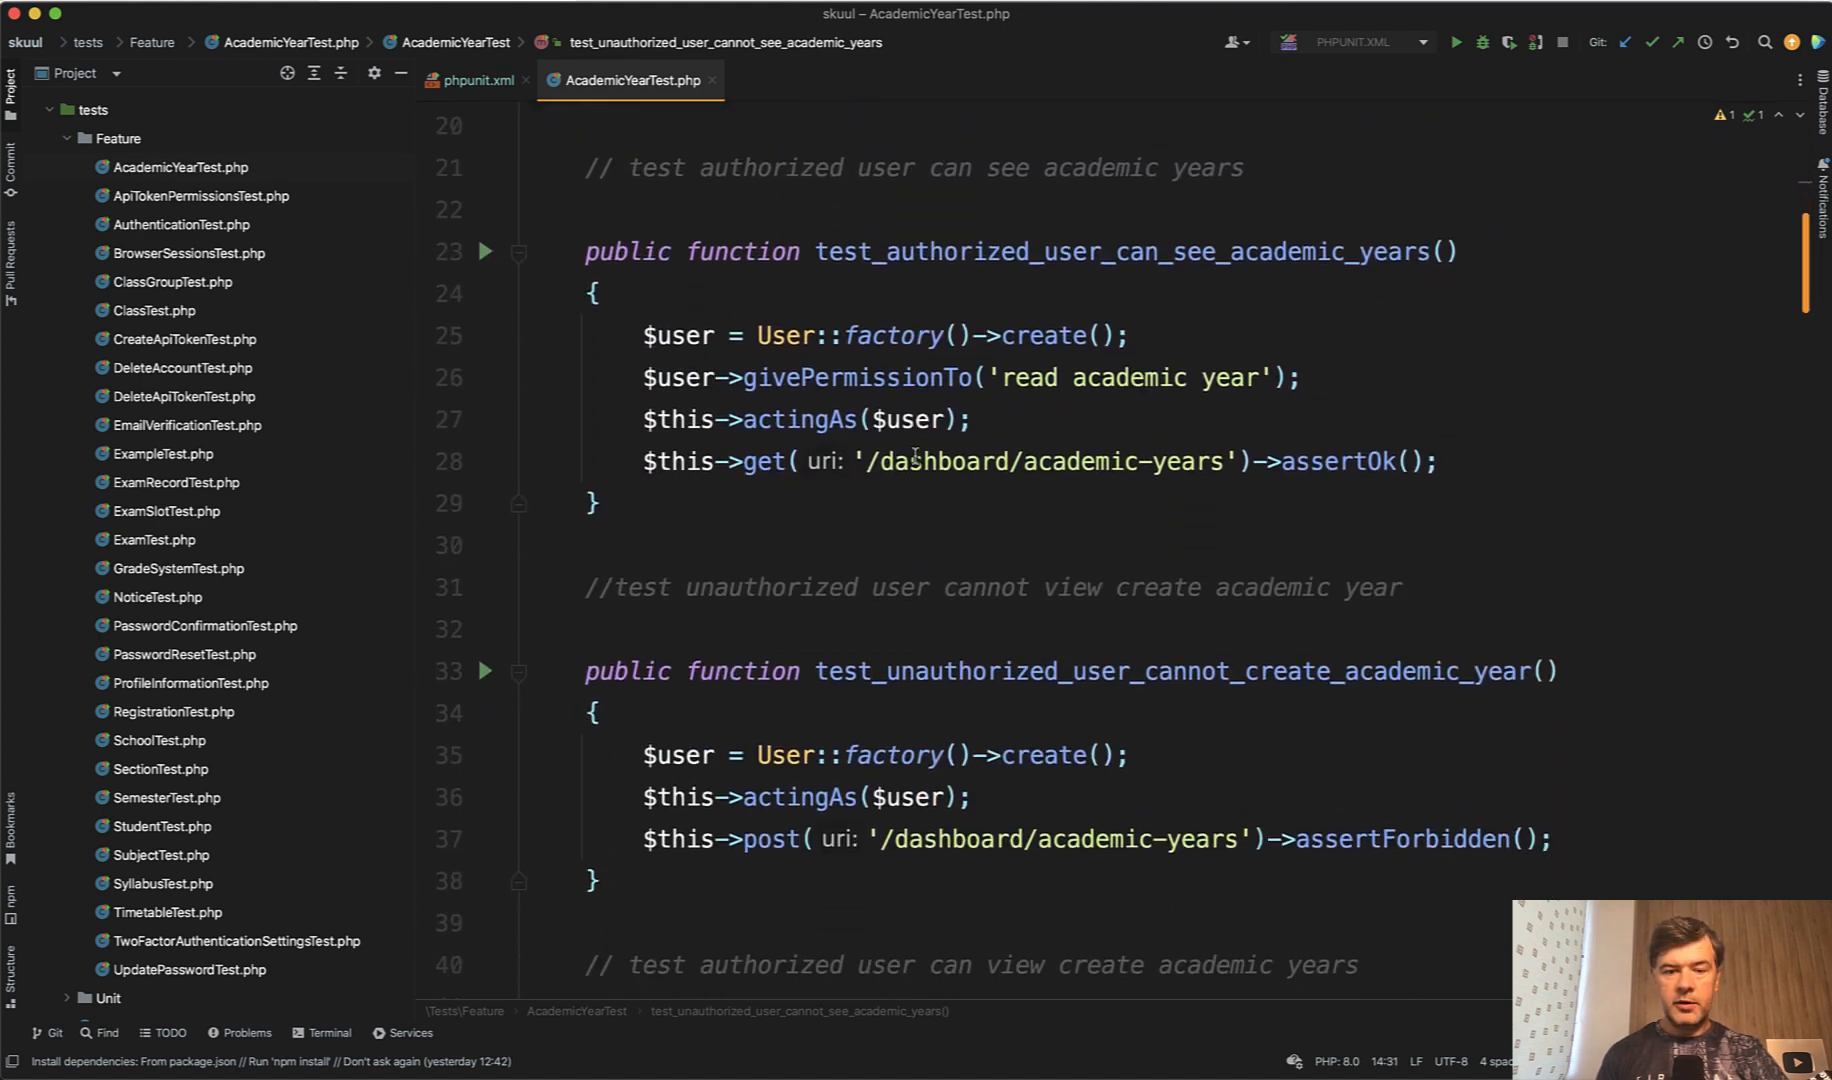
scroll("down", 3)
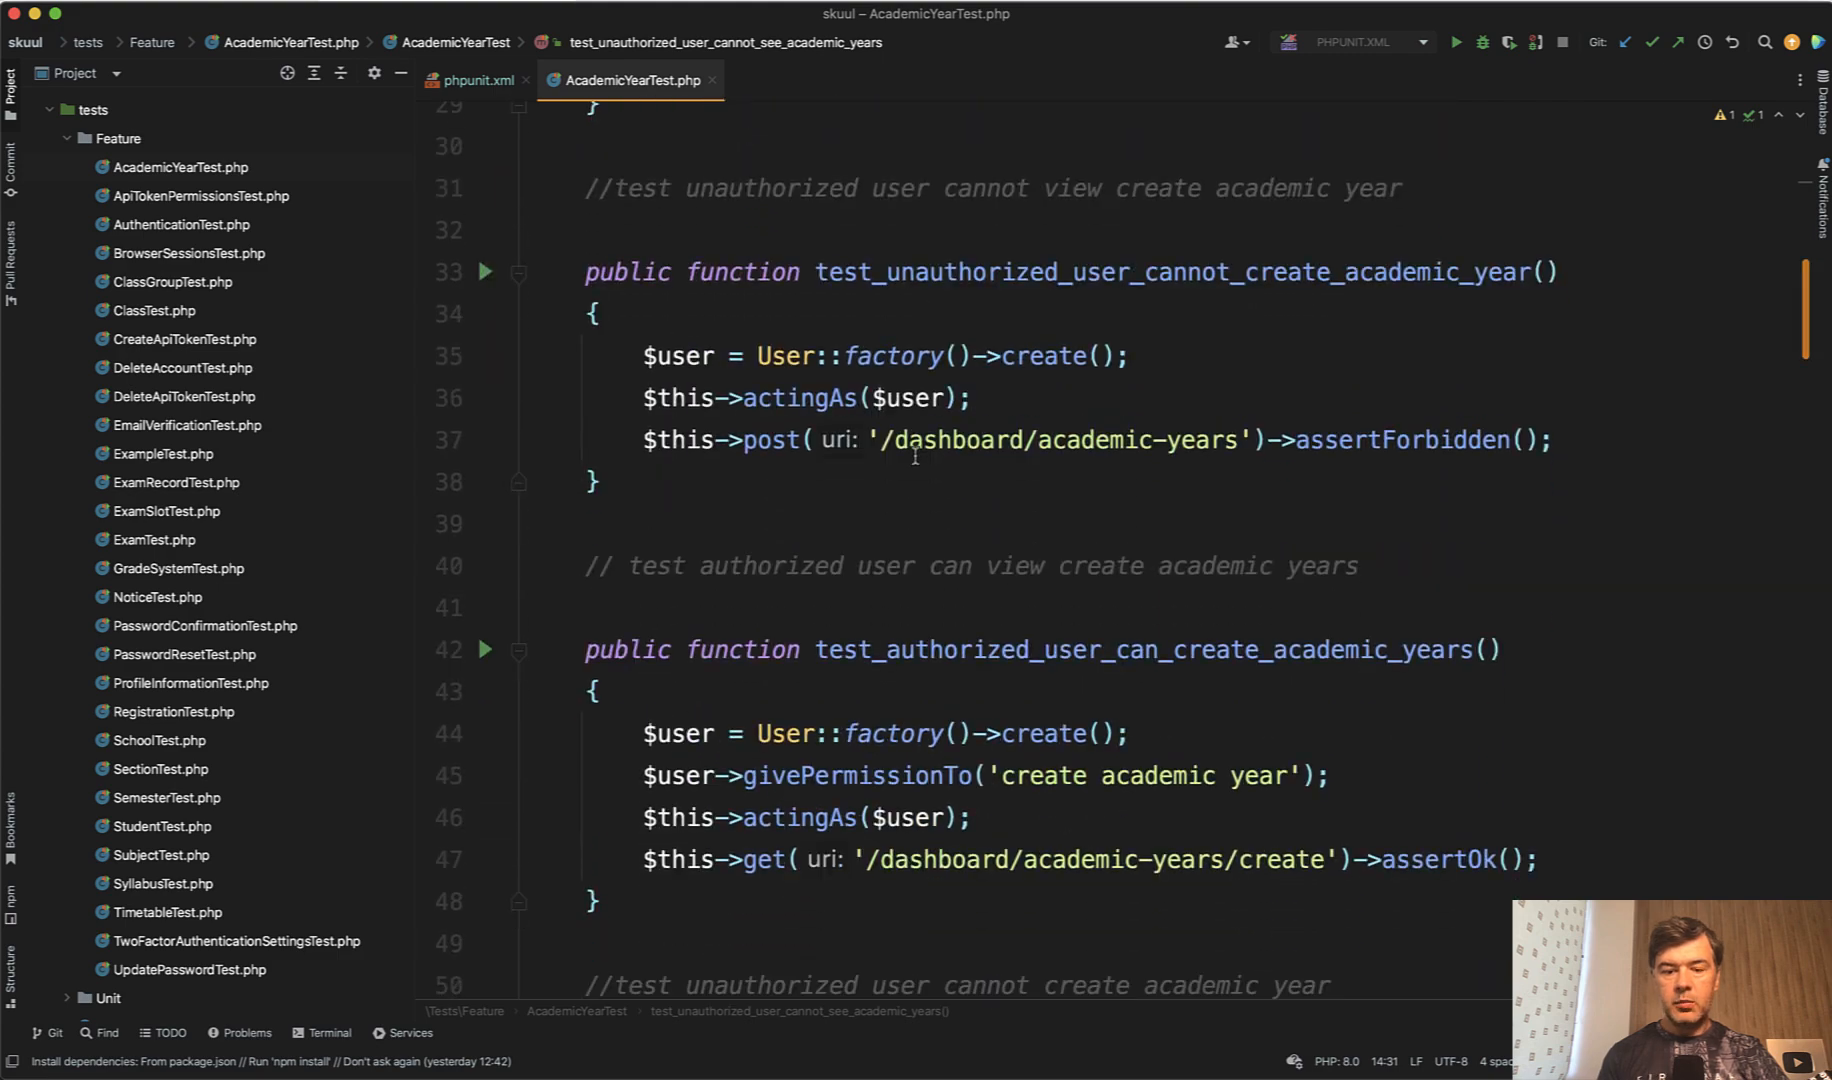
scroll("down", 3)
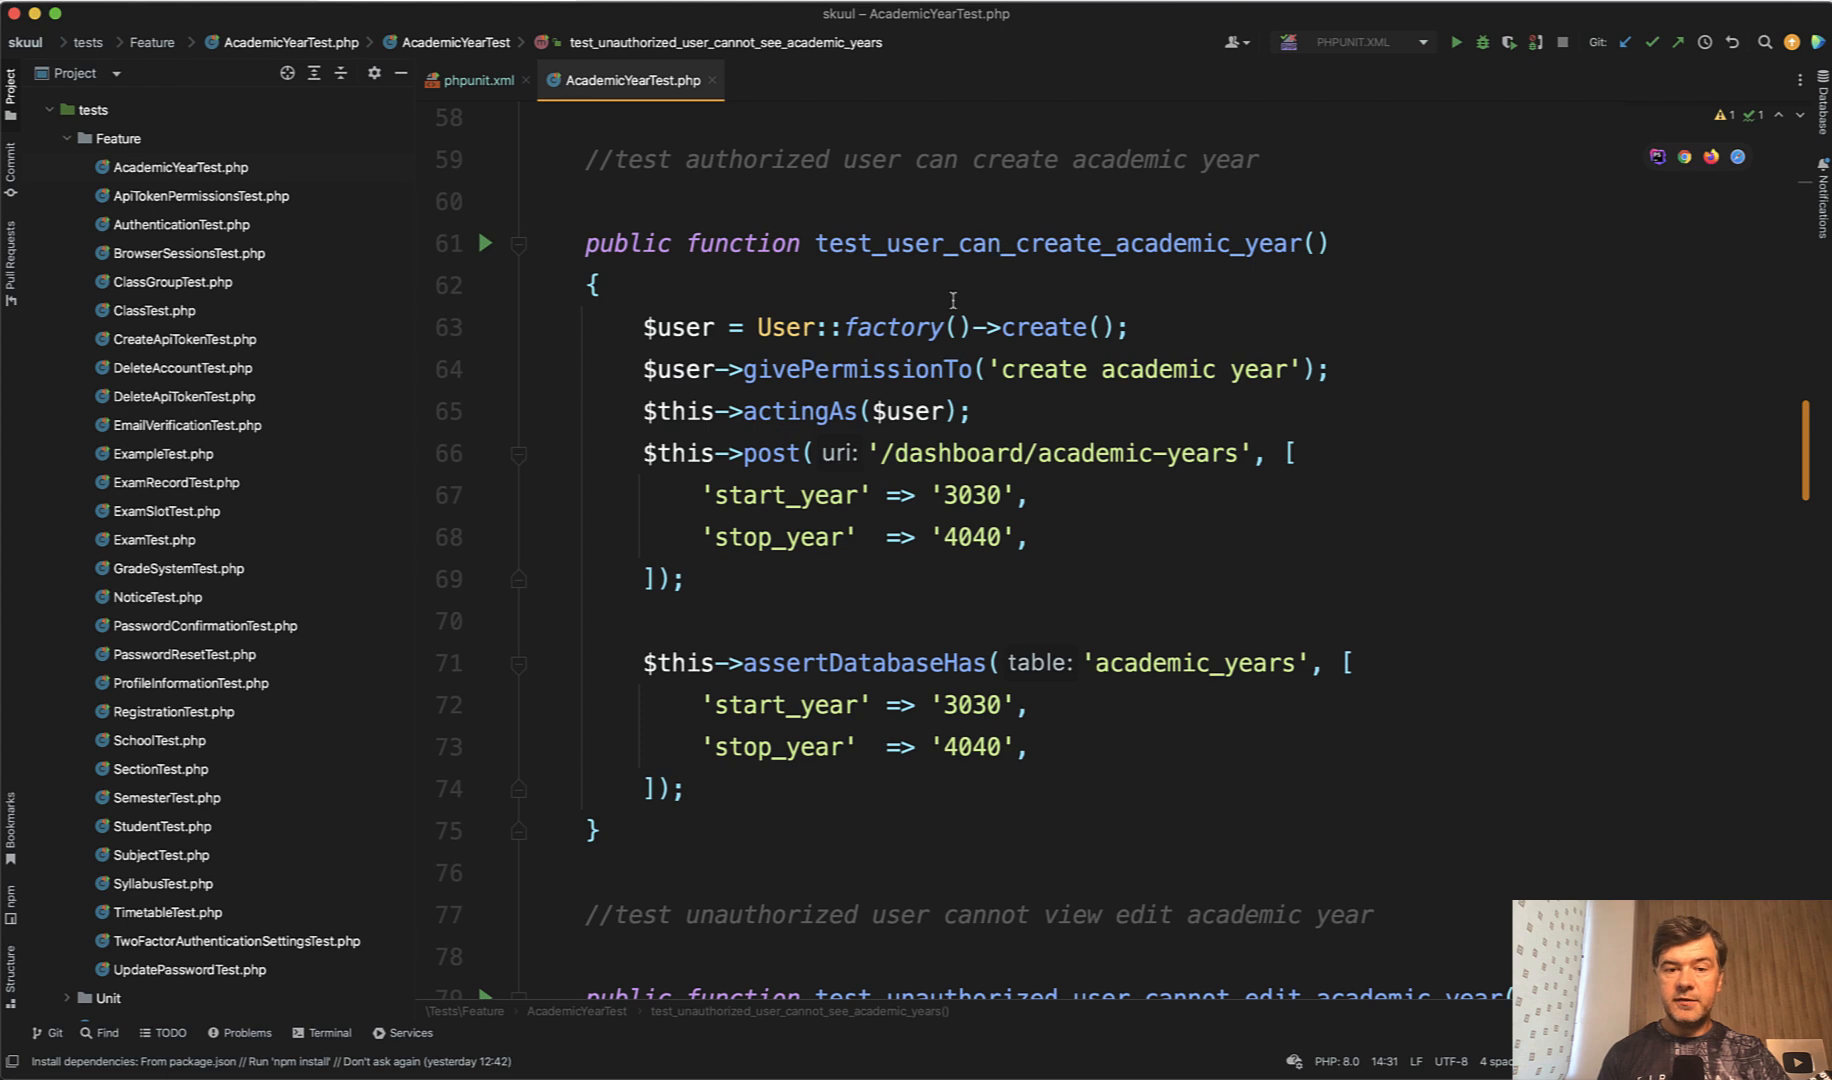
mouse_move(950, 438)
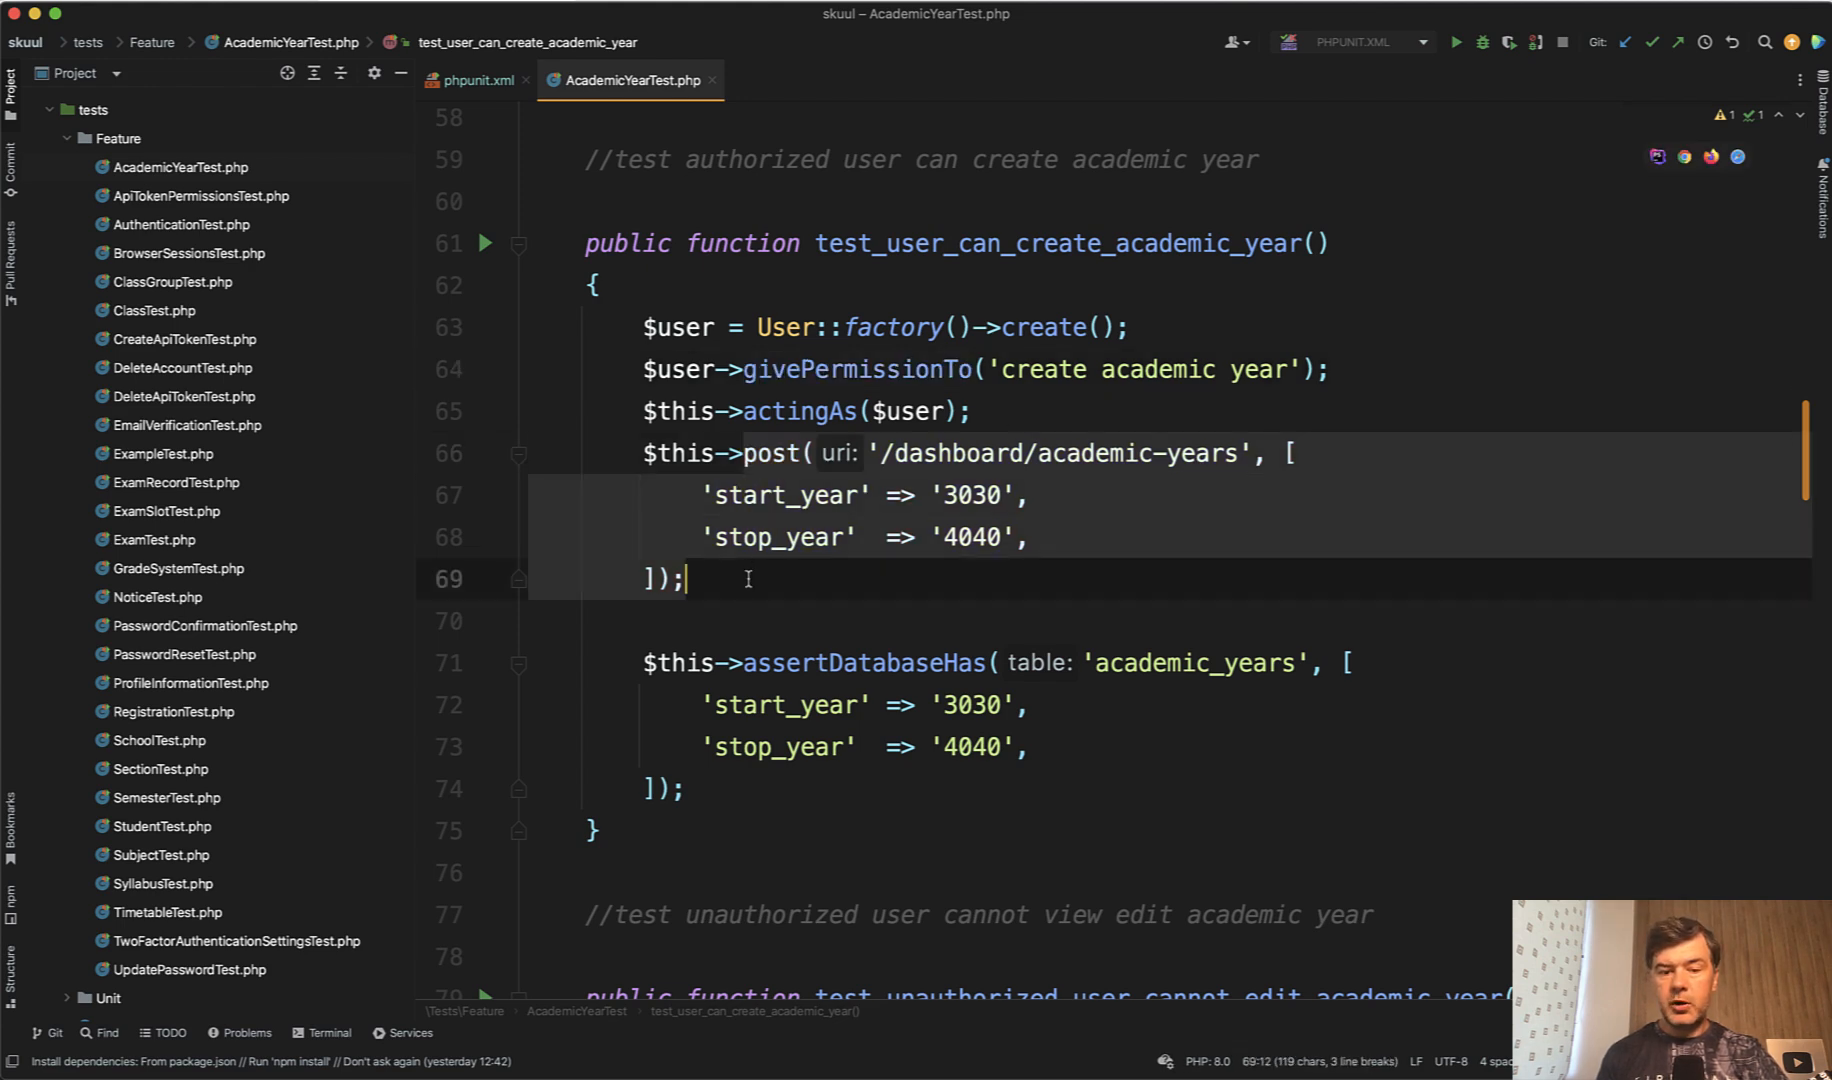
scroll("down", 3)
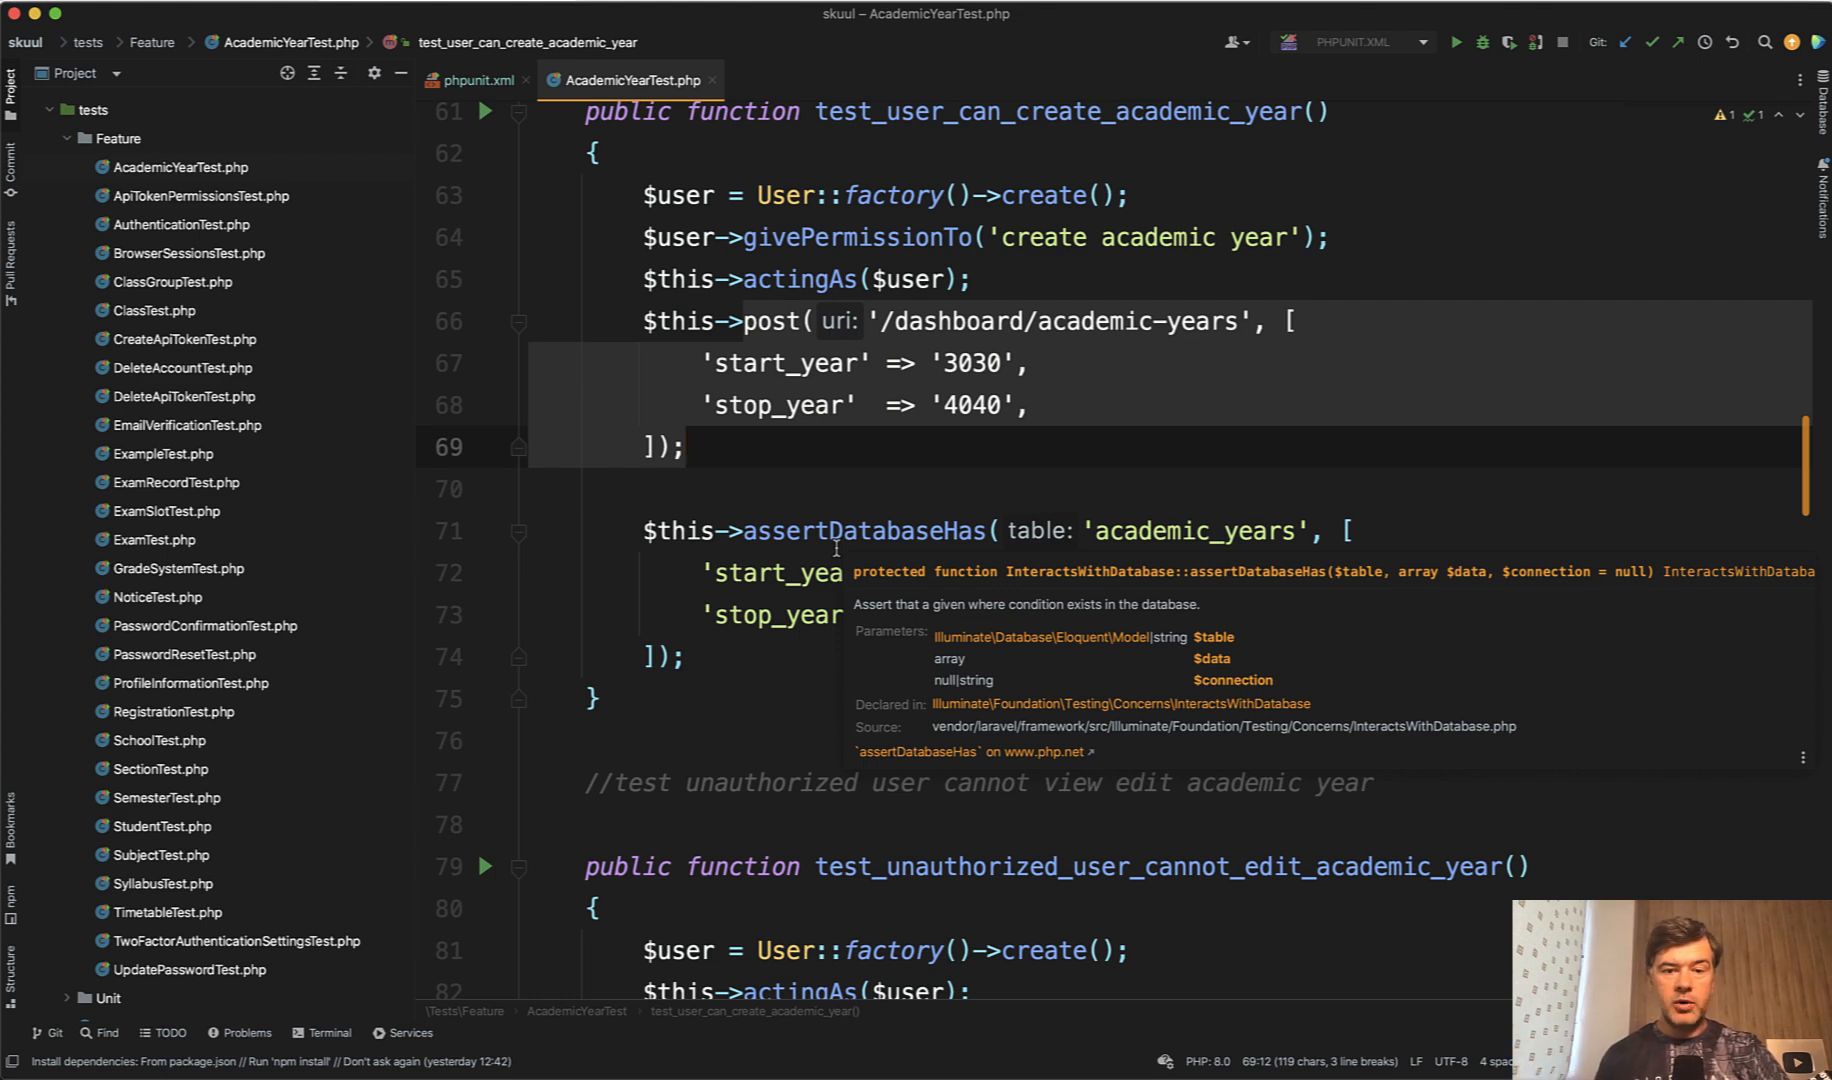
left_click(810, 572)
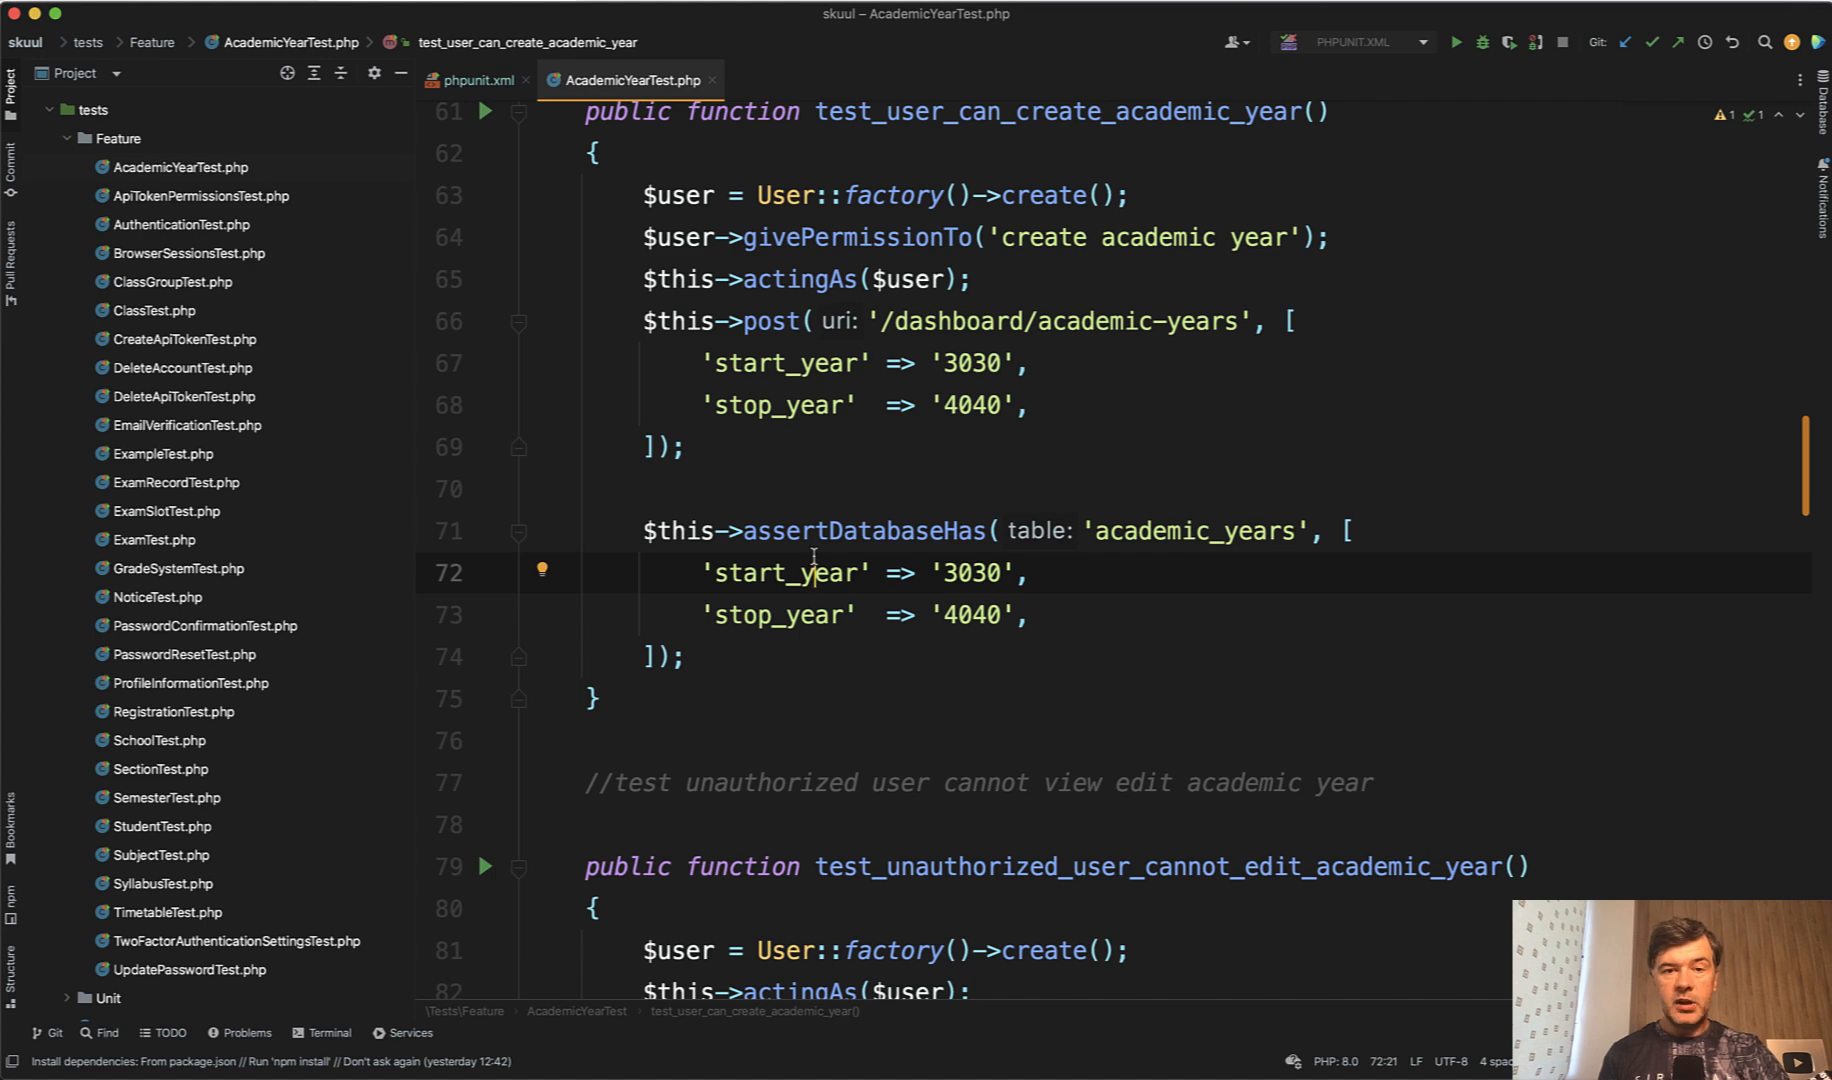
left_click(772, 404)
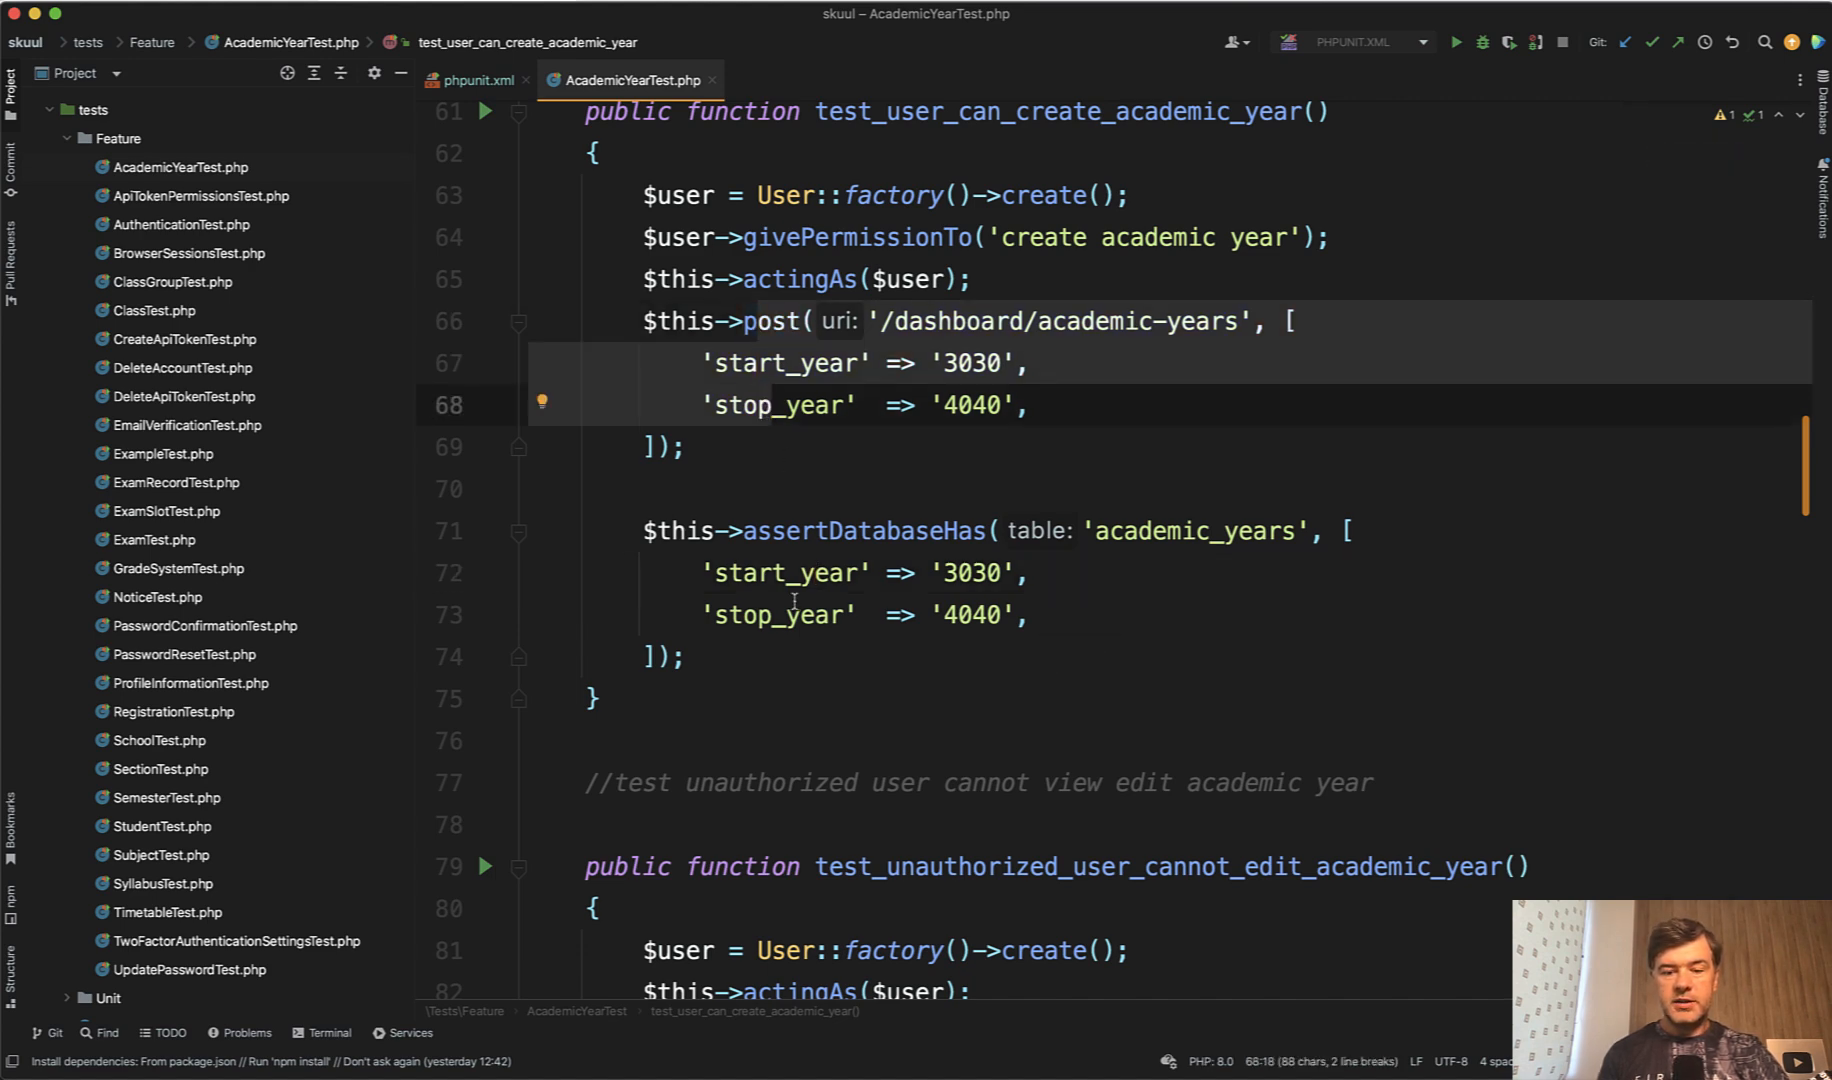
- Scroll AcademicYearTest.php down to the set academic year test and its factory call
scroll("down", 3)
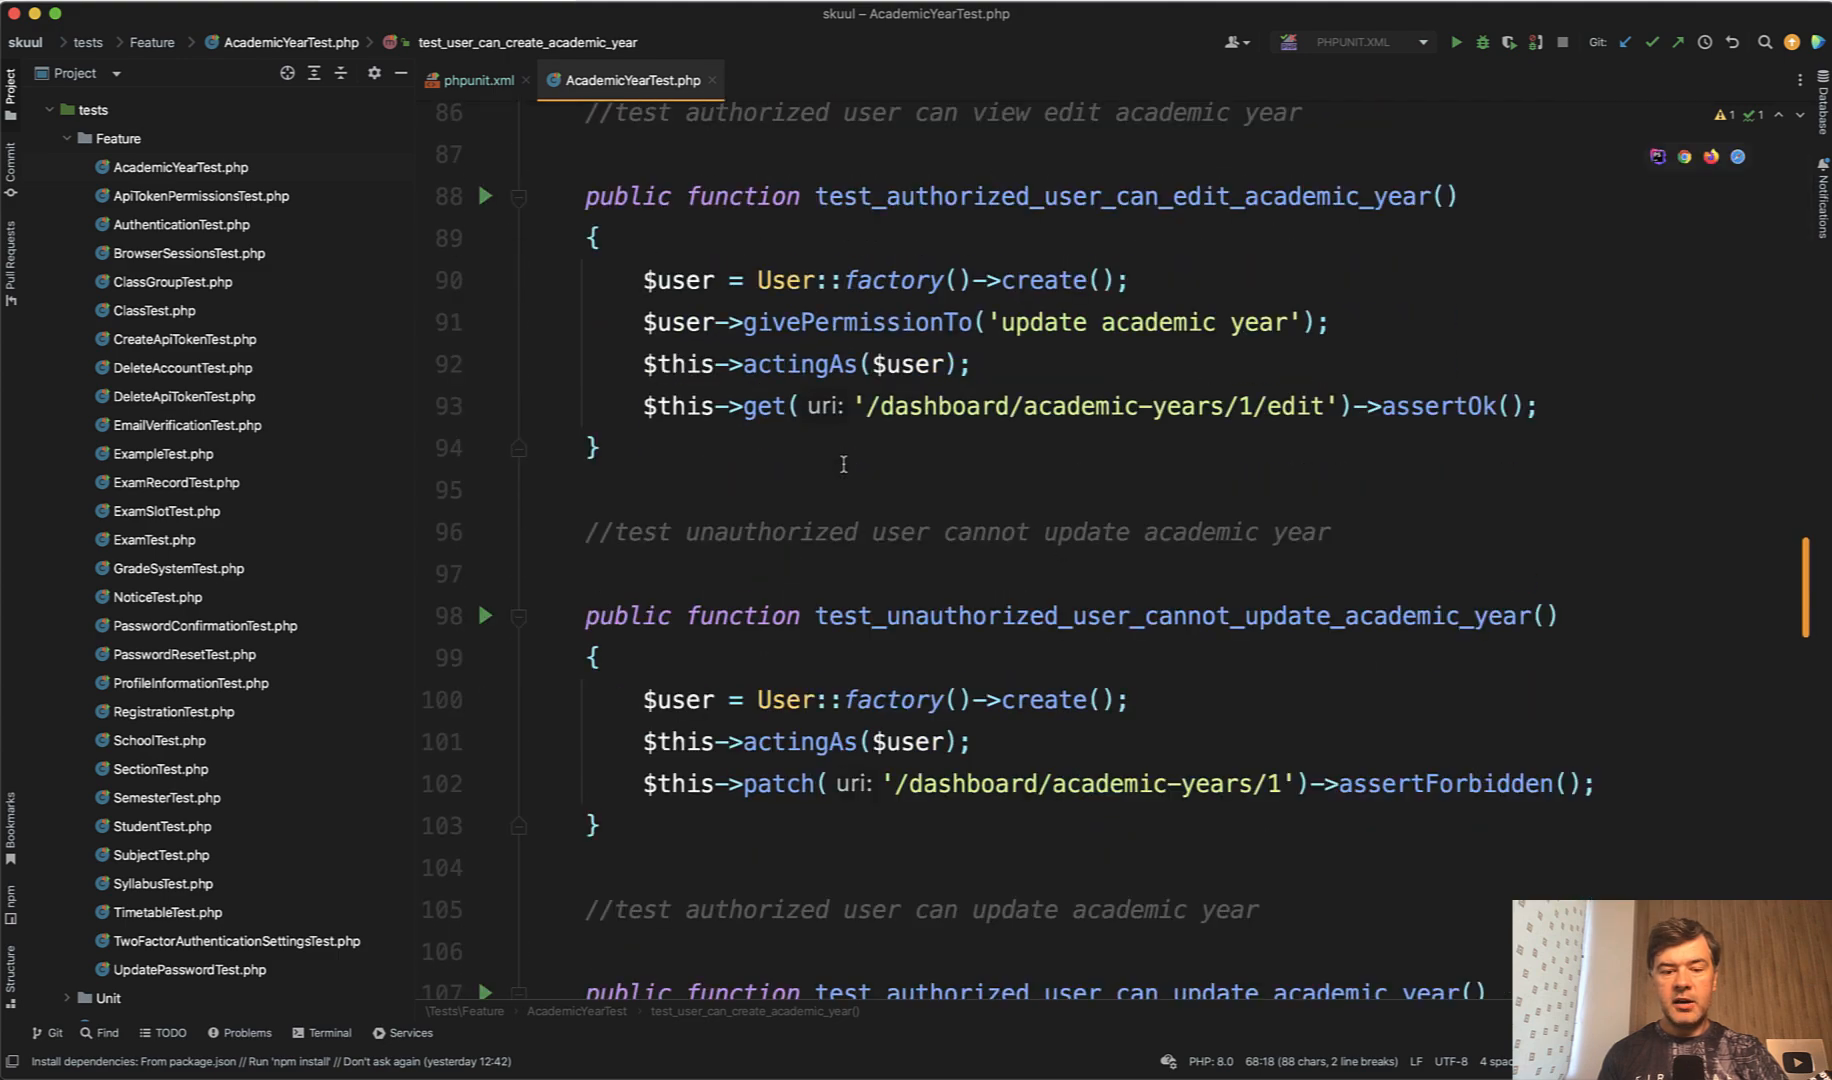
scroll("down", 3)
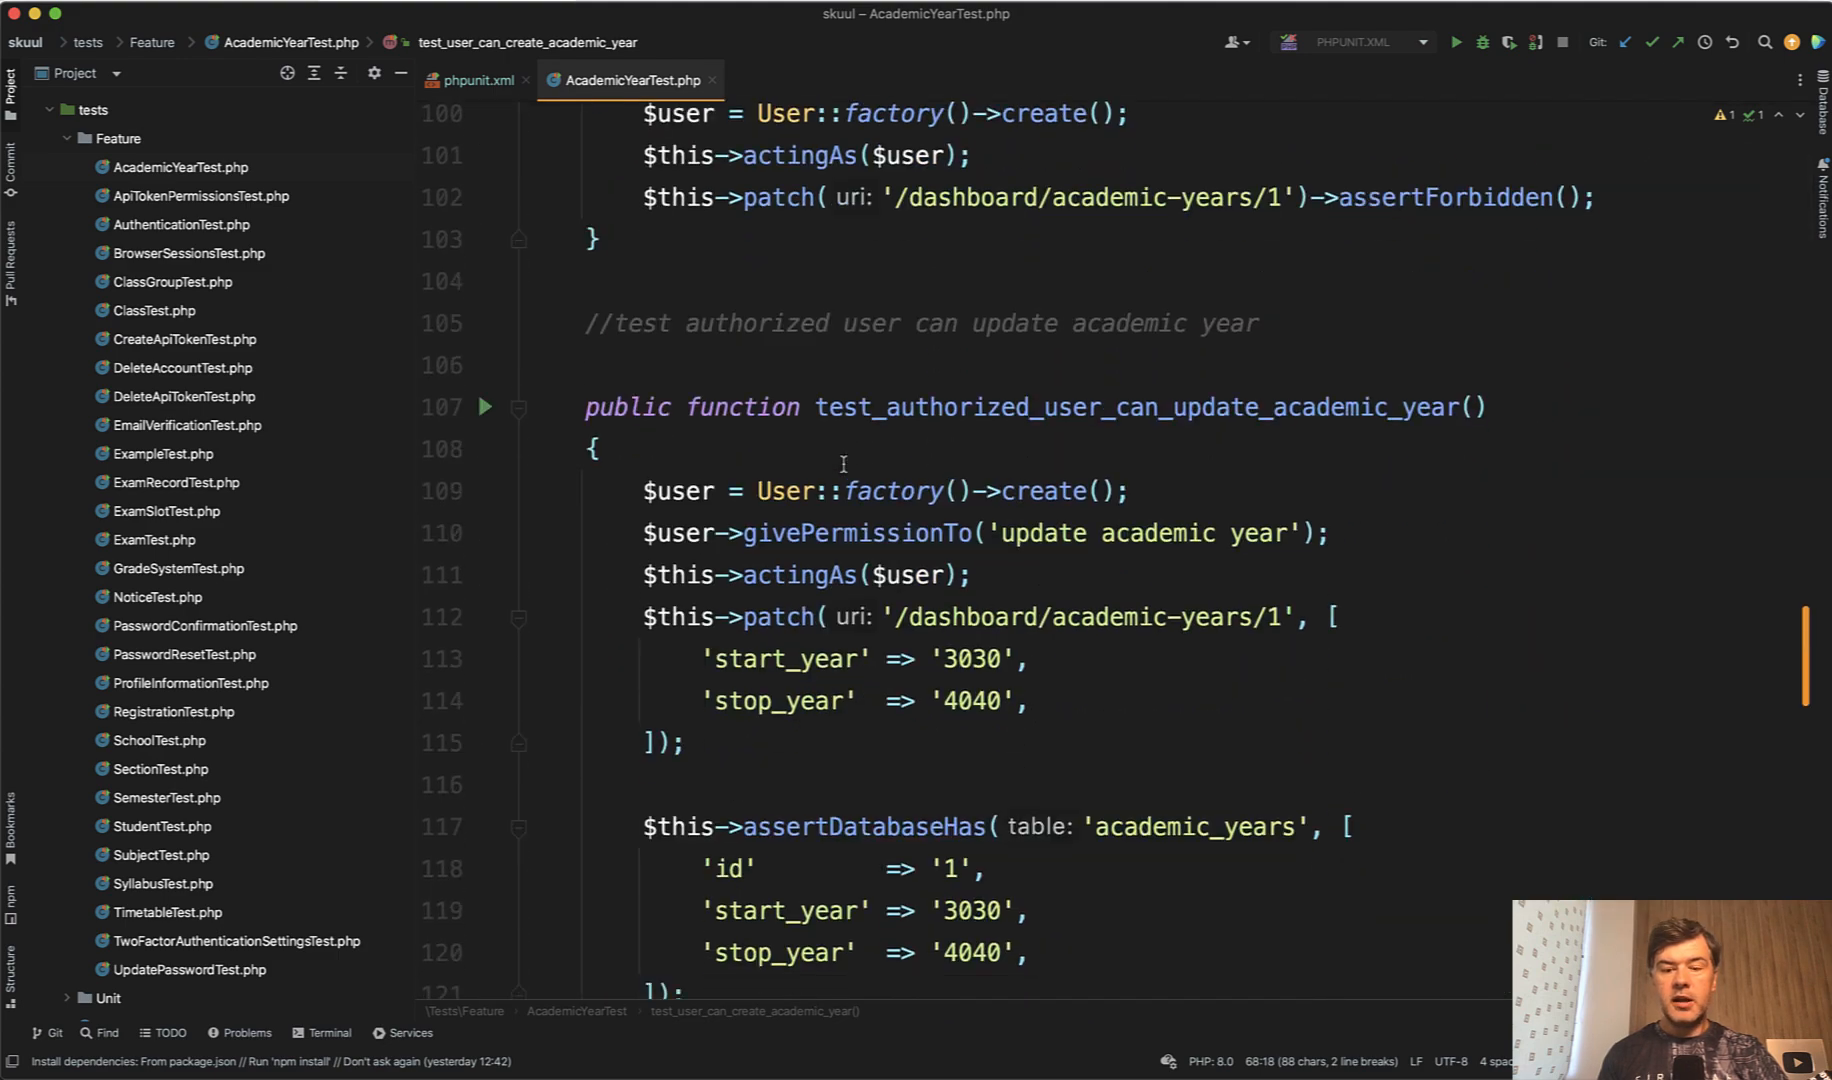
scroll("down", 3)
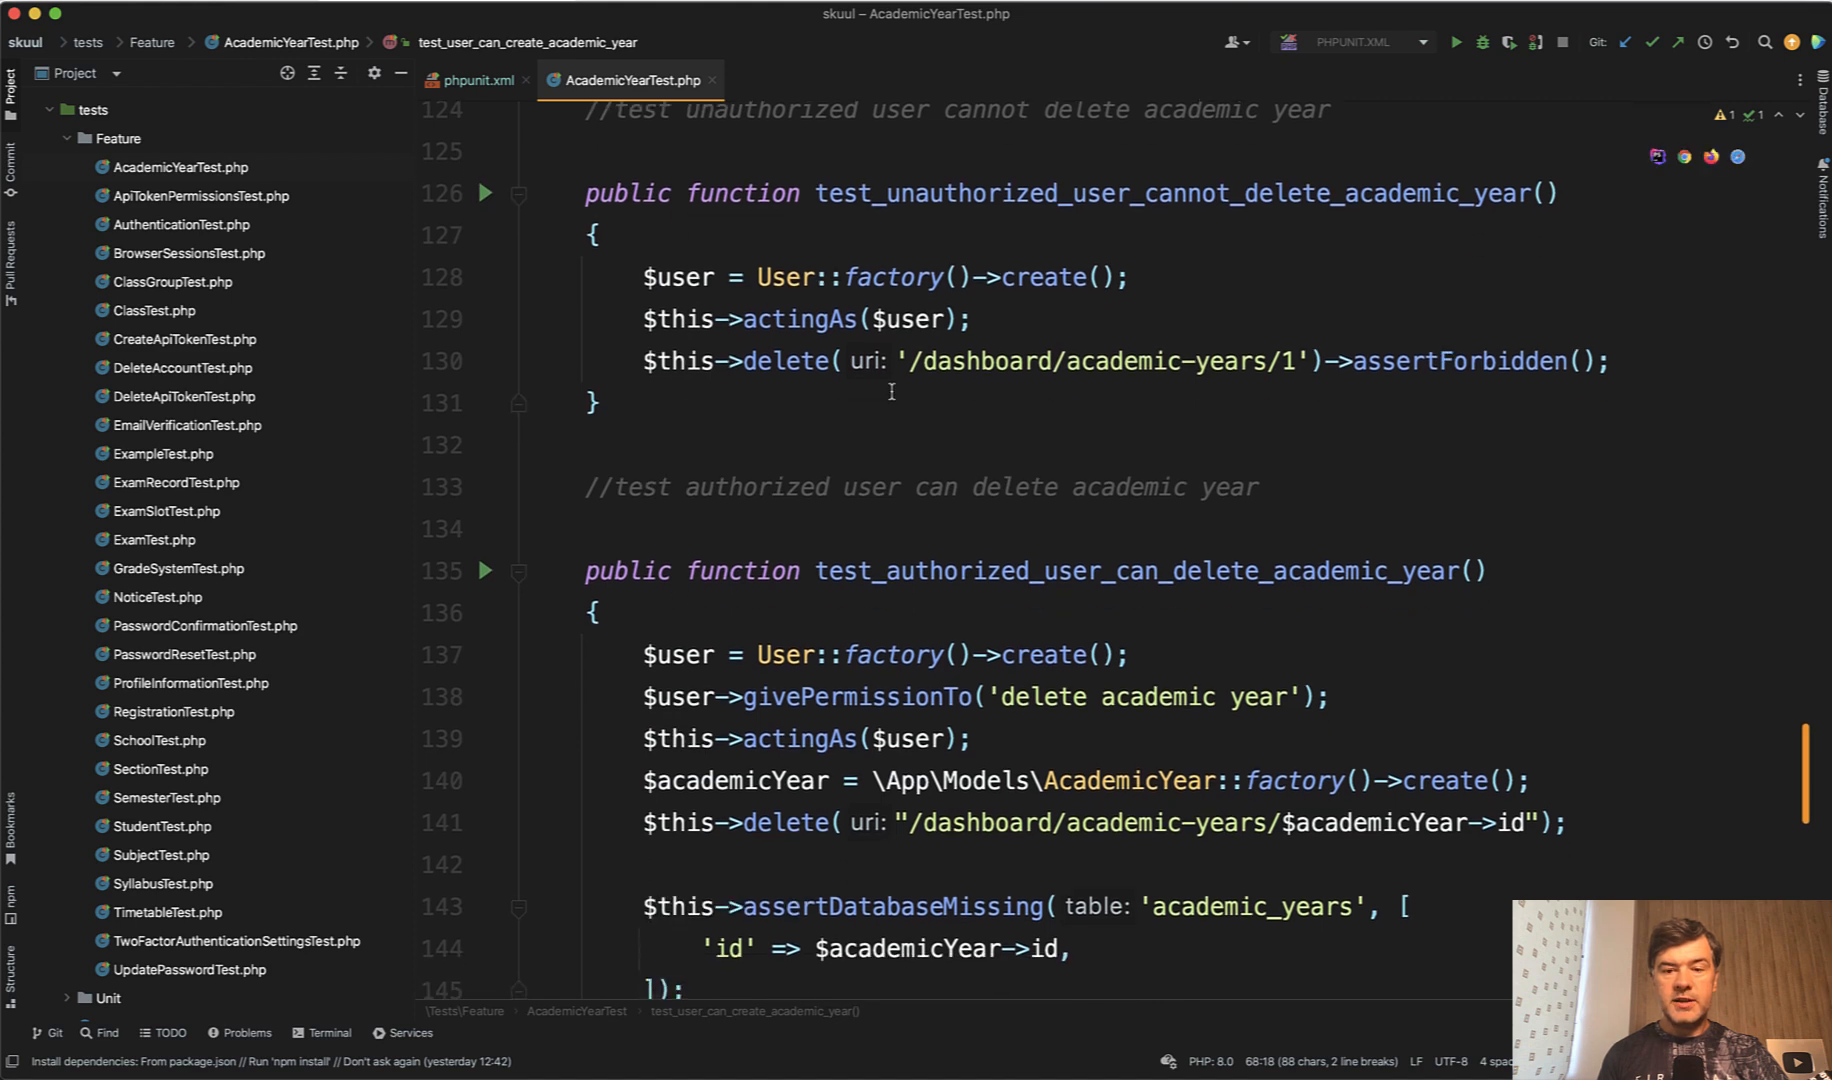
mouse_move(1454, 362)
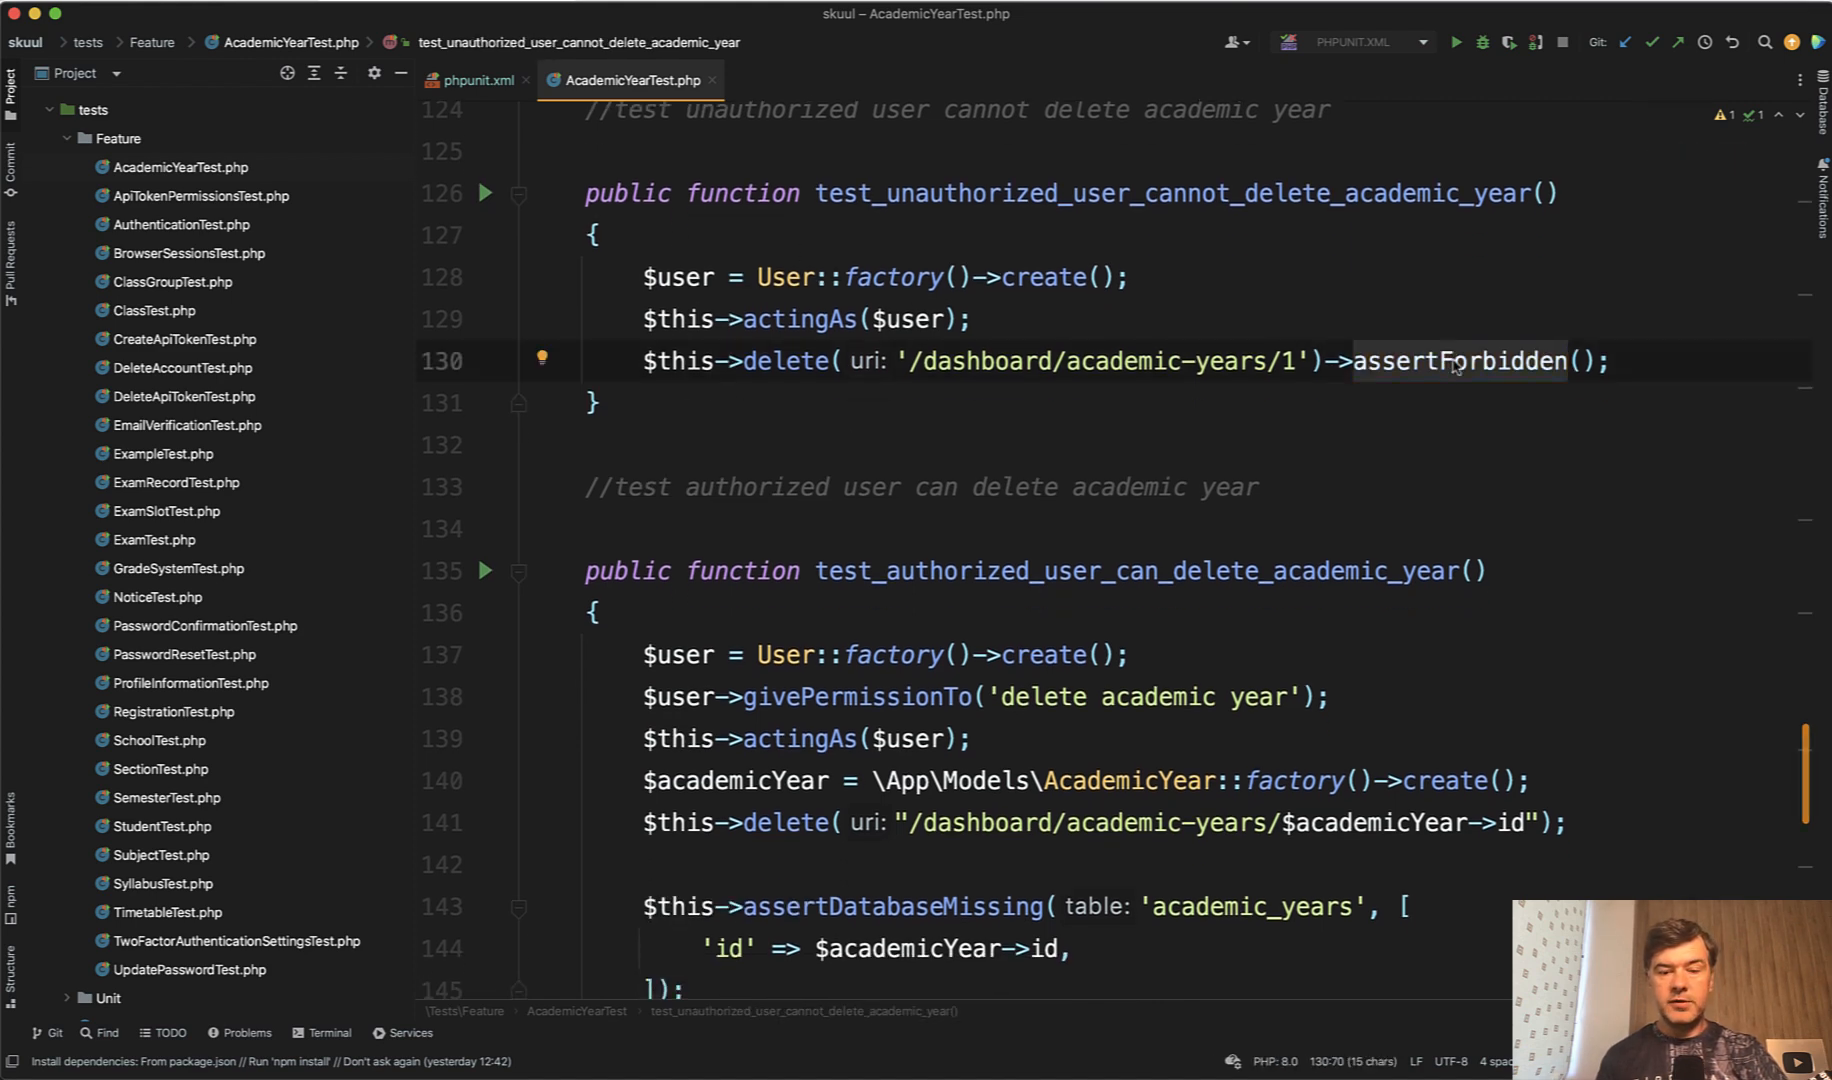
scroll("down", 3)
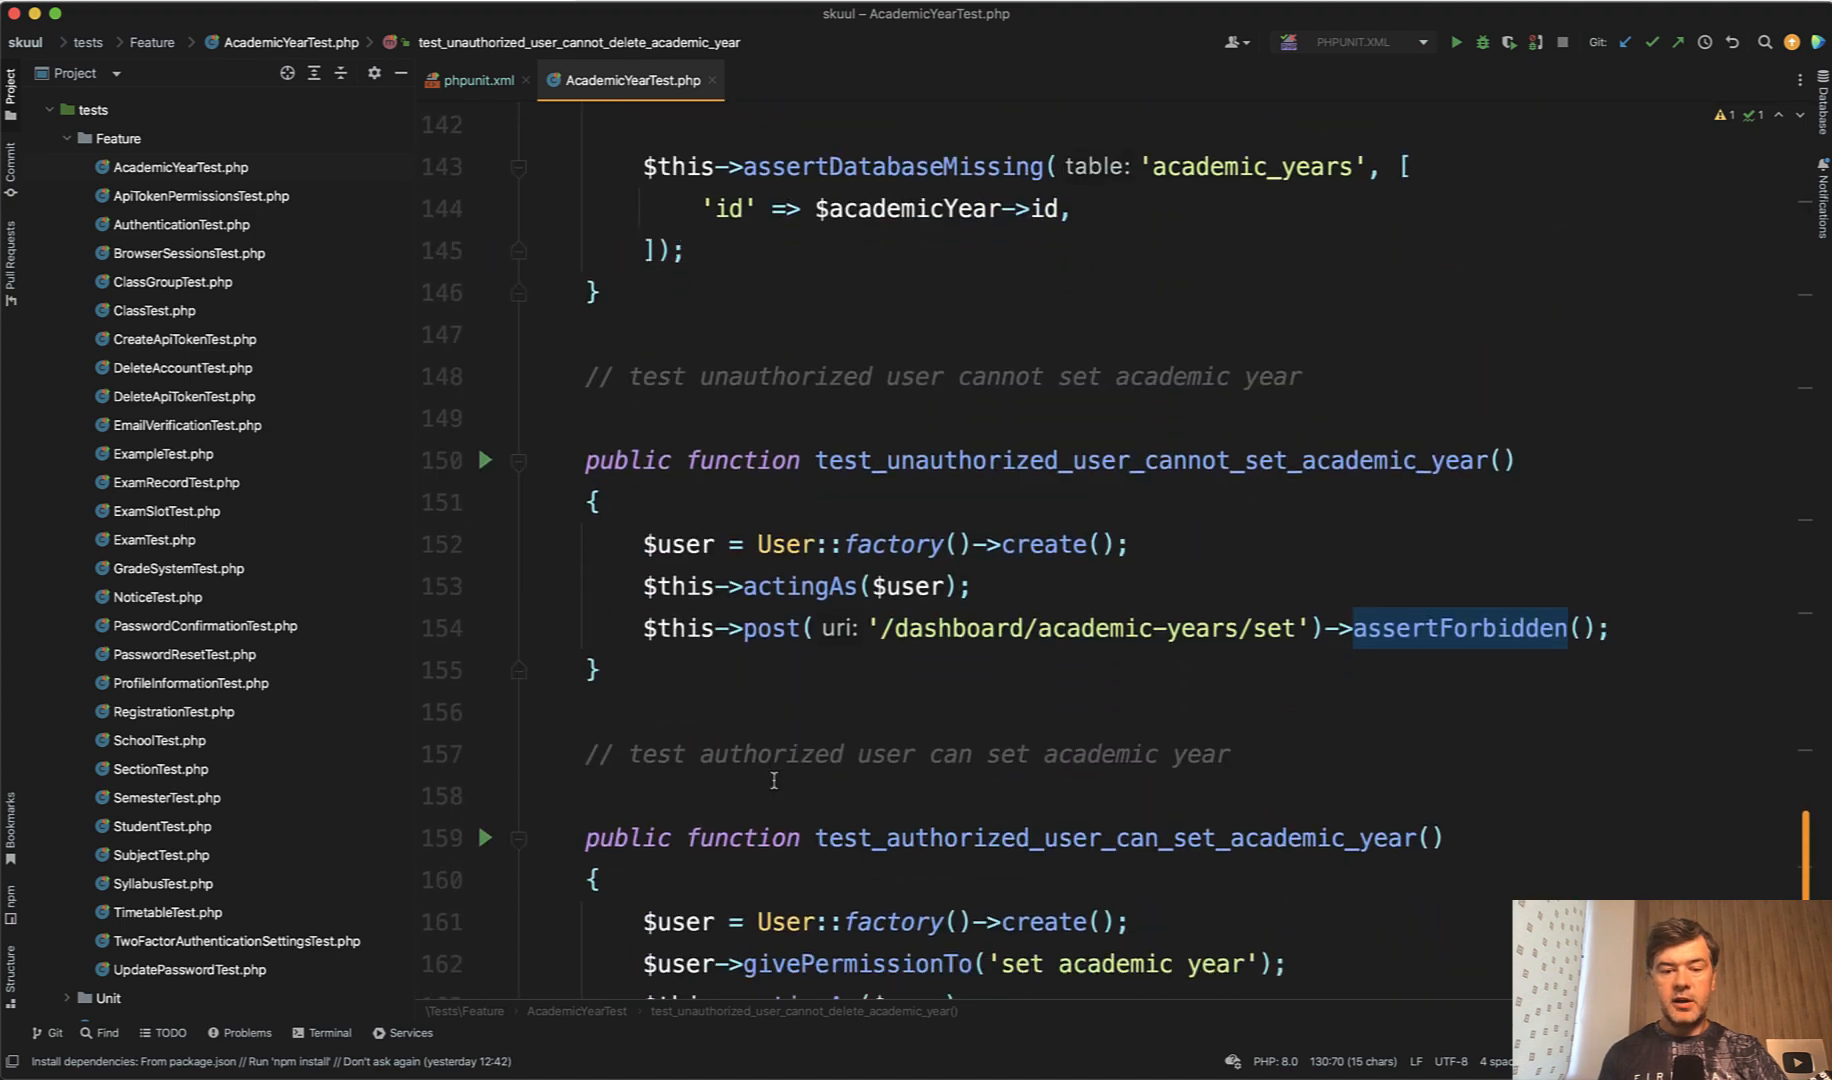
scroll("down", 3)
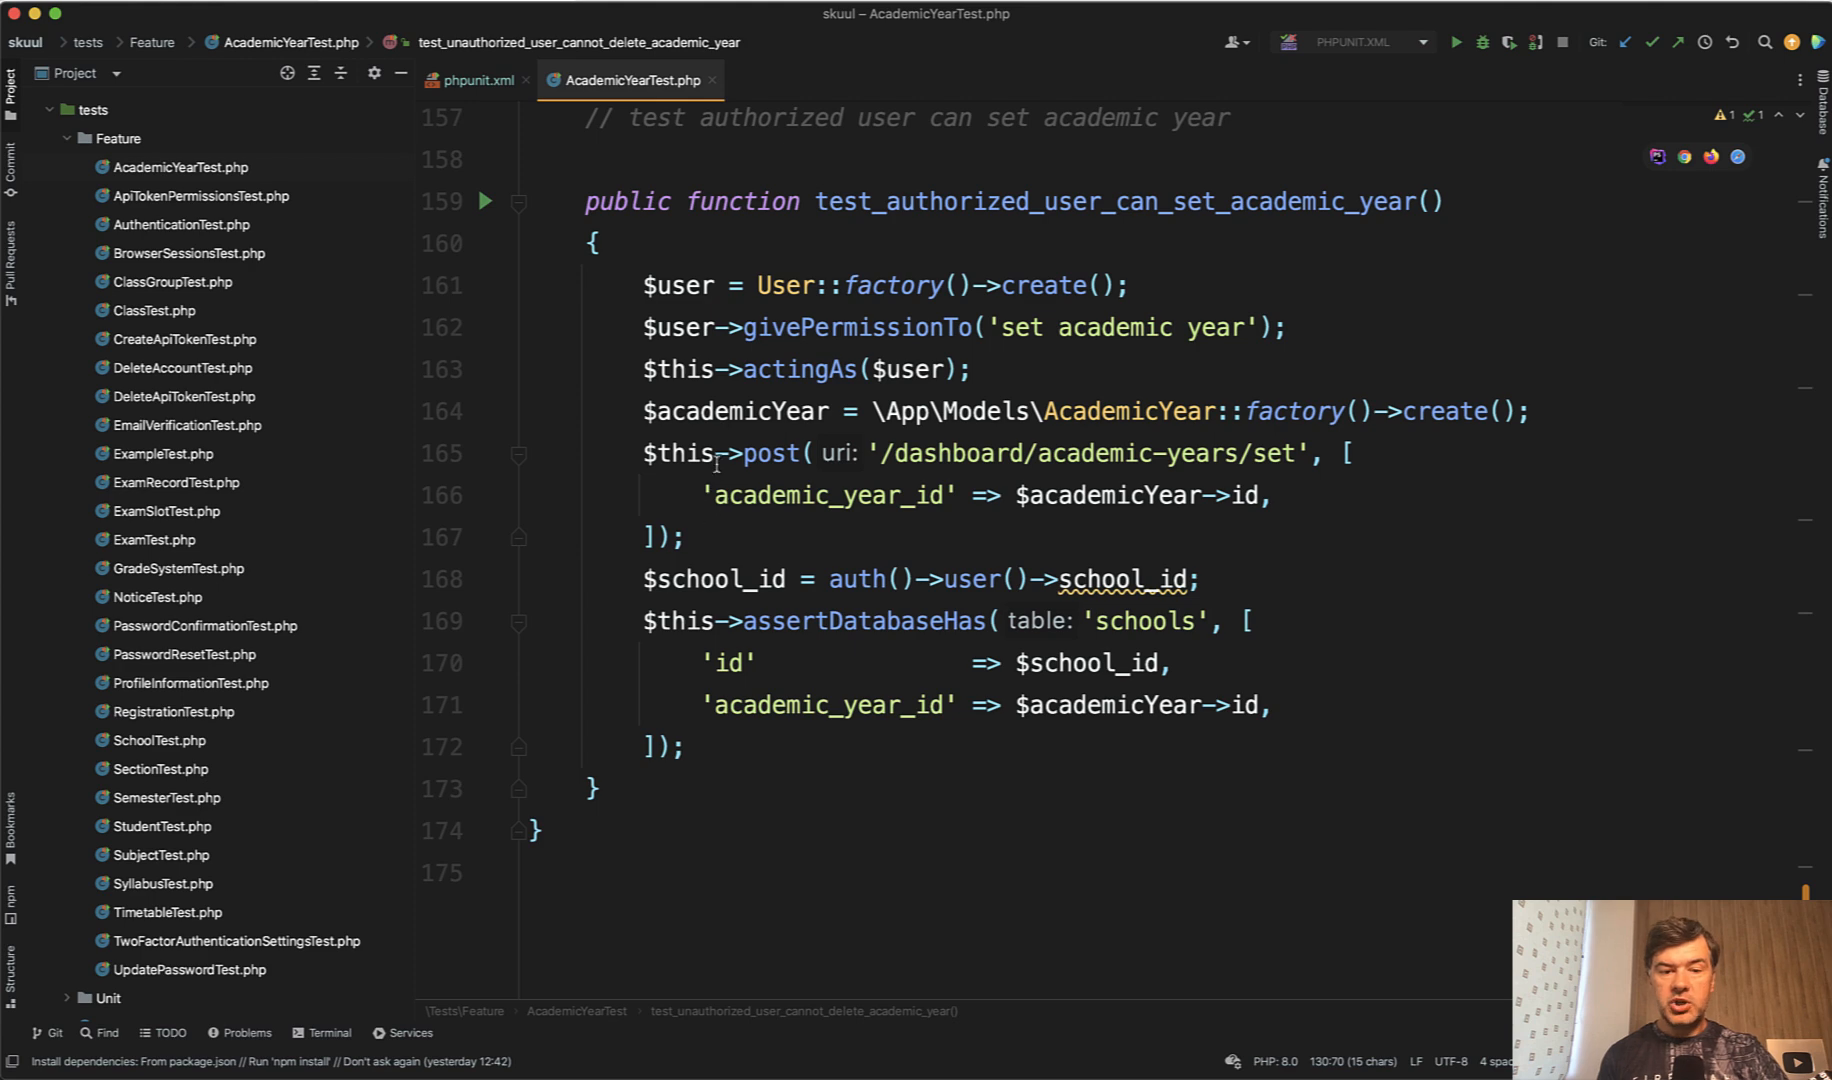
- Search Everywhere for 'academicyearfa' and open AcademicYearFactory.php
left_click(688, 536)
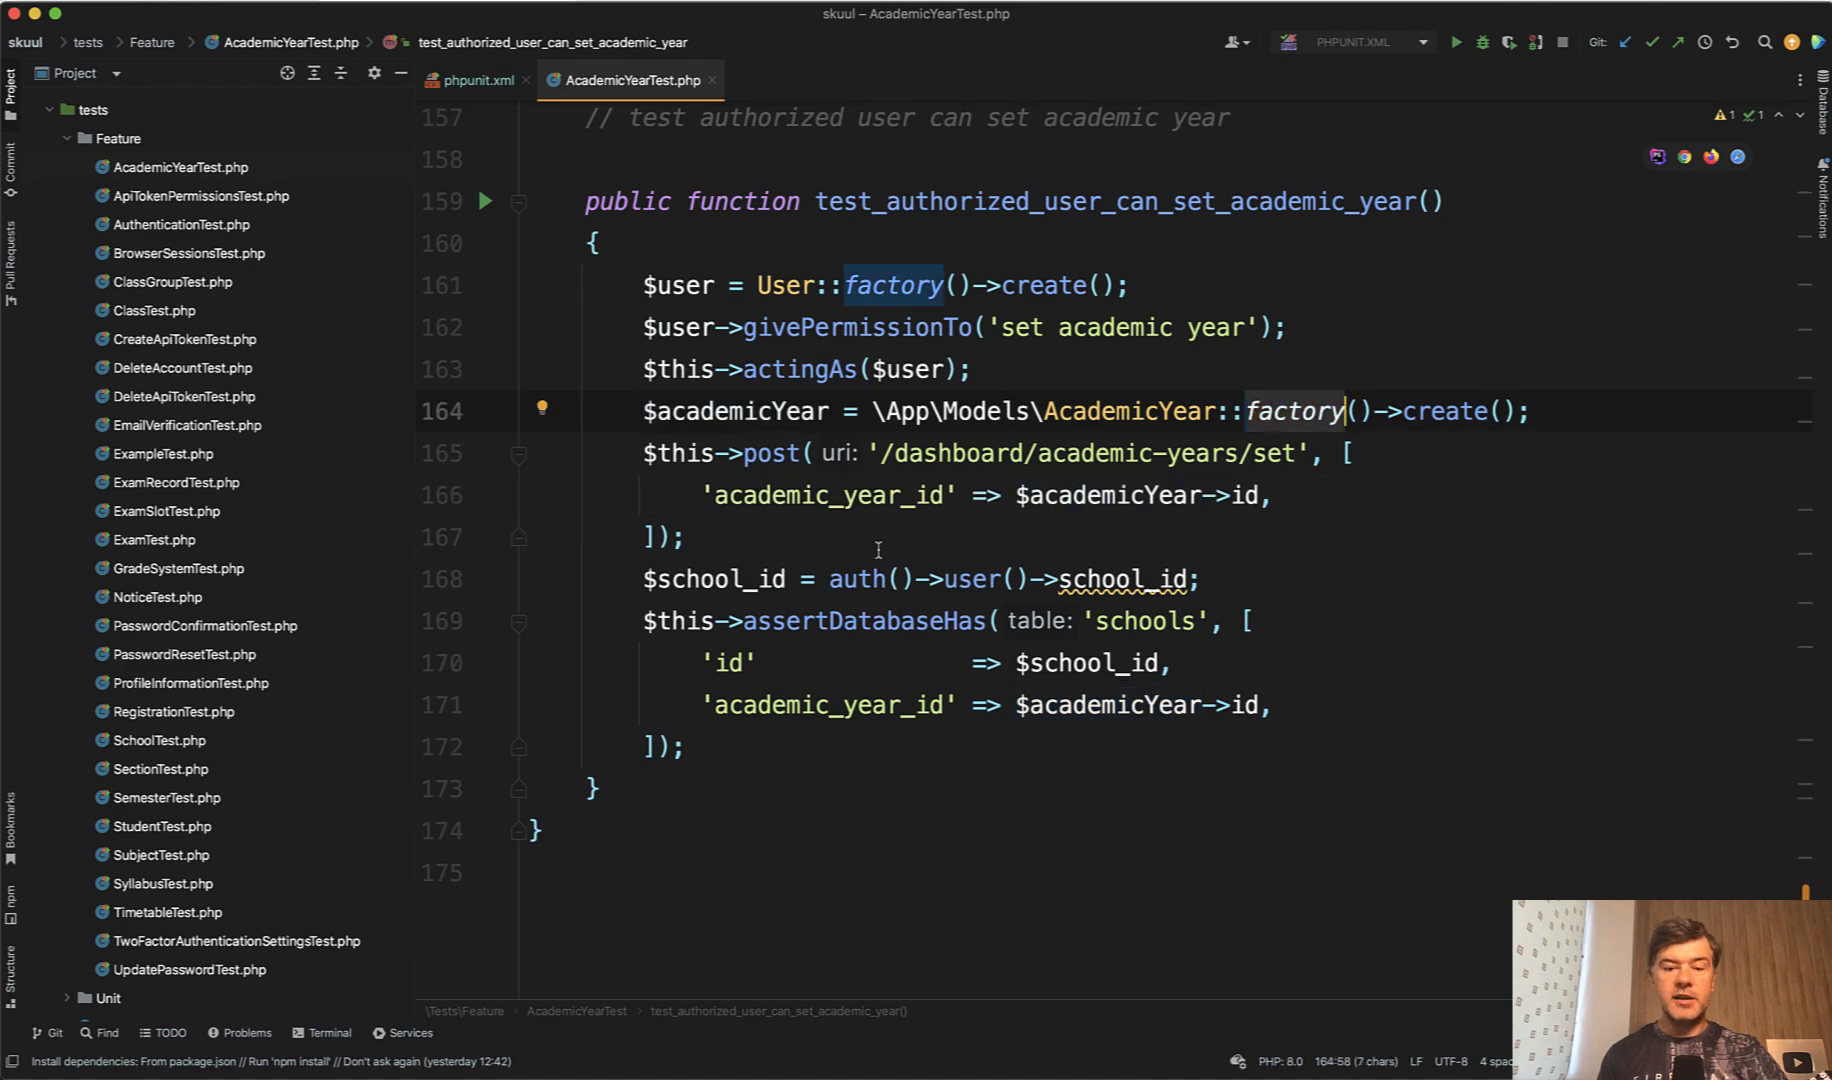
type("academicyearfa")
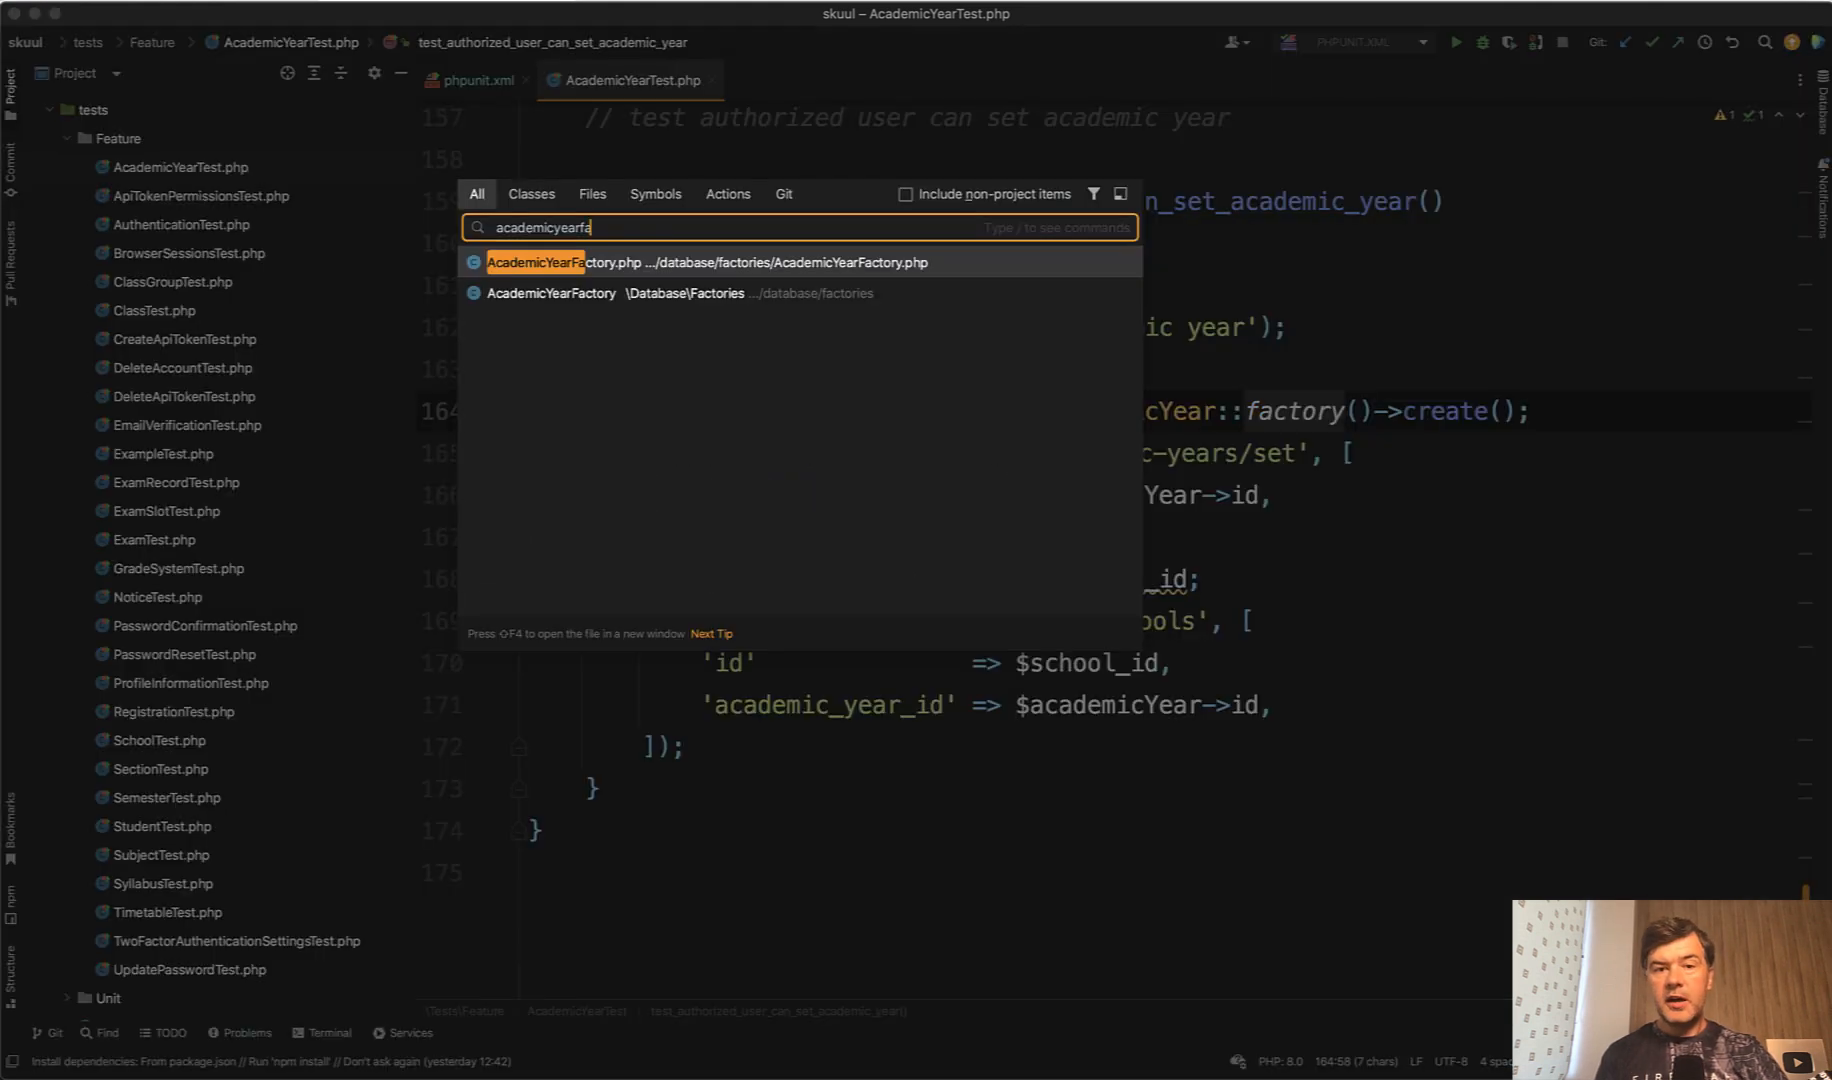
left_click(702, 262)
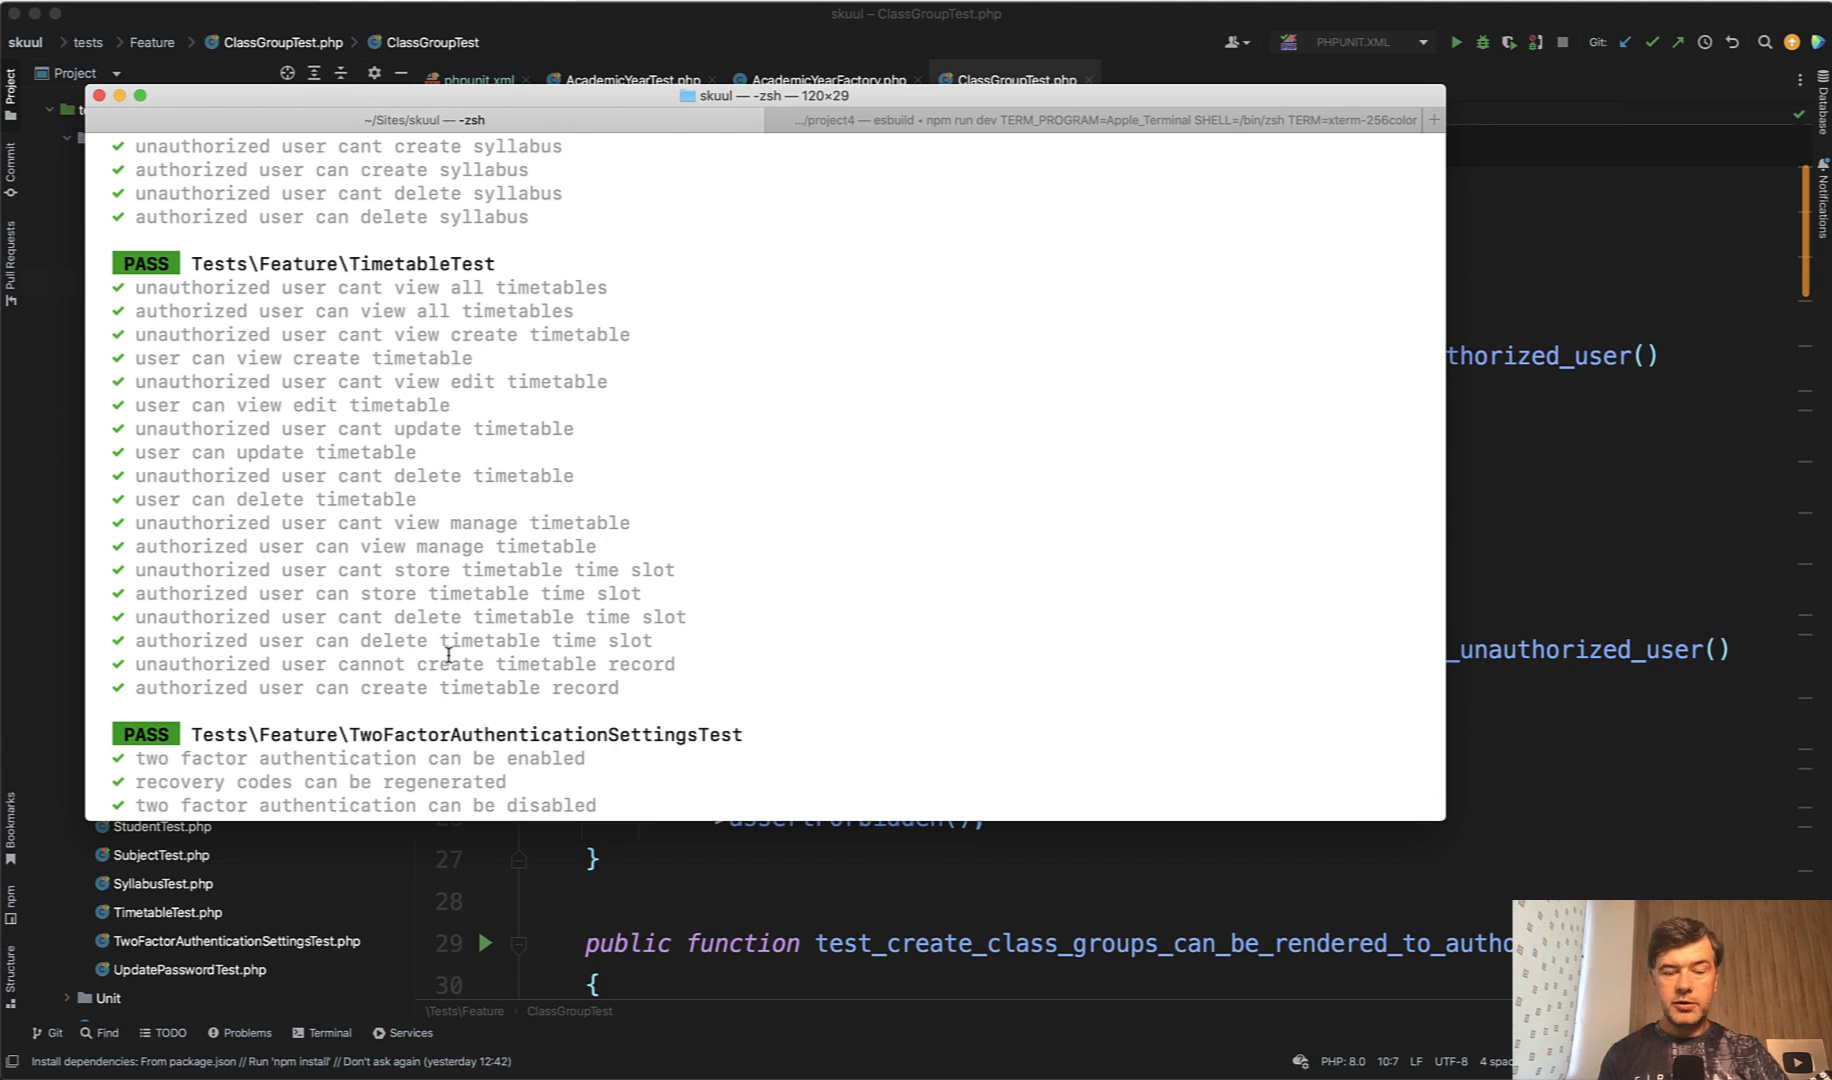
mouse_move(432, 564)
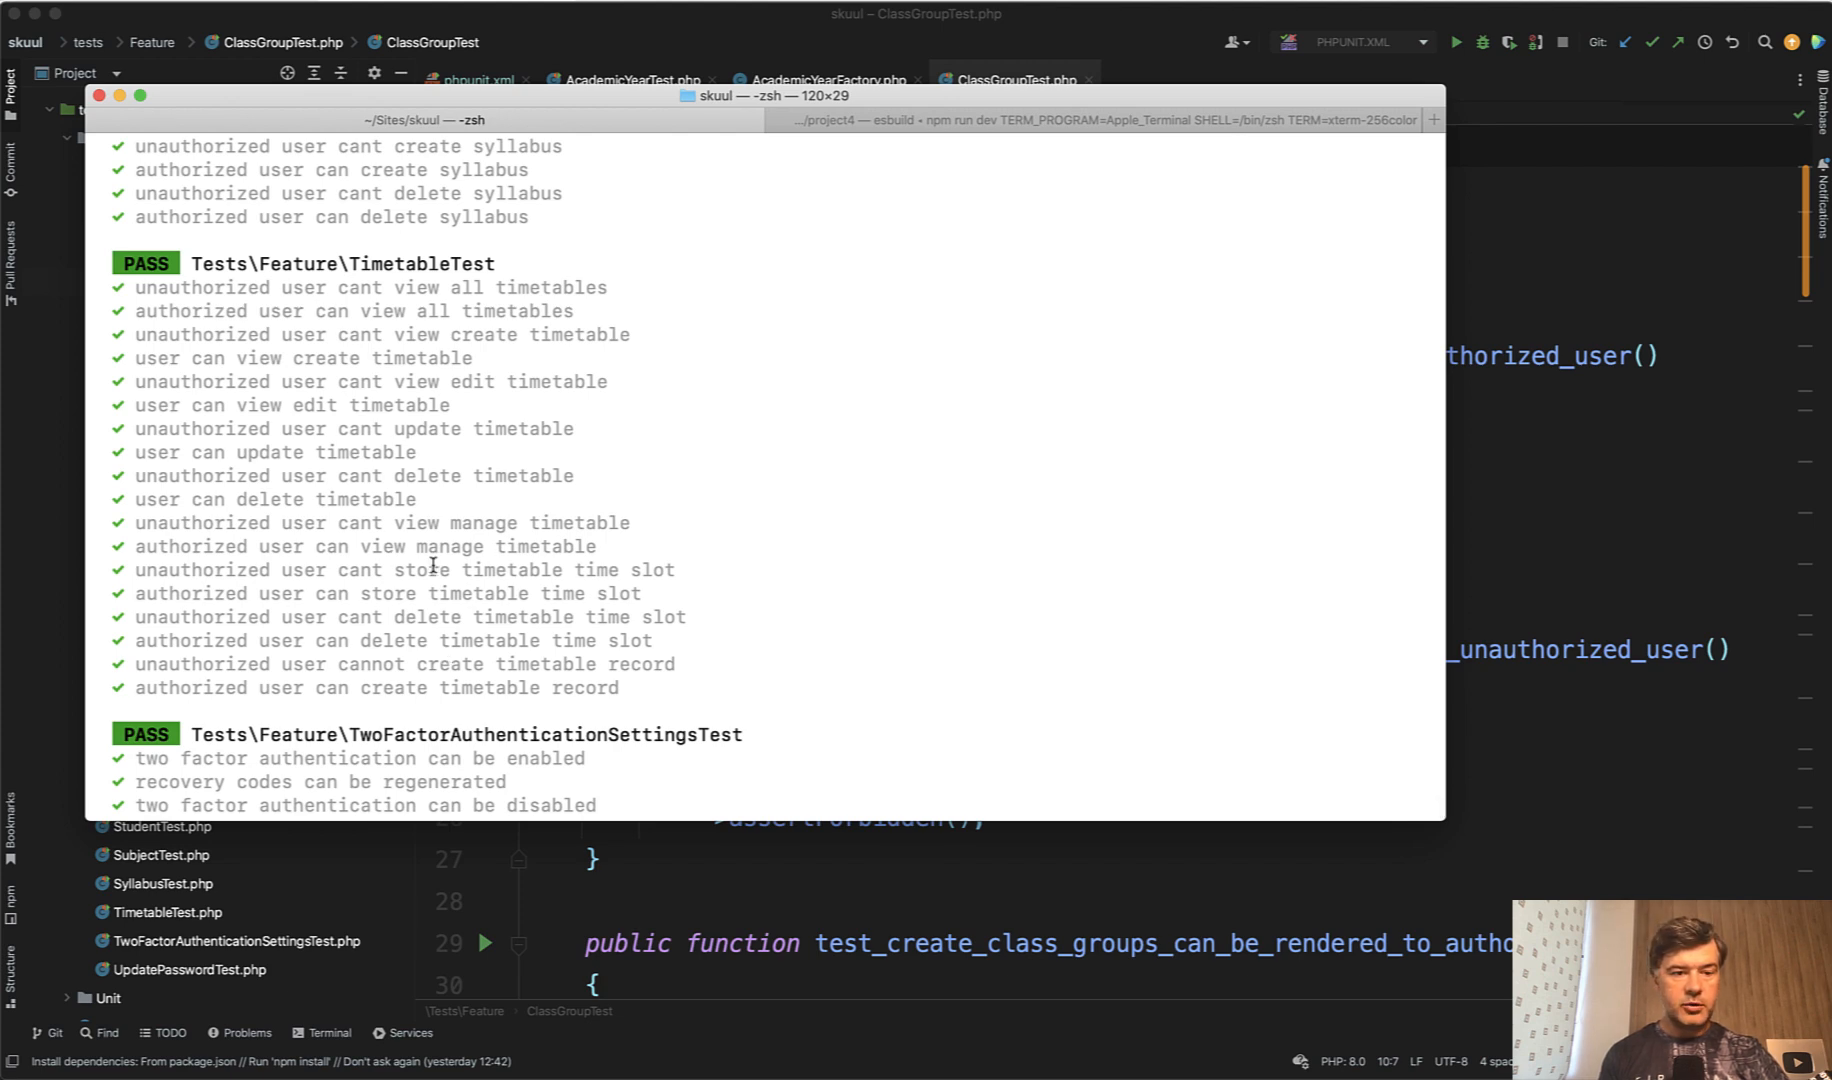
mouse_move(210, 300)
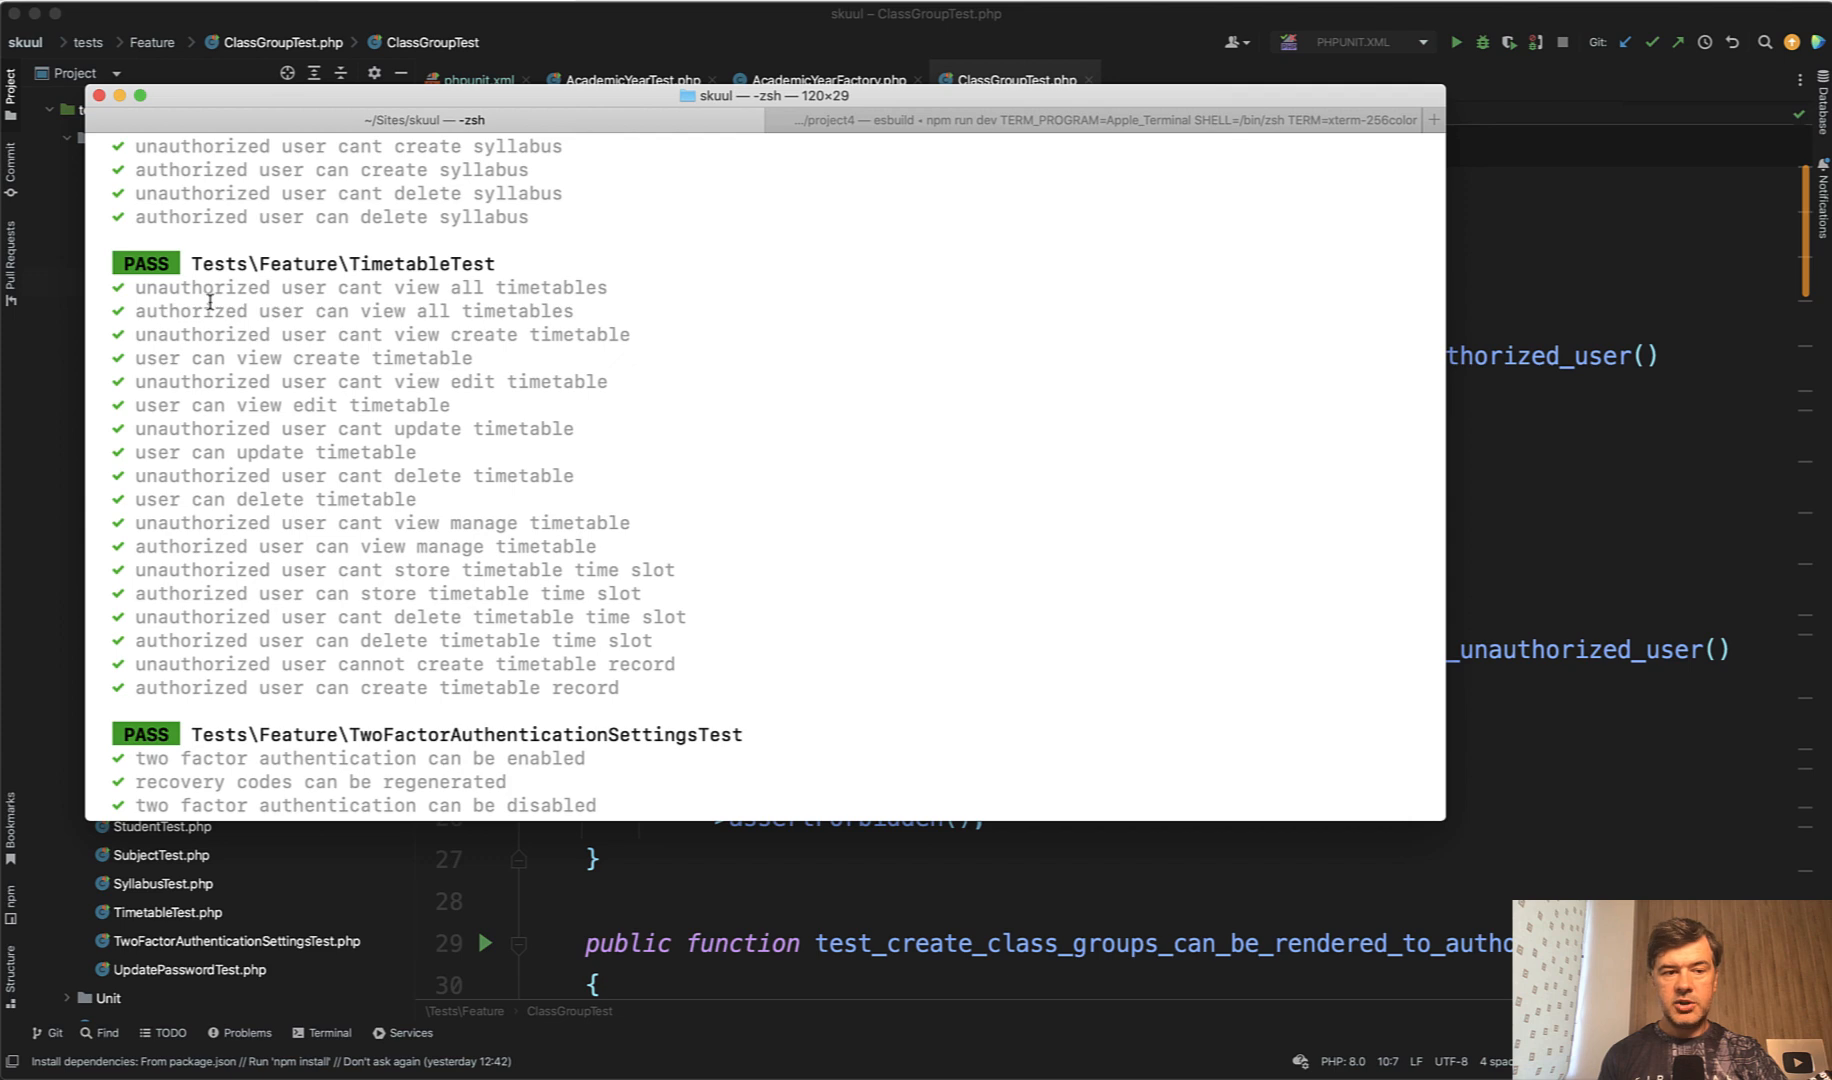
mouse_move(584, 488)
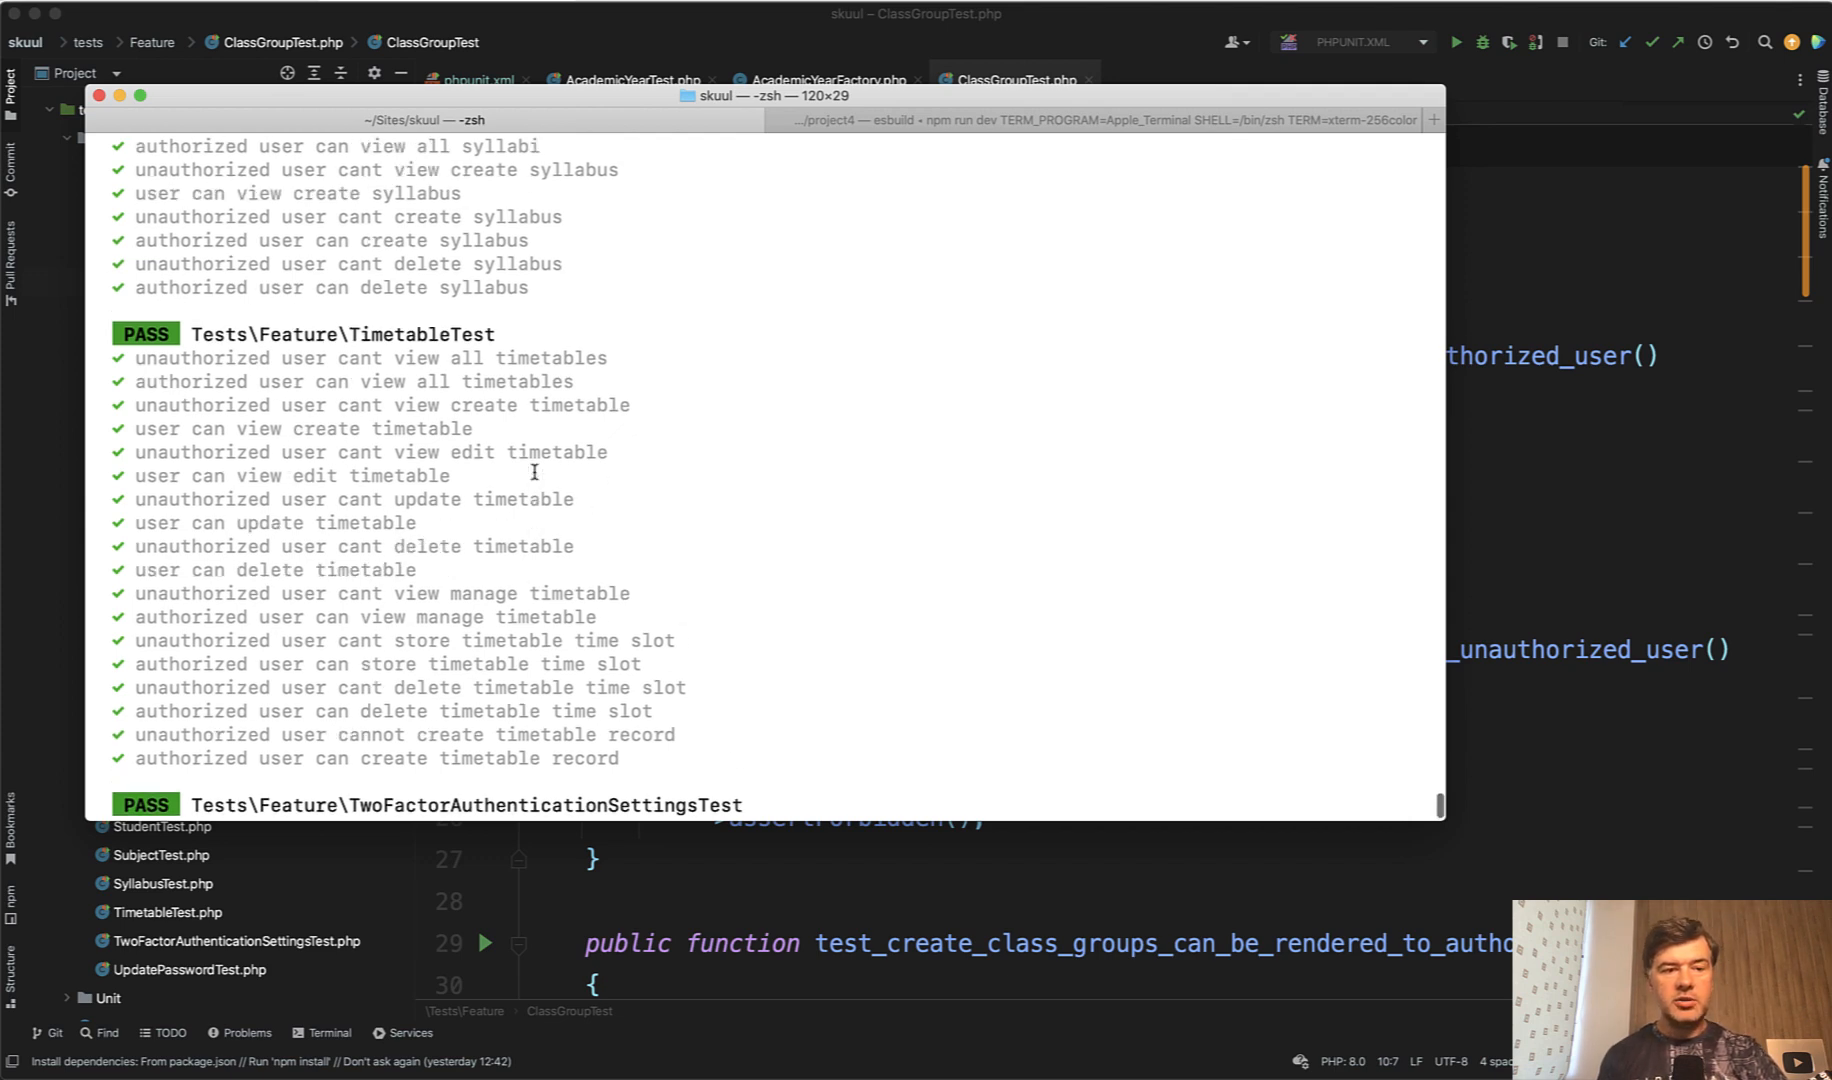
- Scroll back through the terminal output past the passing Syllabus, Subject and Student tests
scroll("up", 3)
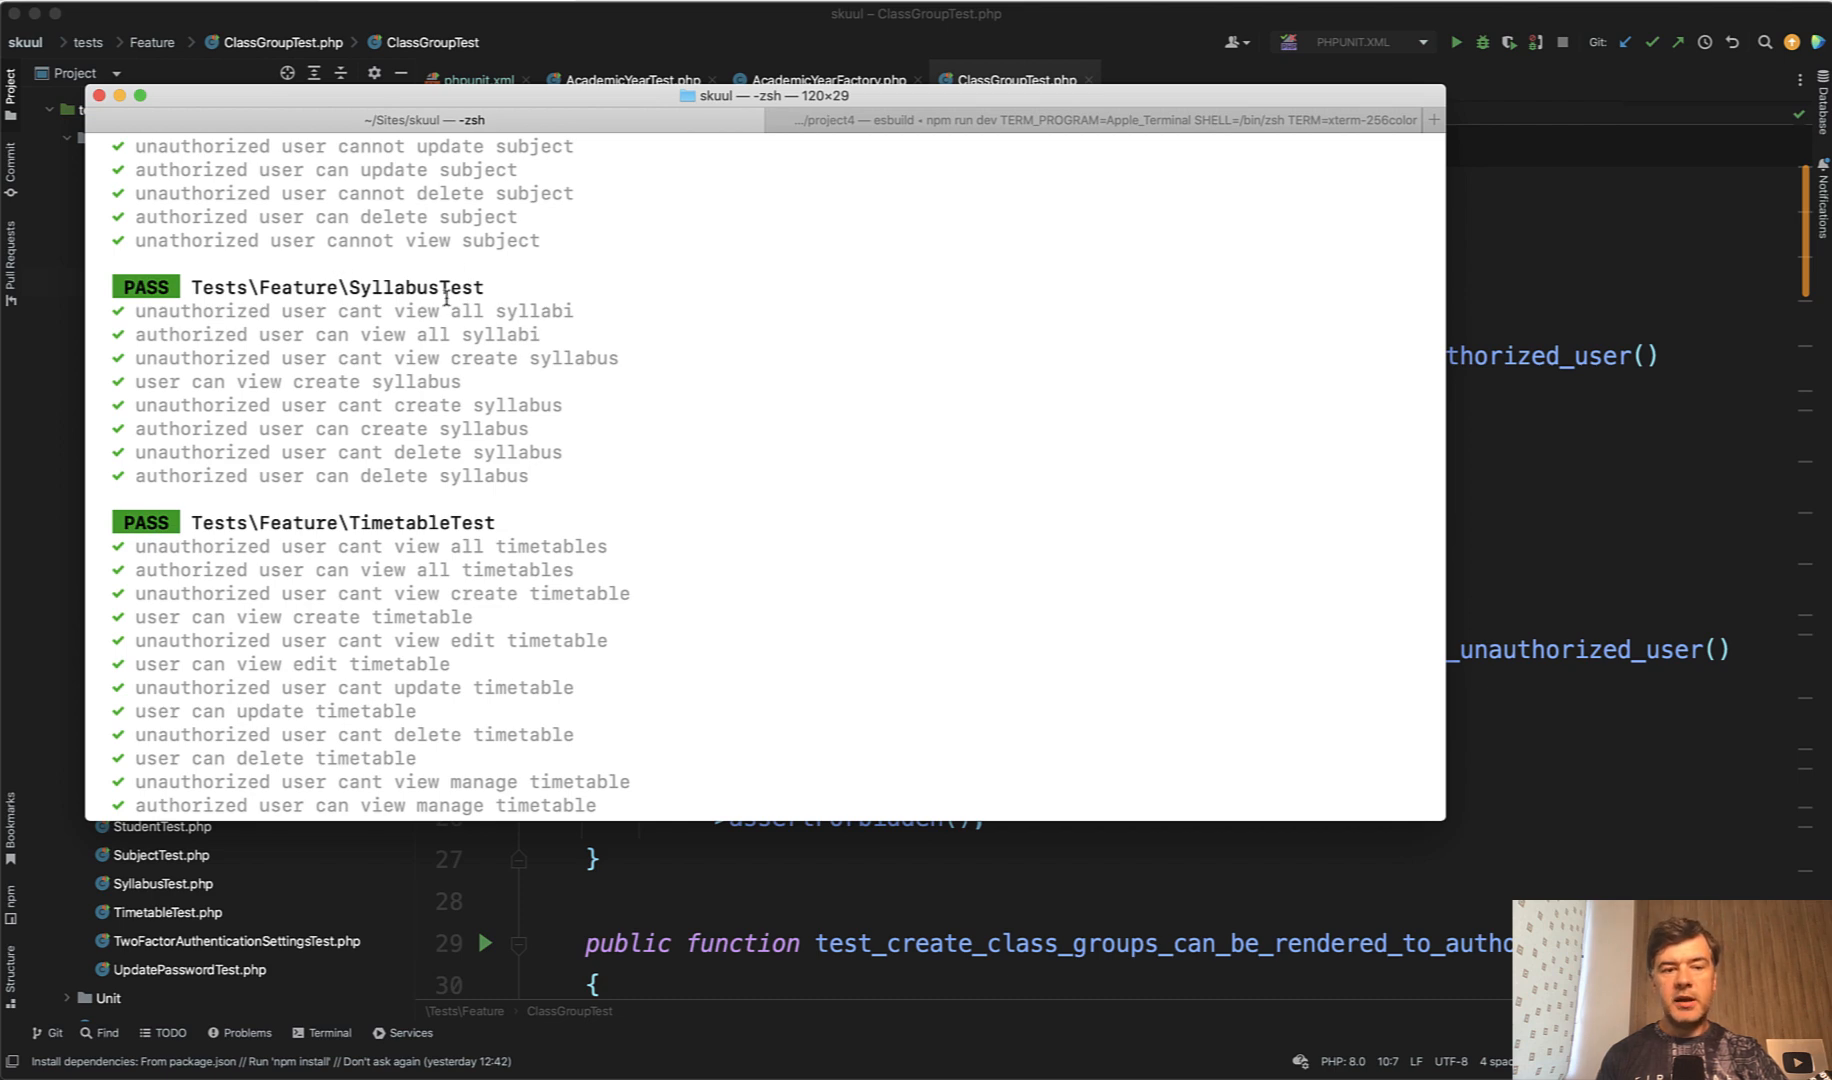
scroll("up", 3)
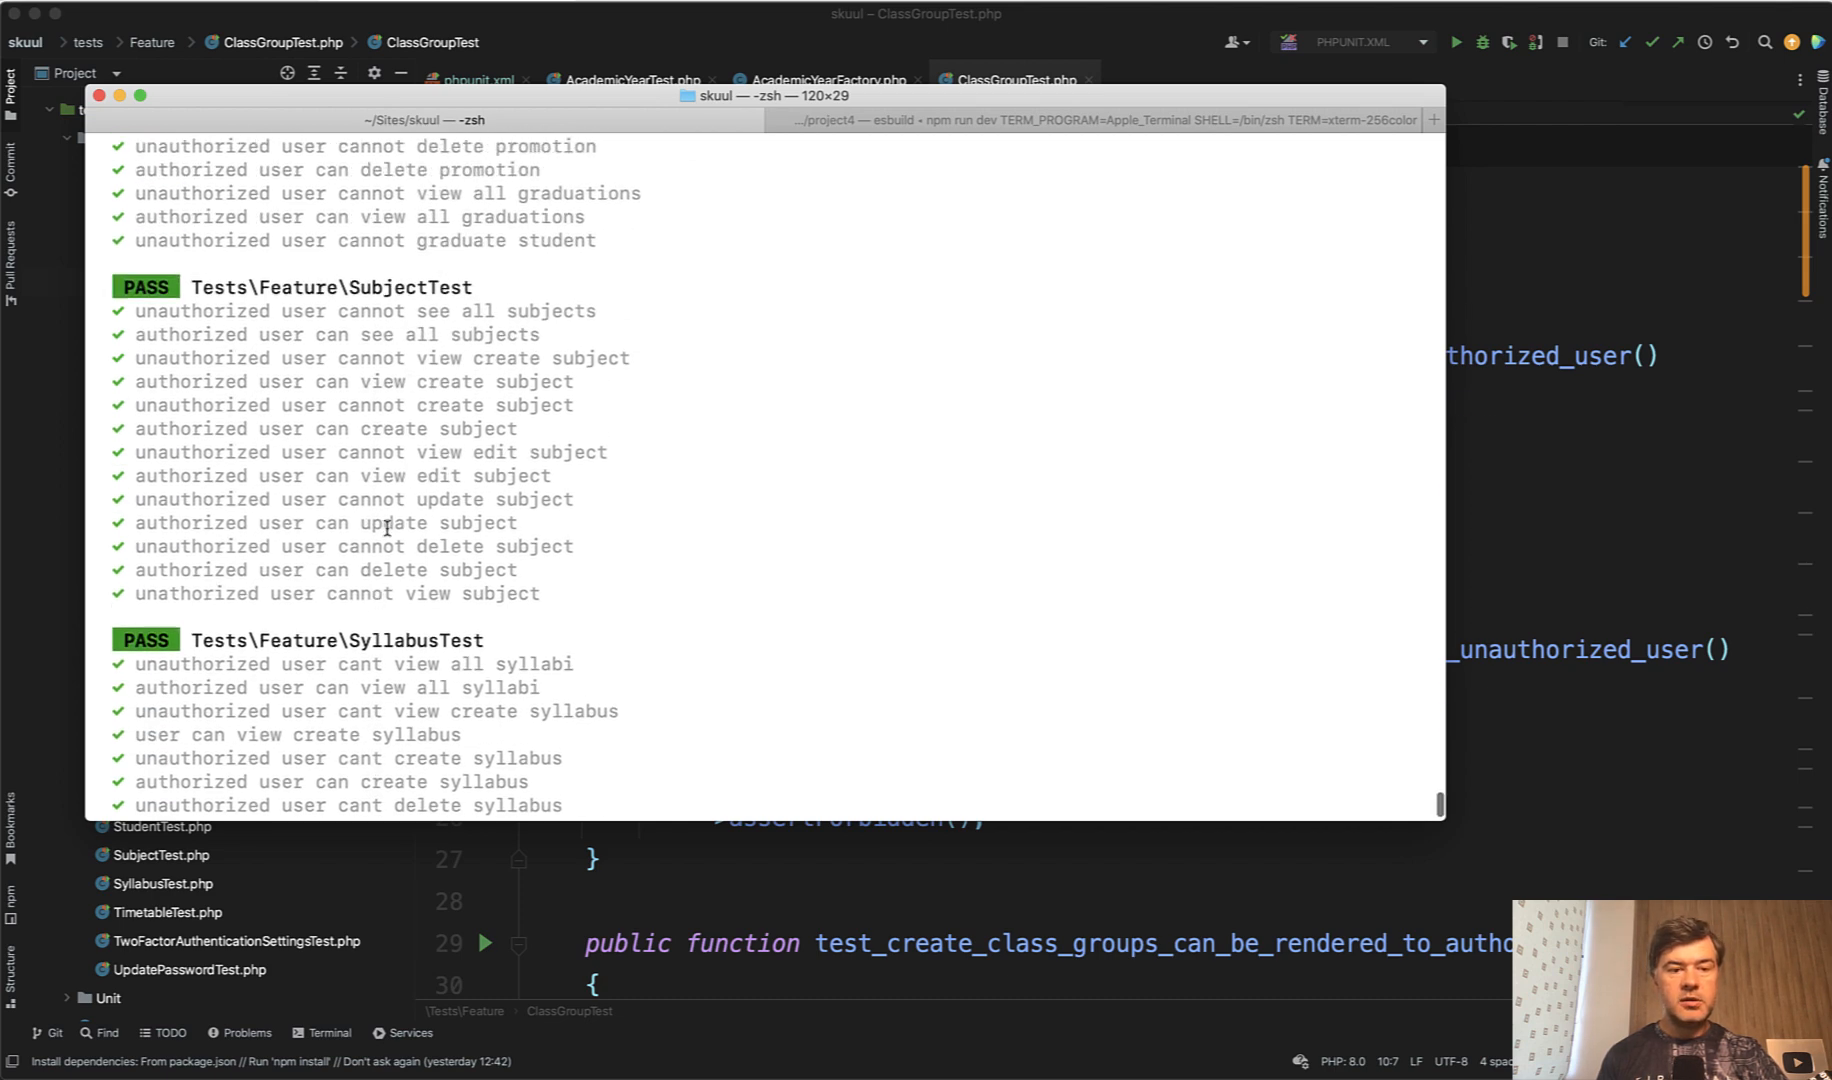
scroll("up", 3)
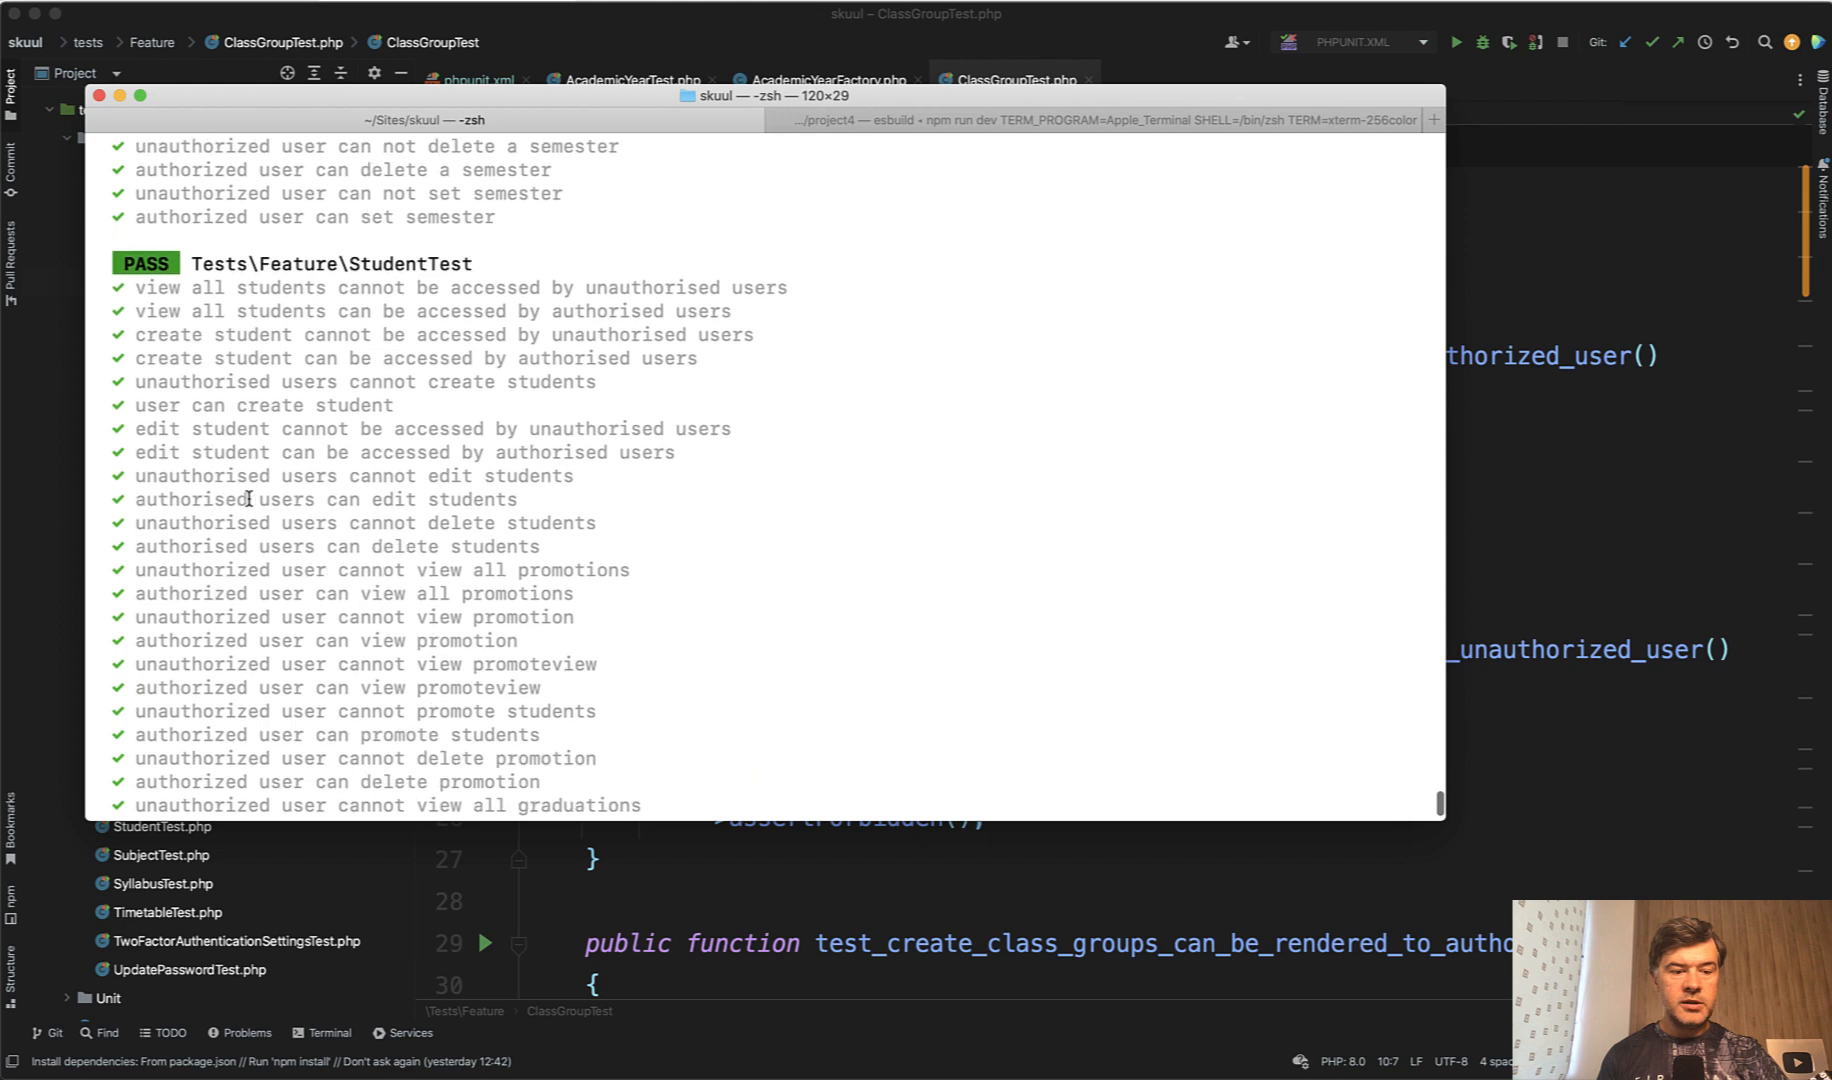
scroll("down", 3)
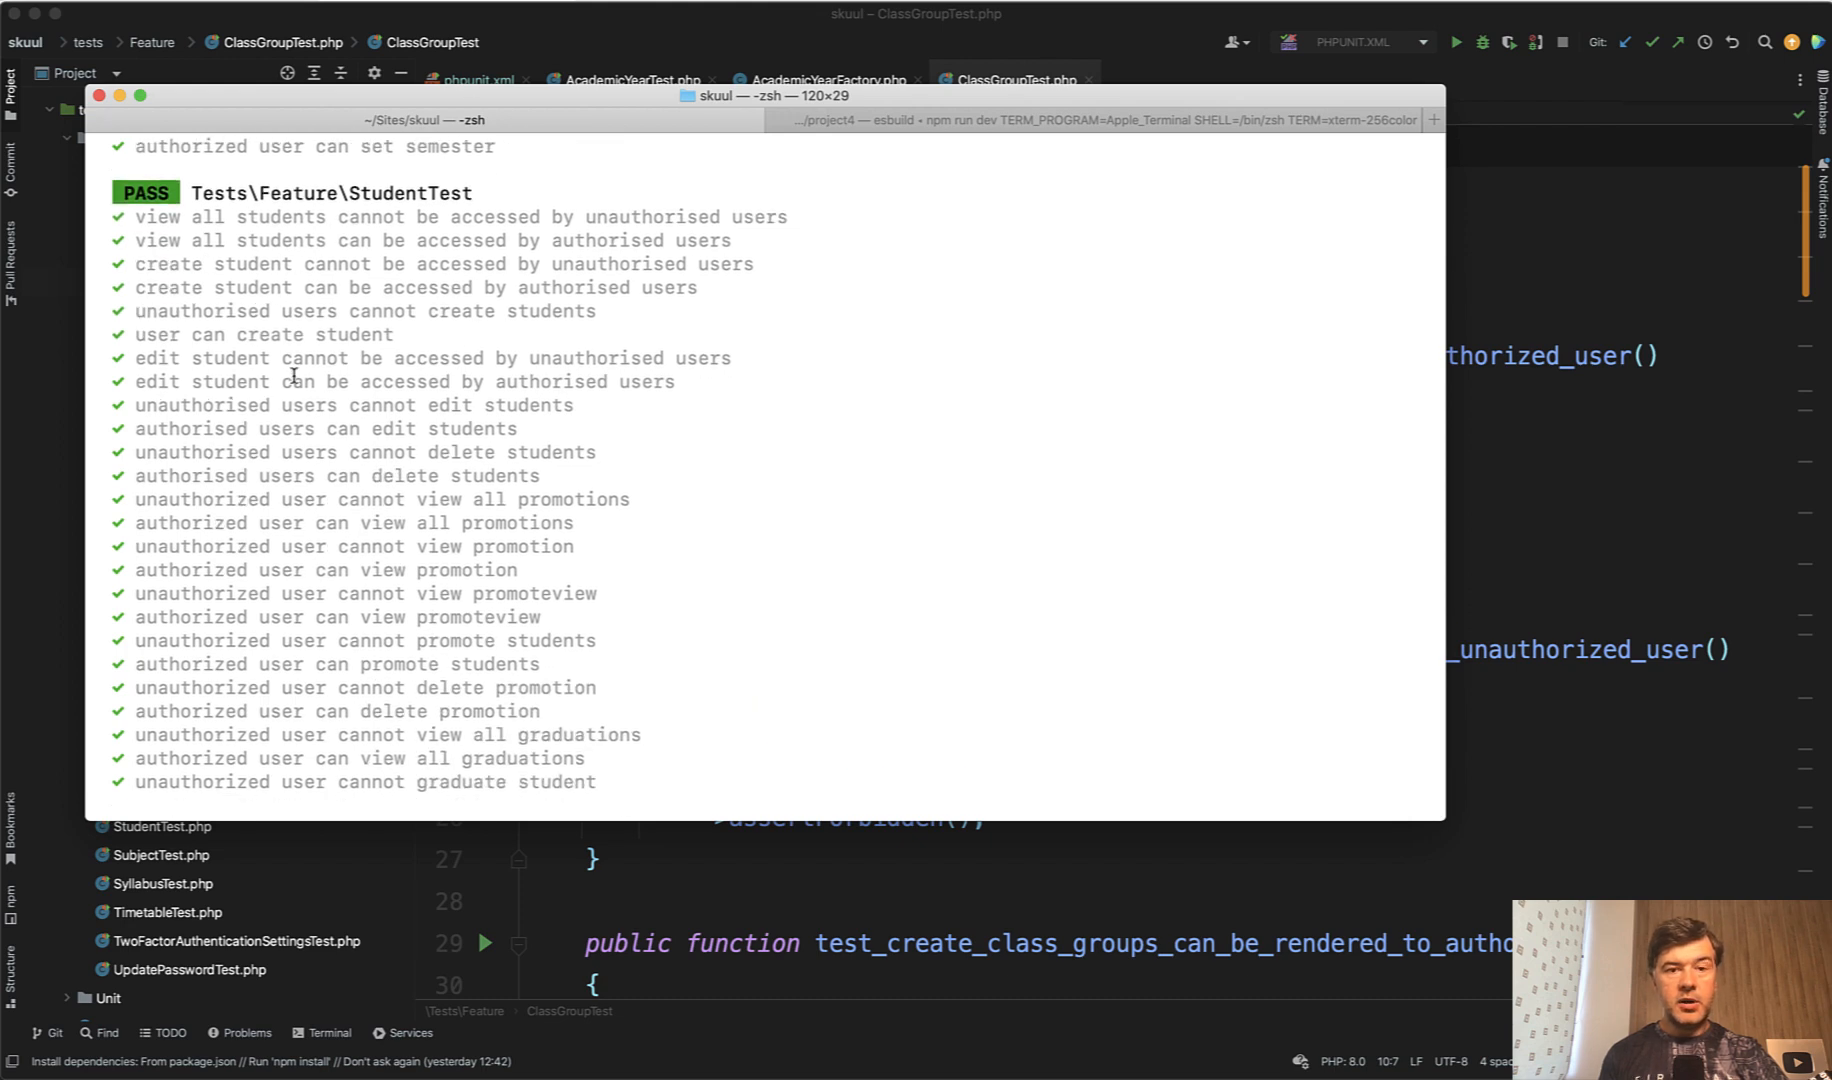
scroll("down", 3)
type("use FeatureTestTrait;")
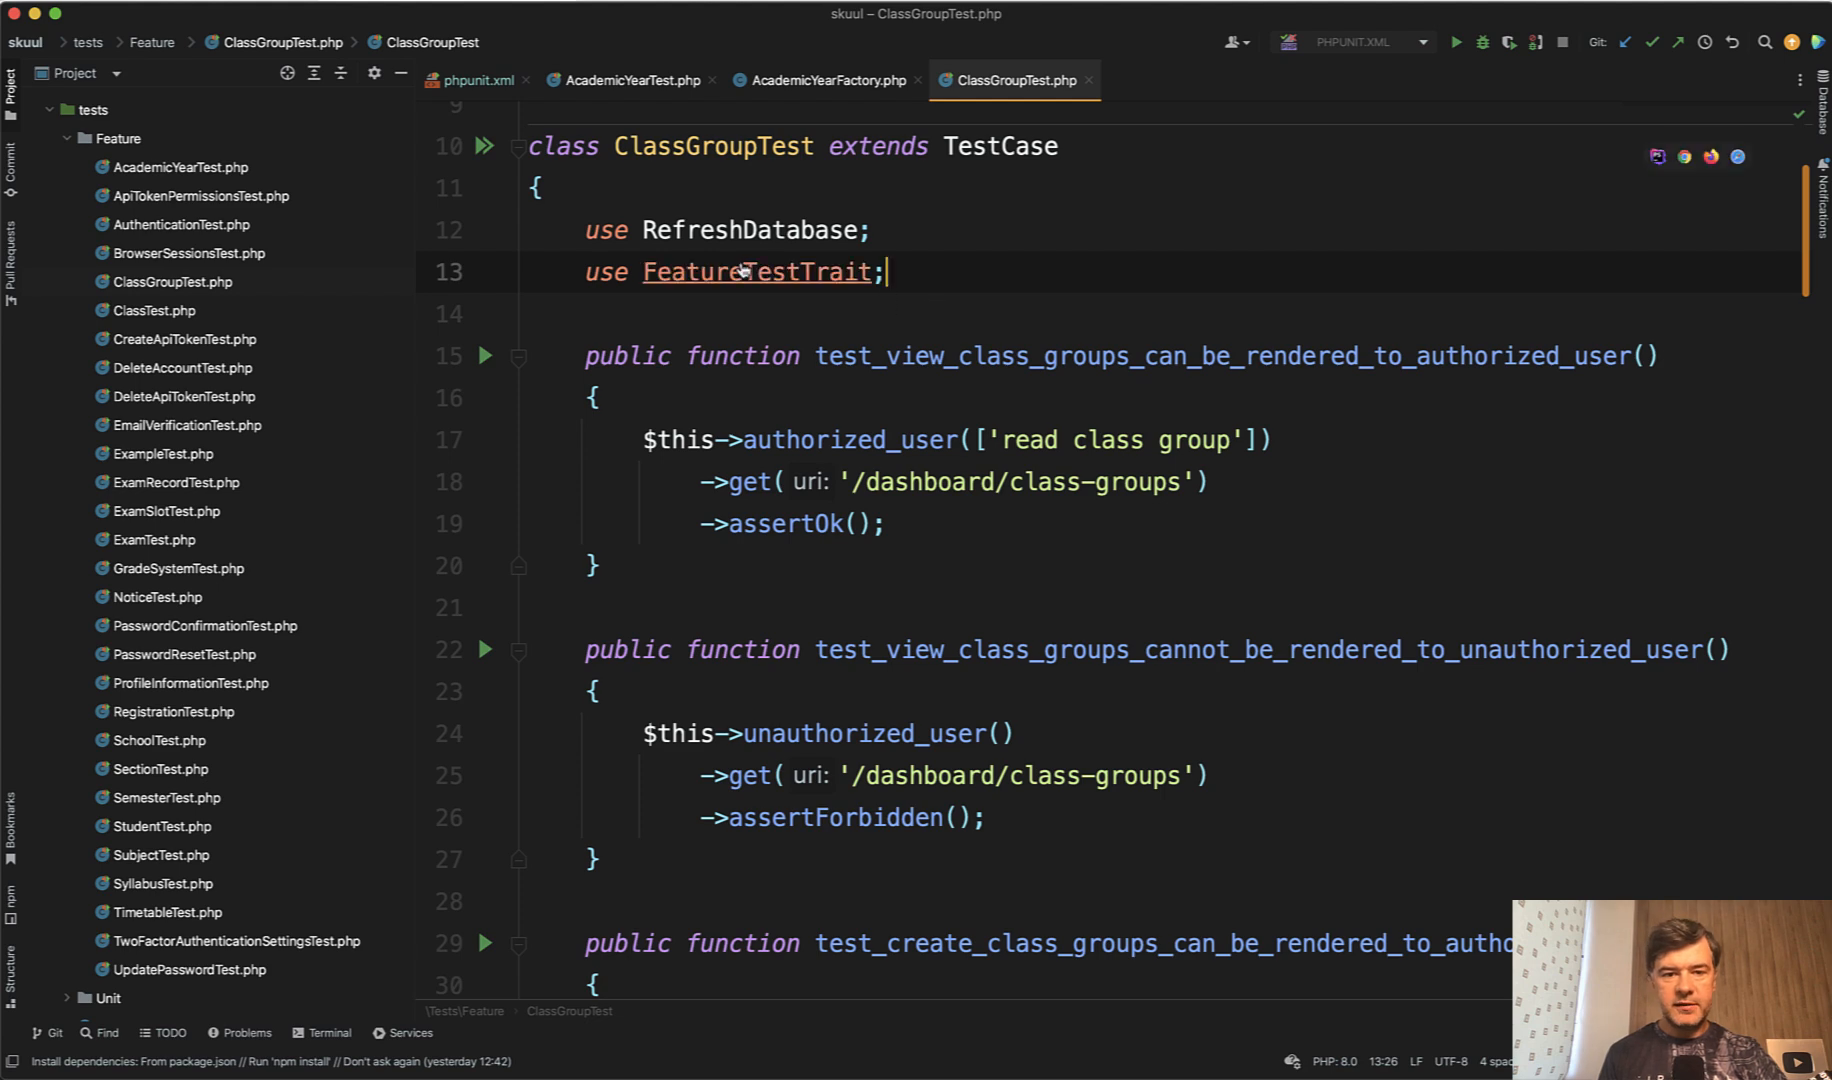
- Go to FeatureTestTrait.php and review its authorized_user and unauthorized_user helpers
left_click(758, 272)
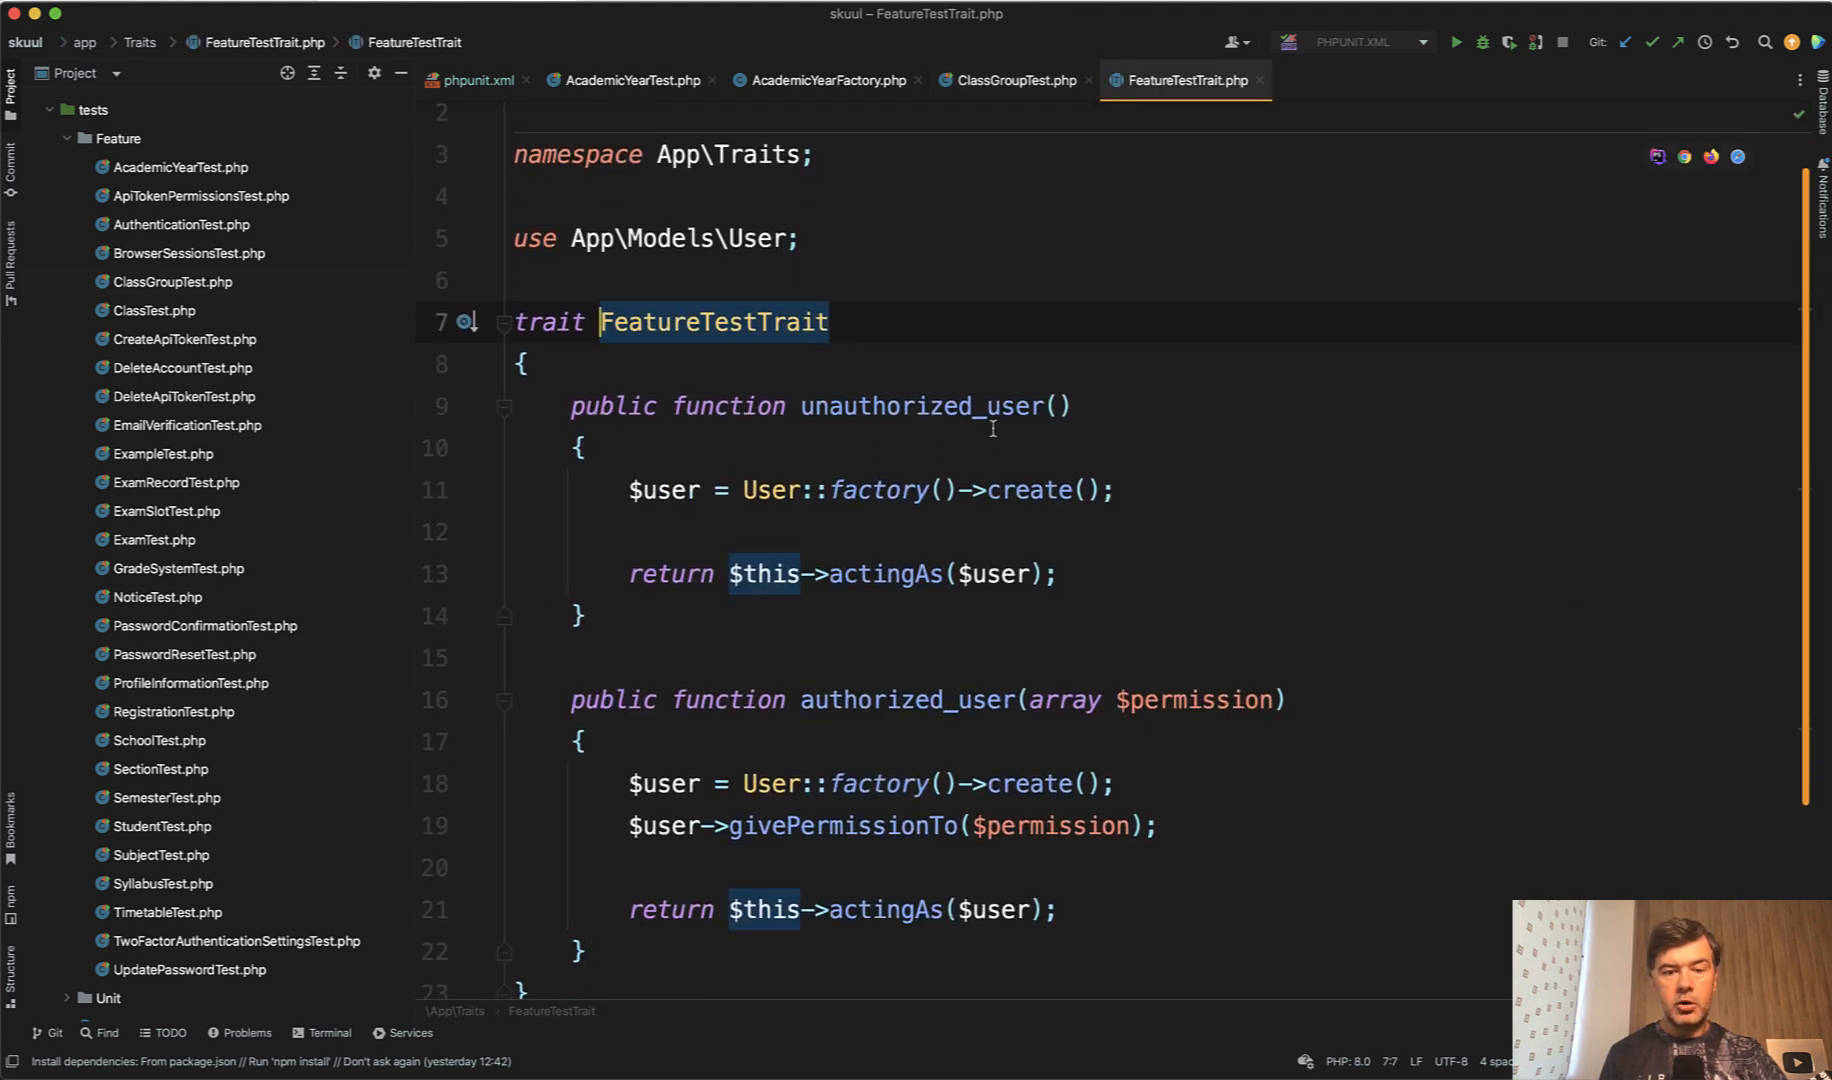
left_click(914, 436)
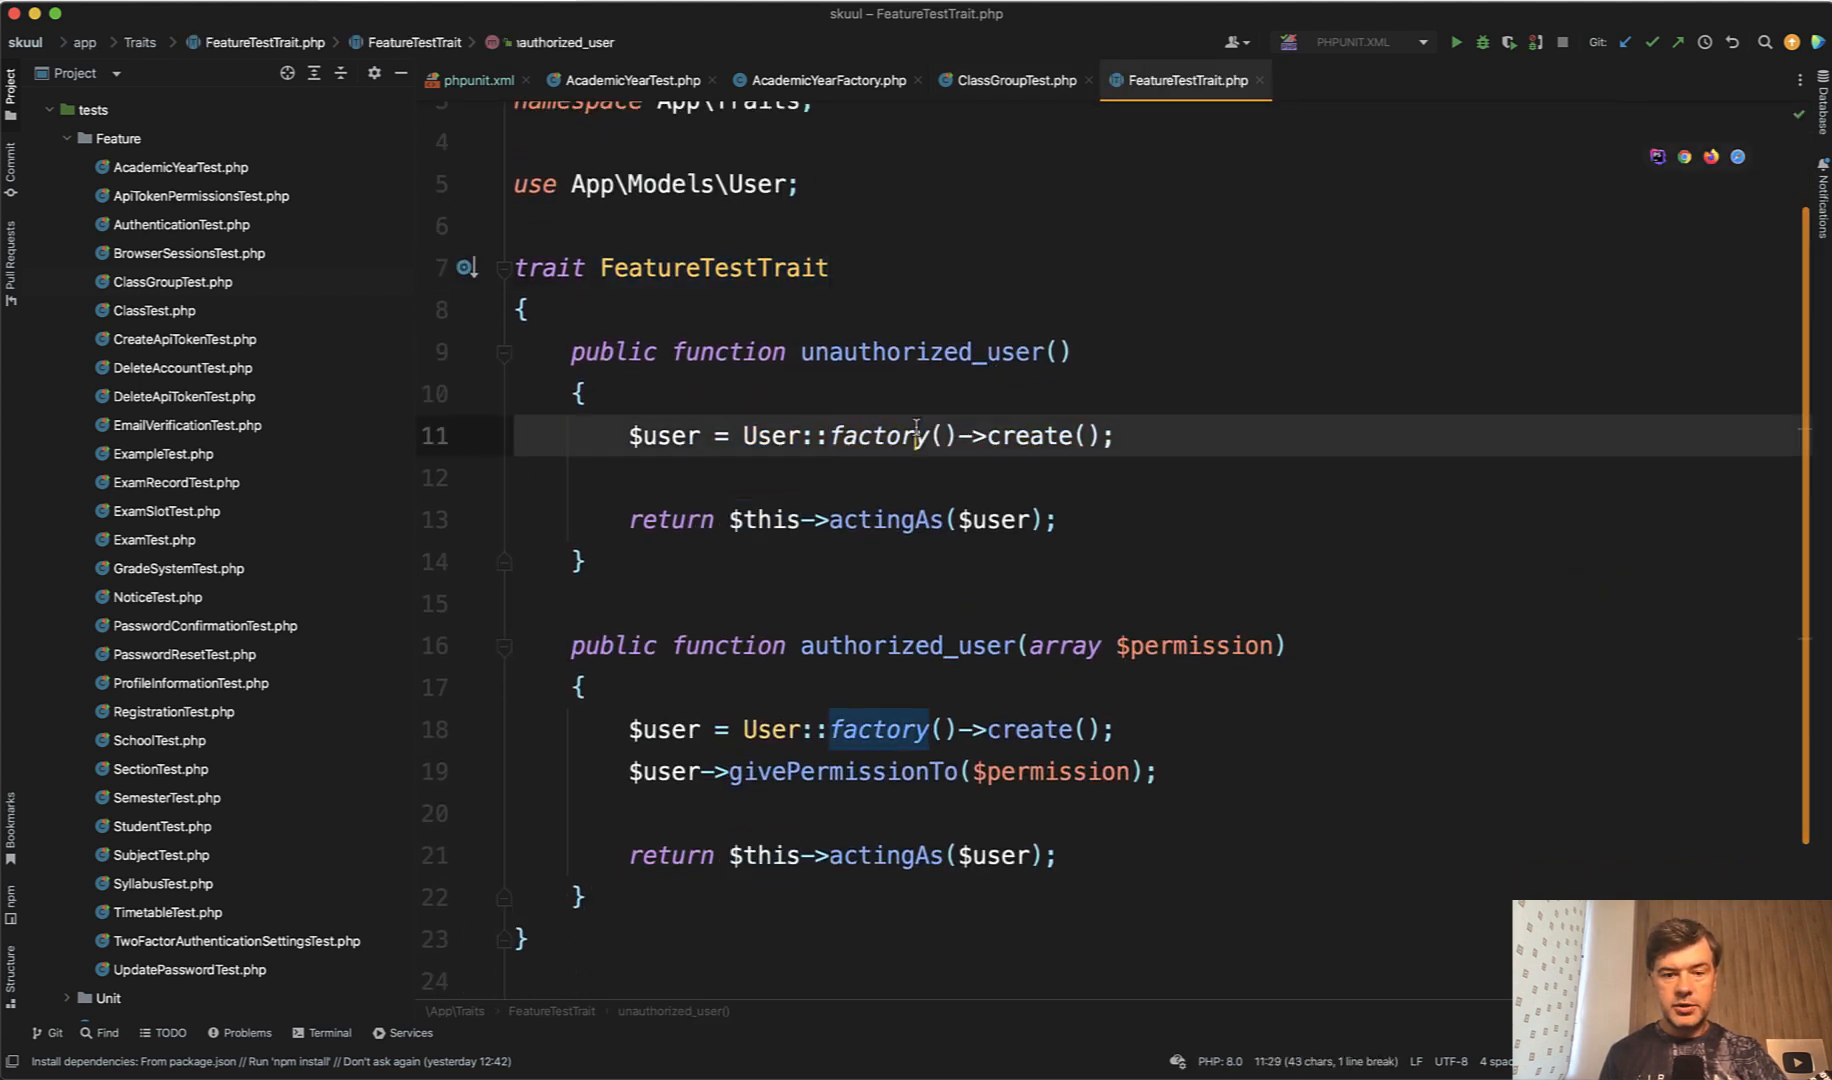
scroll("up", 3)
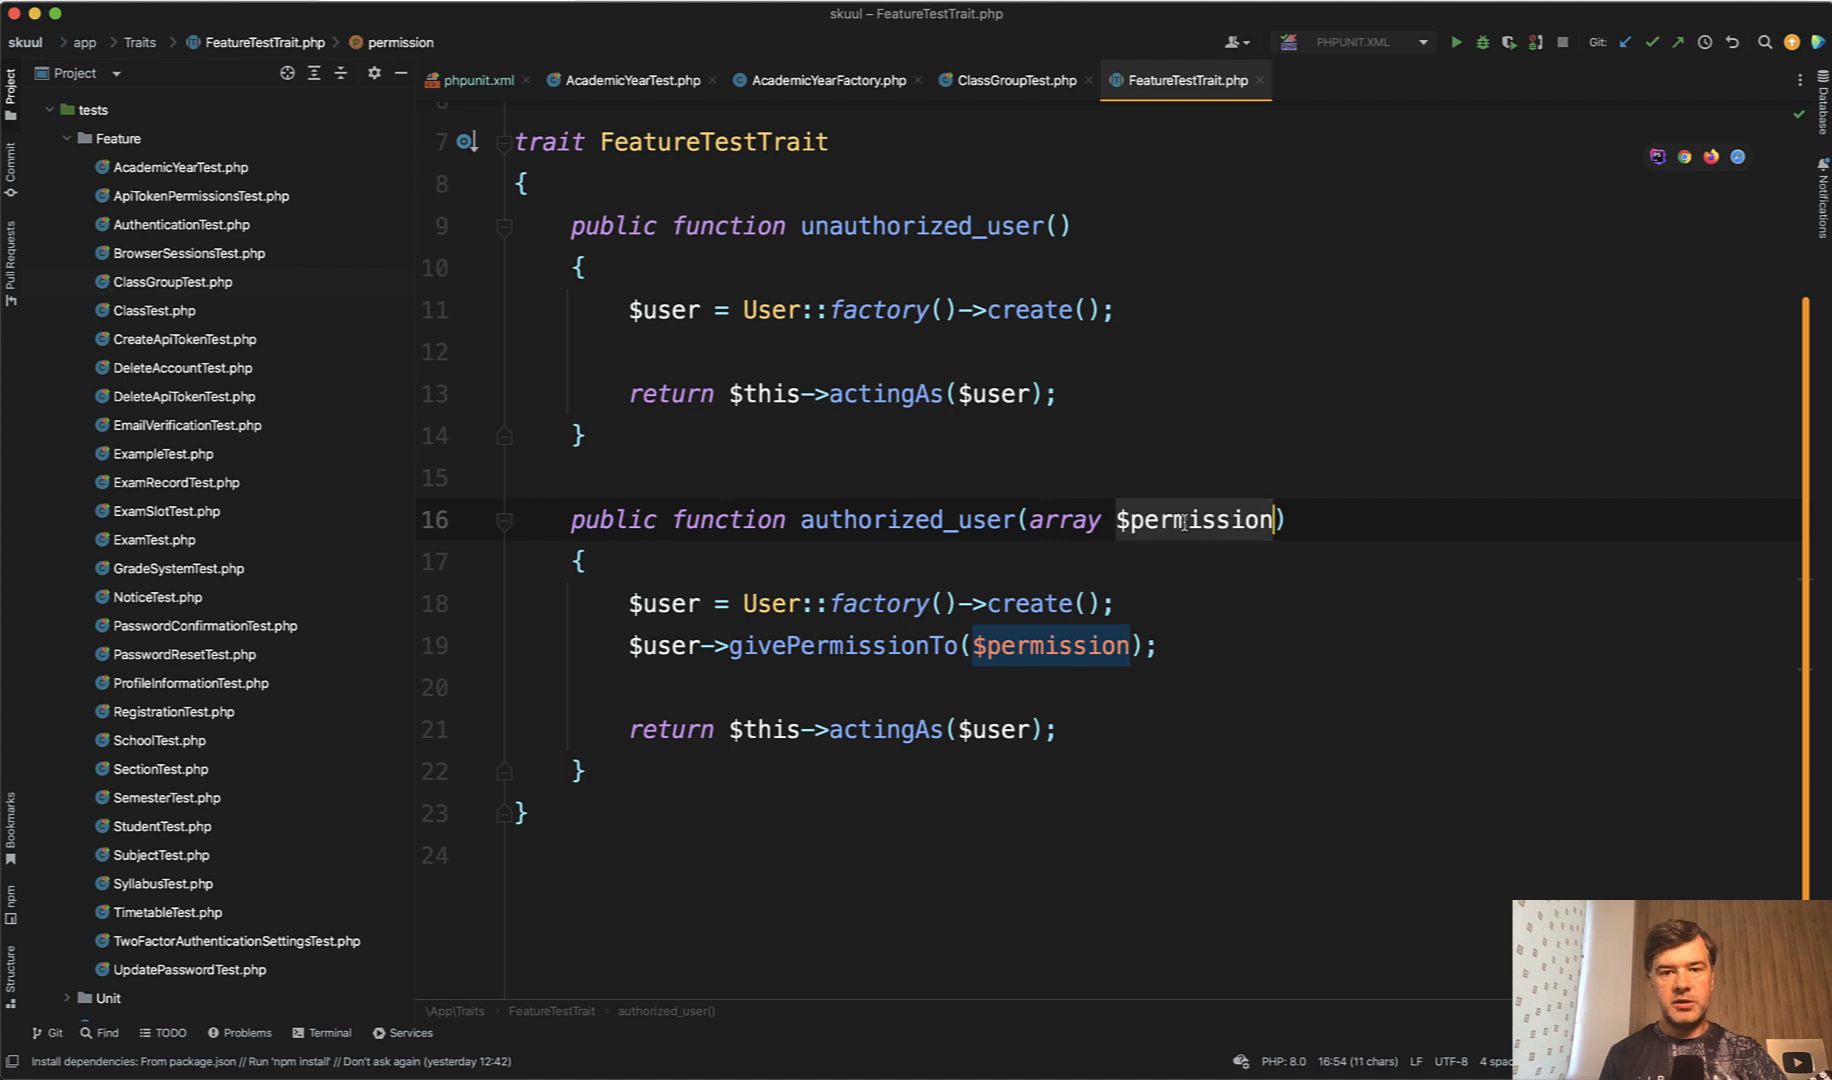
- Return to AcademicYearTest.php and then ClassGroupTest.php to compare their use of the helpers
left_click(628, 80)
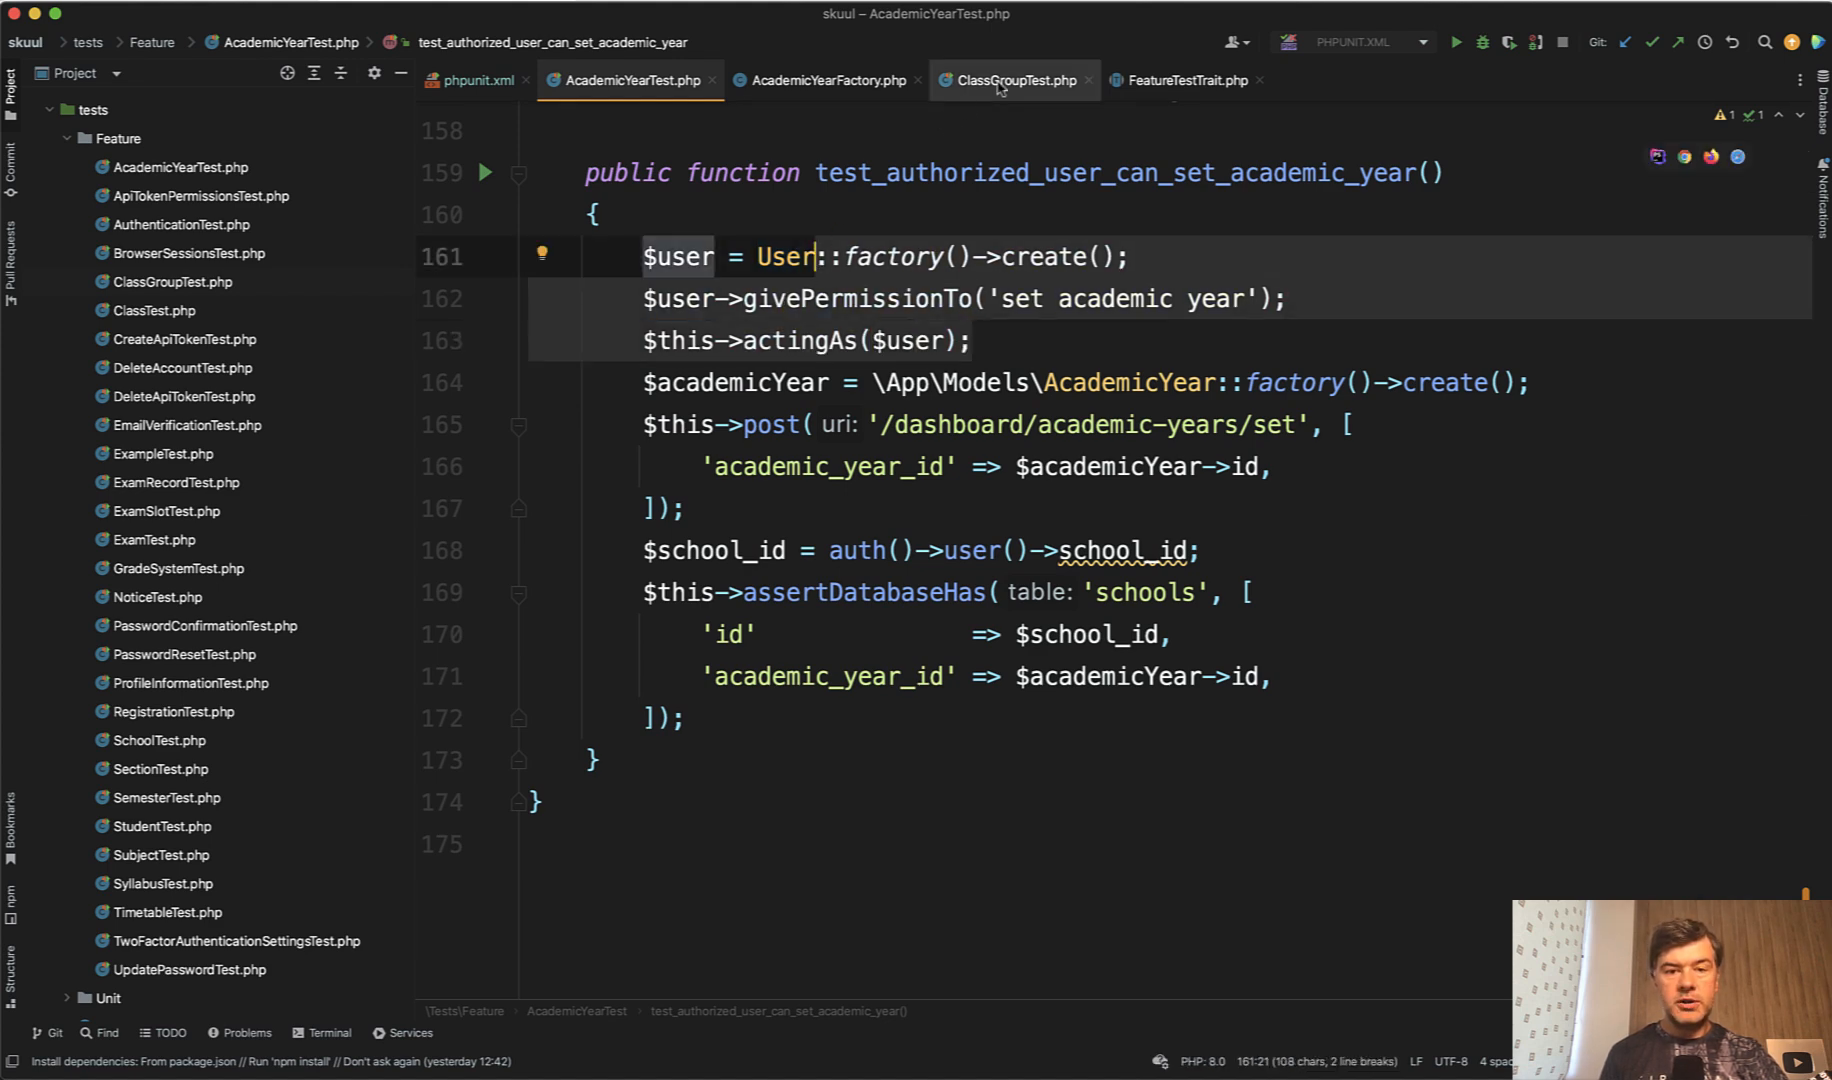
left_click(1010, 80)
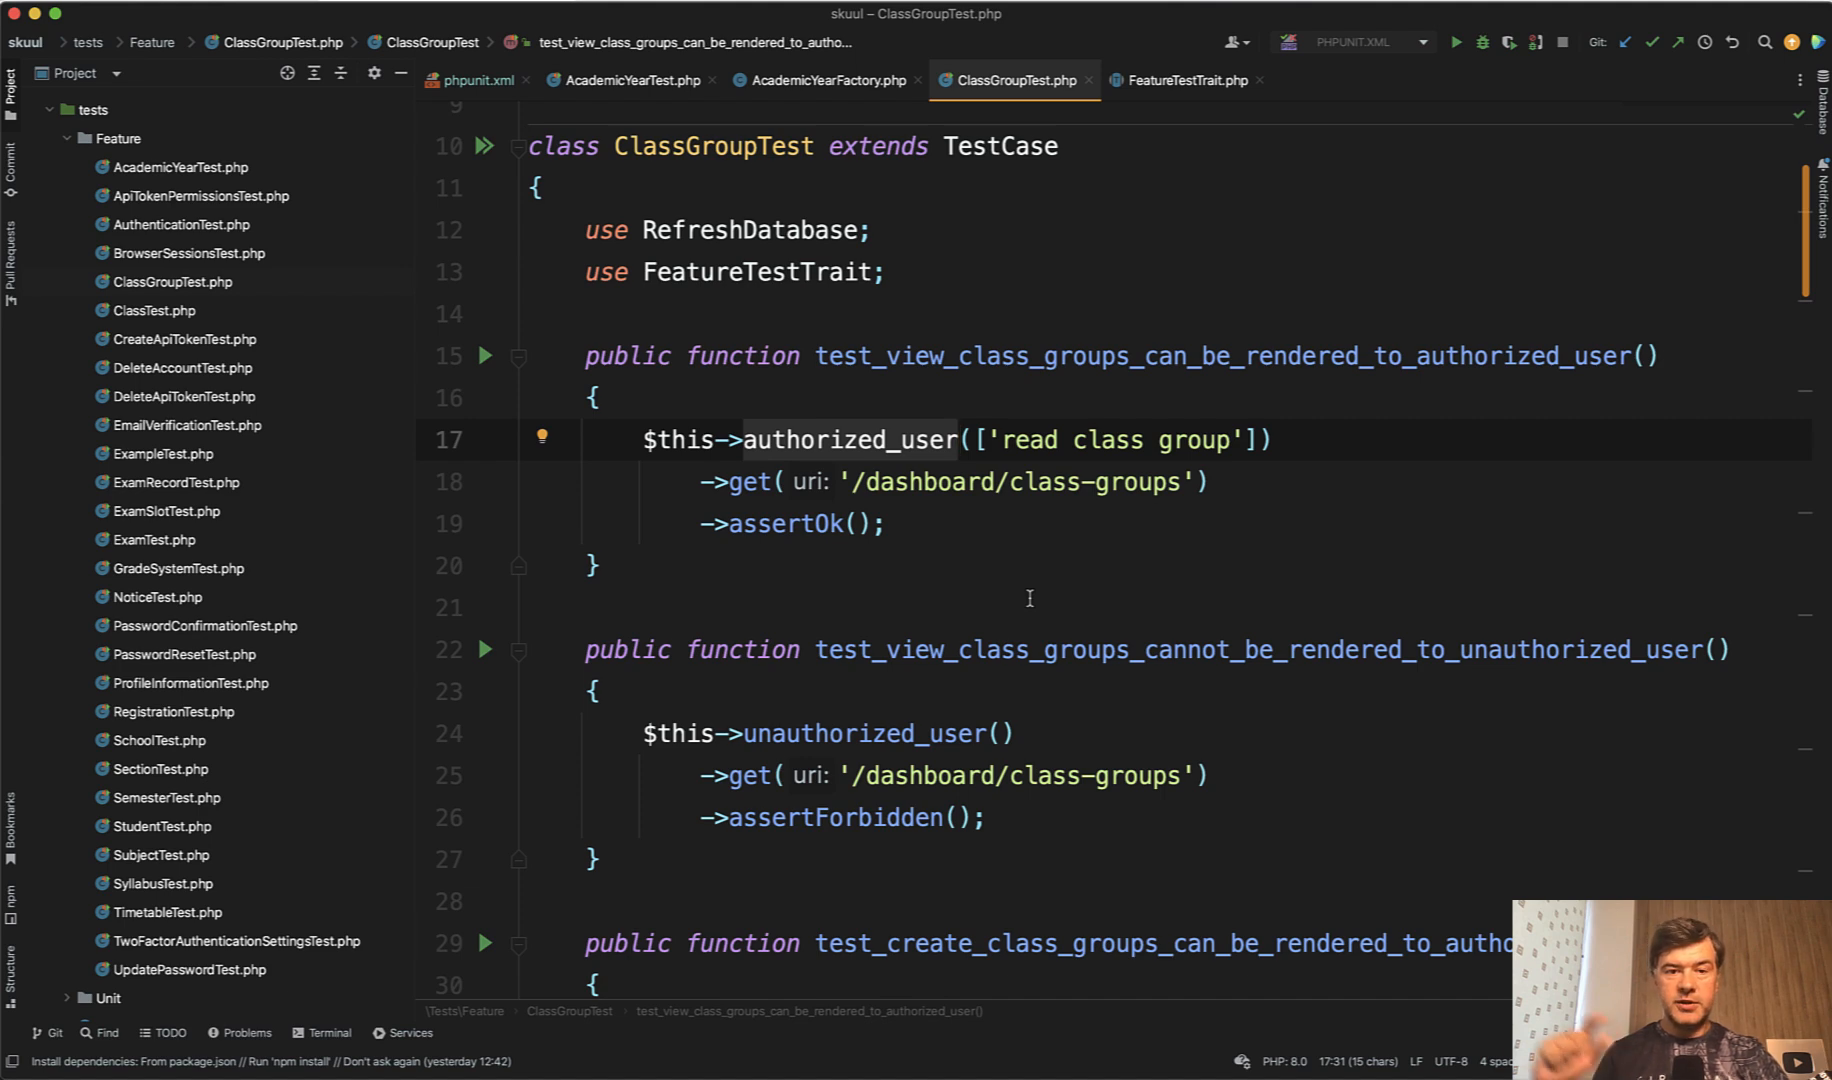
mouse_move(746, 196)
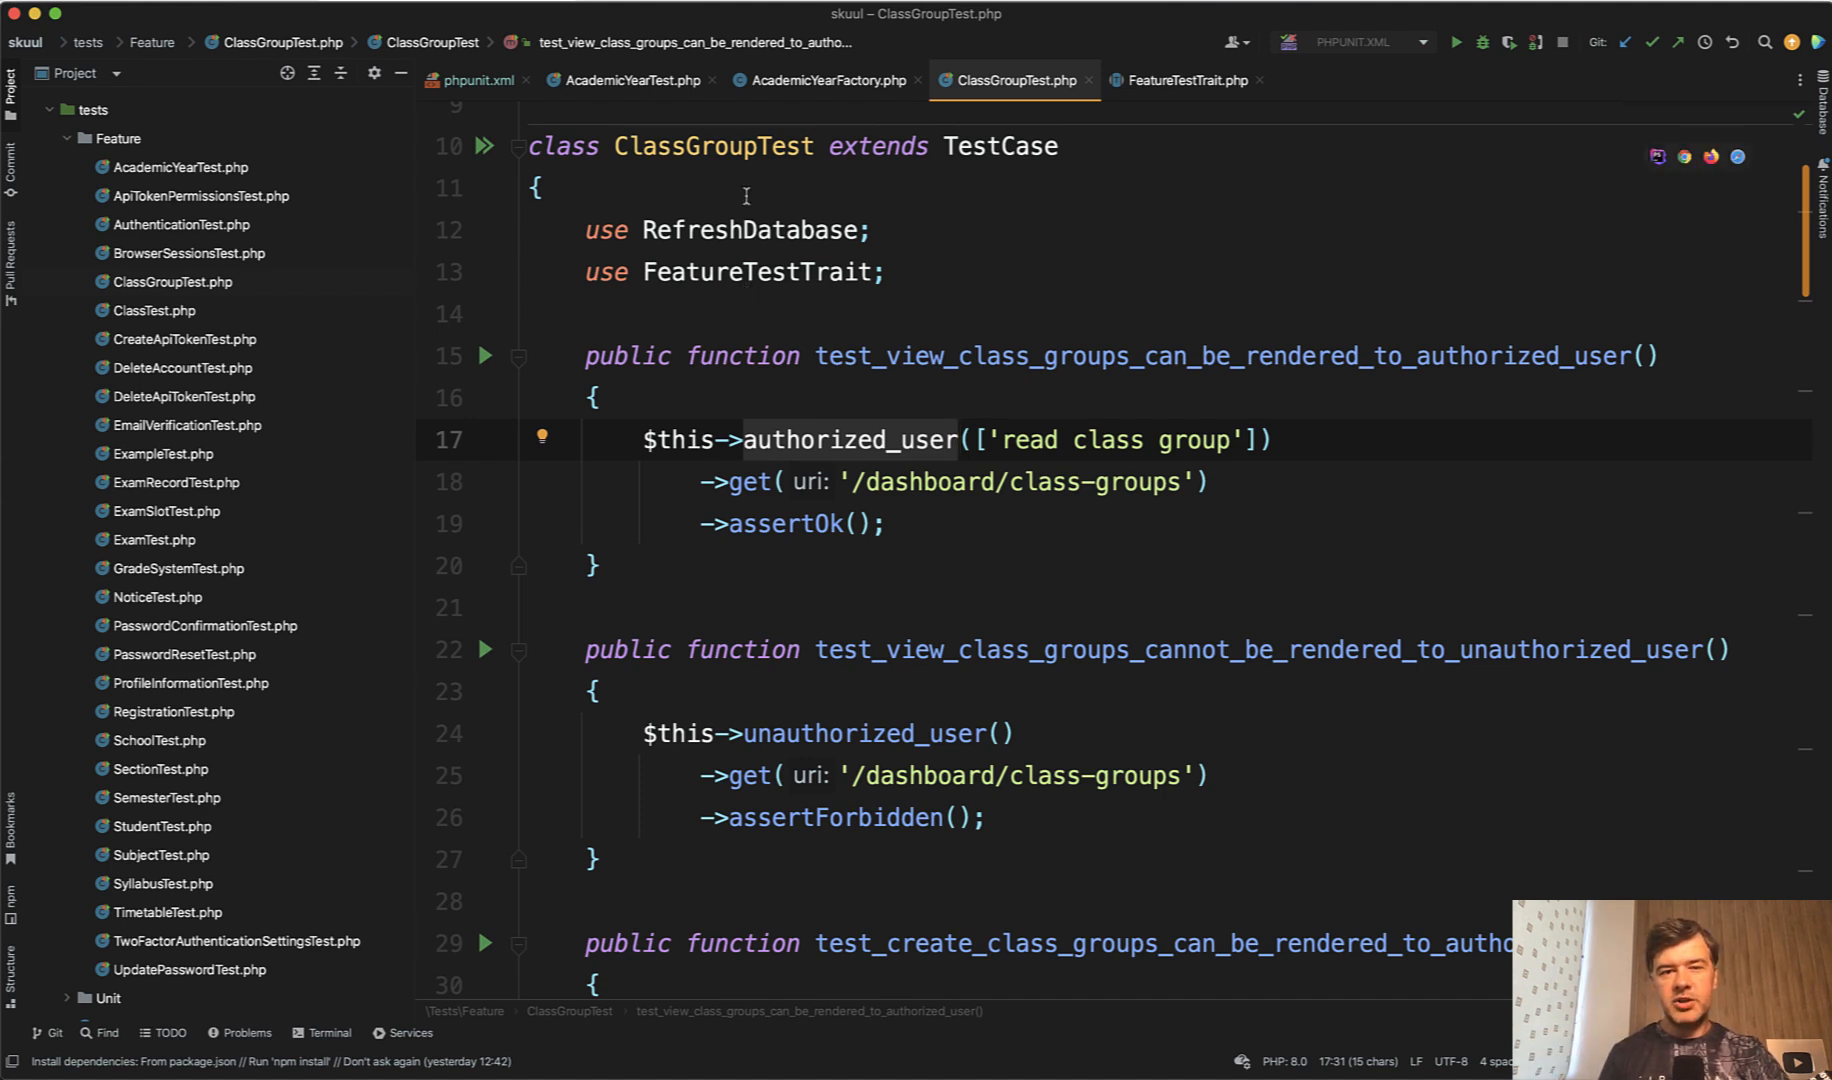
mouse_move(788, 156)
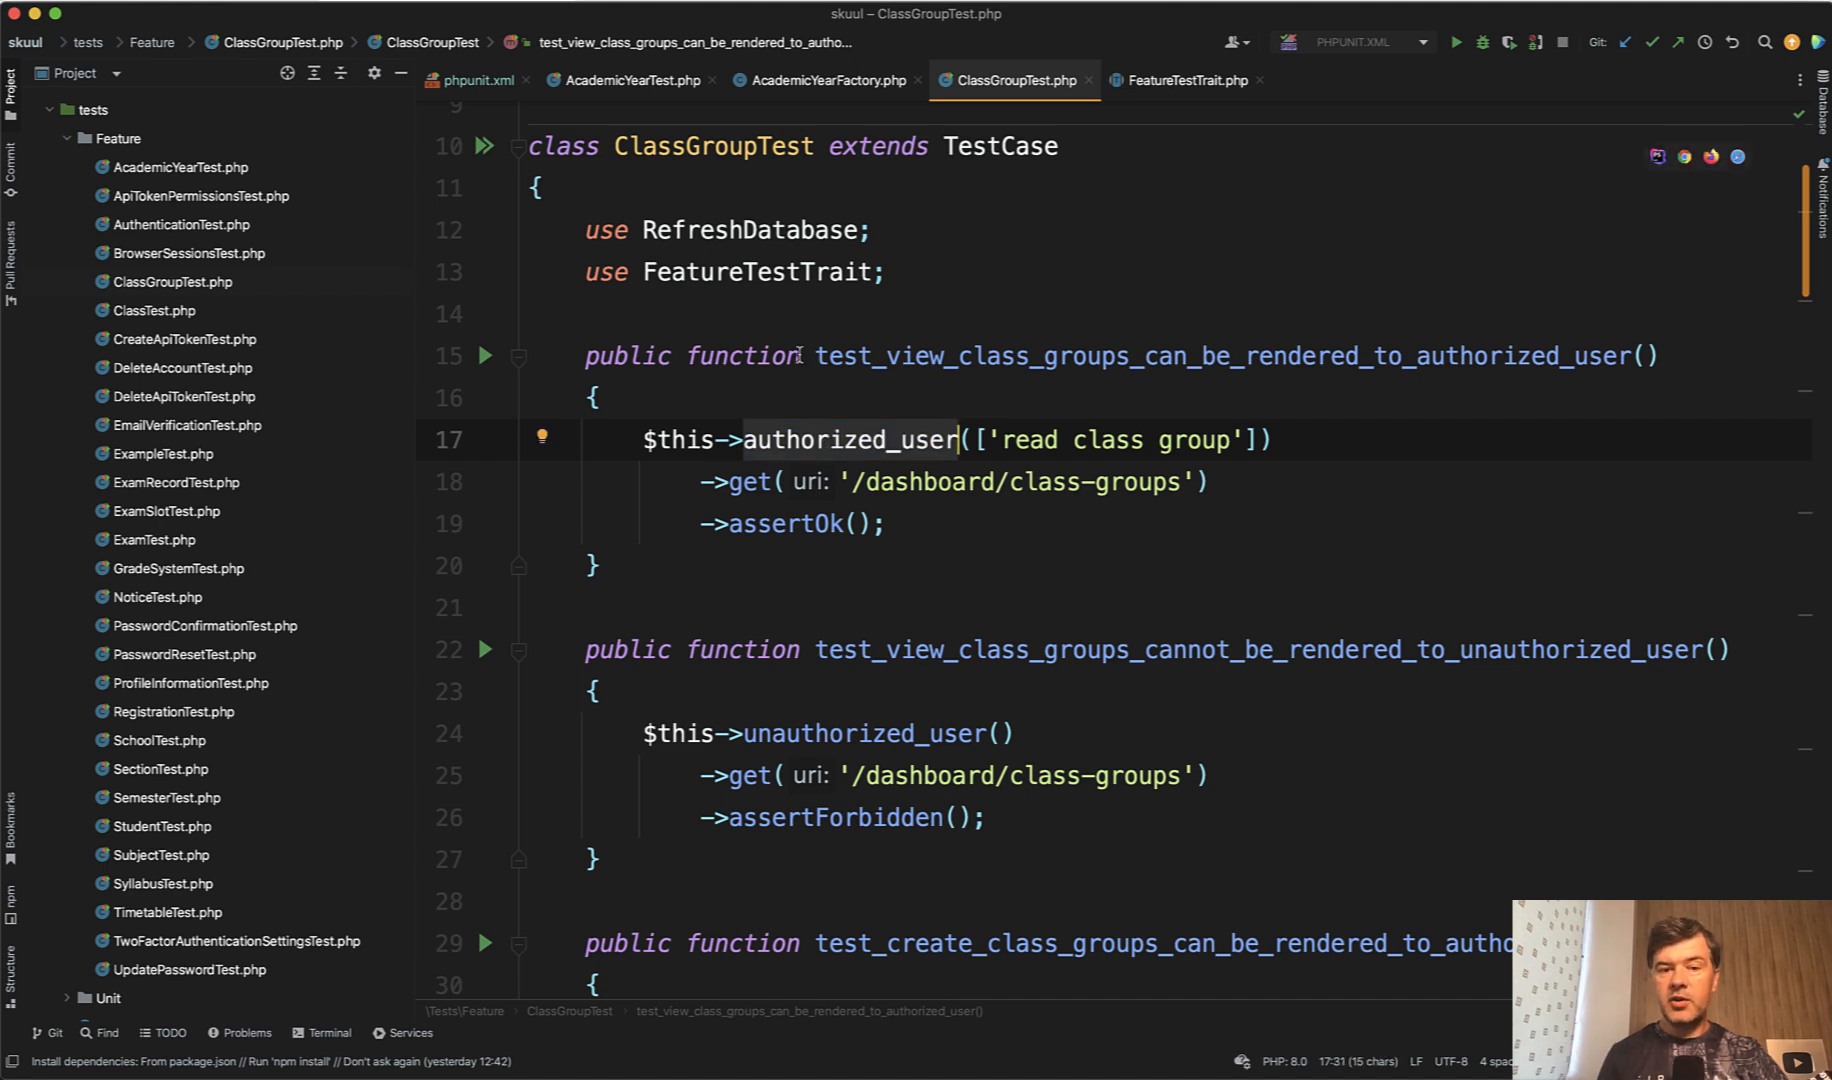
mouse_move(760, 272)
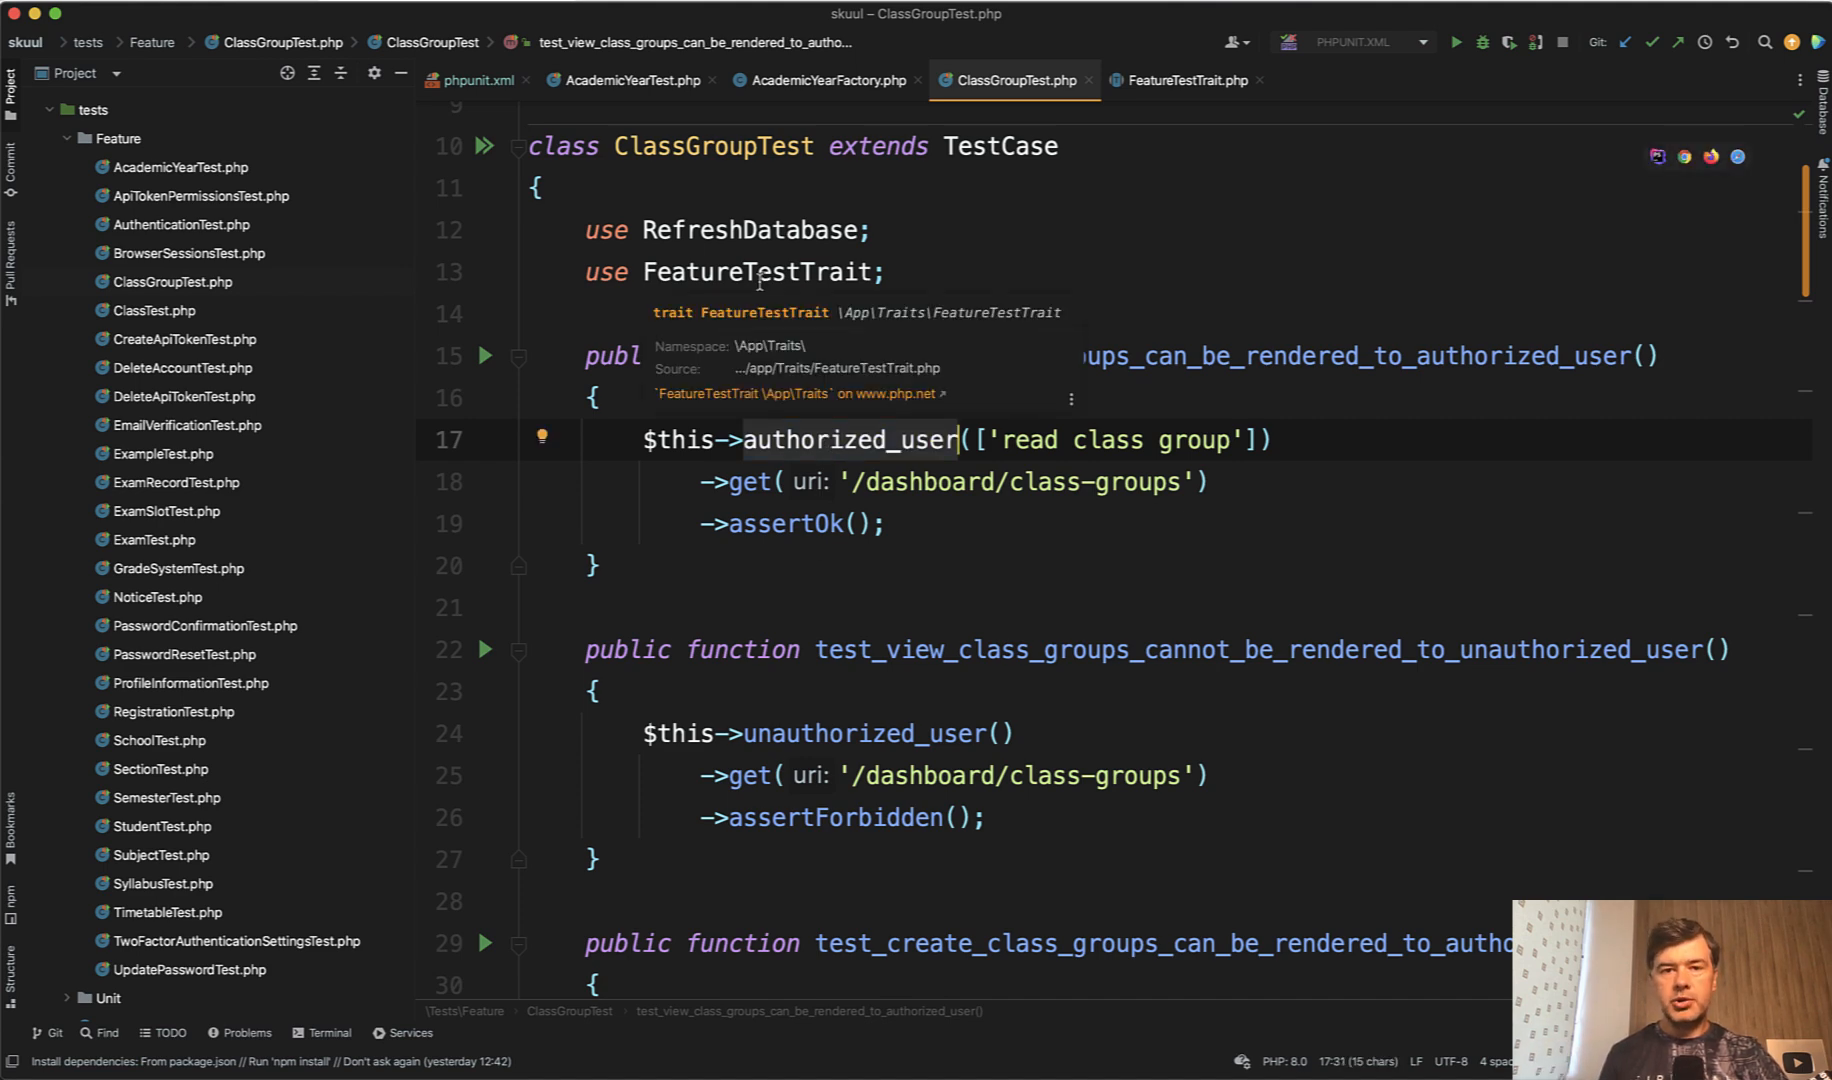
- Check phpunit.xml against the RefreshDatabase trait used in AcademicYearTest.php
left_click(474, 80)
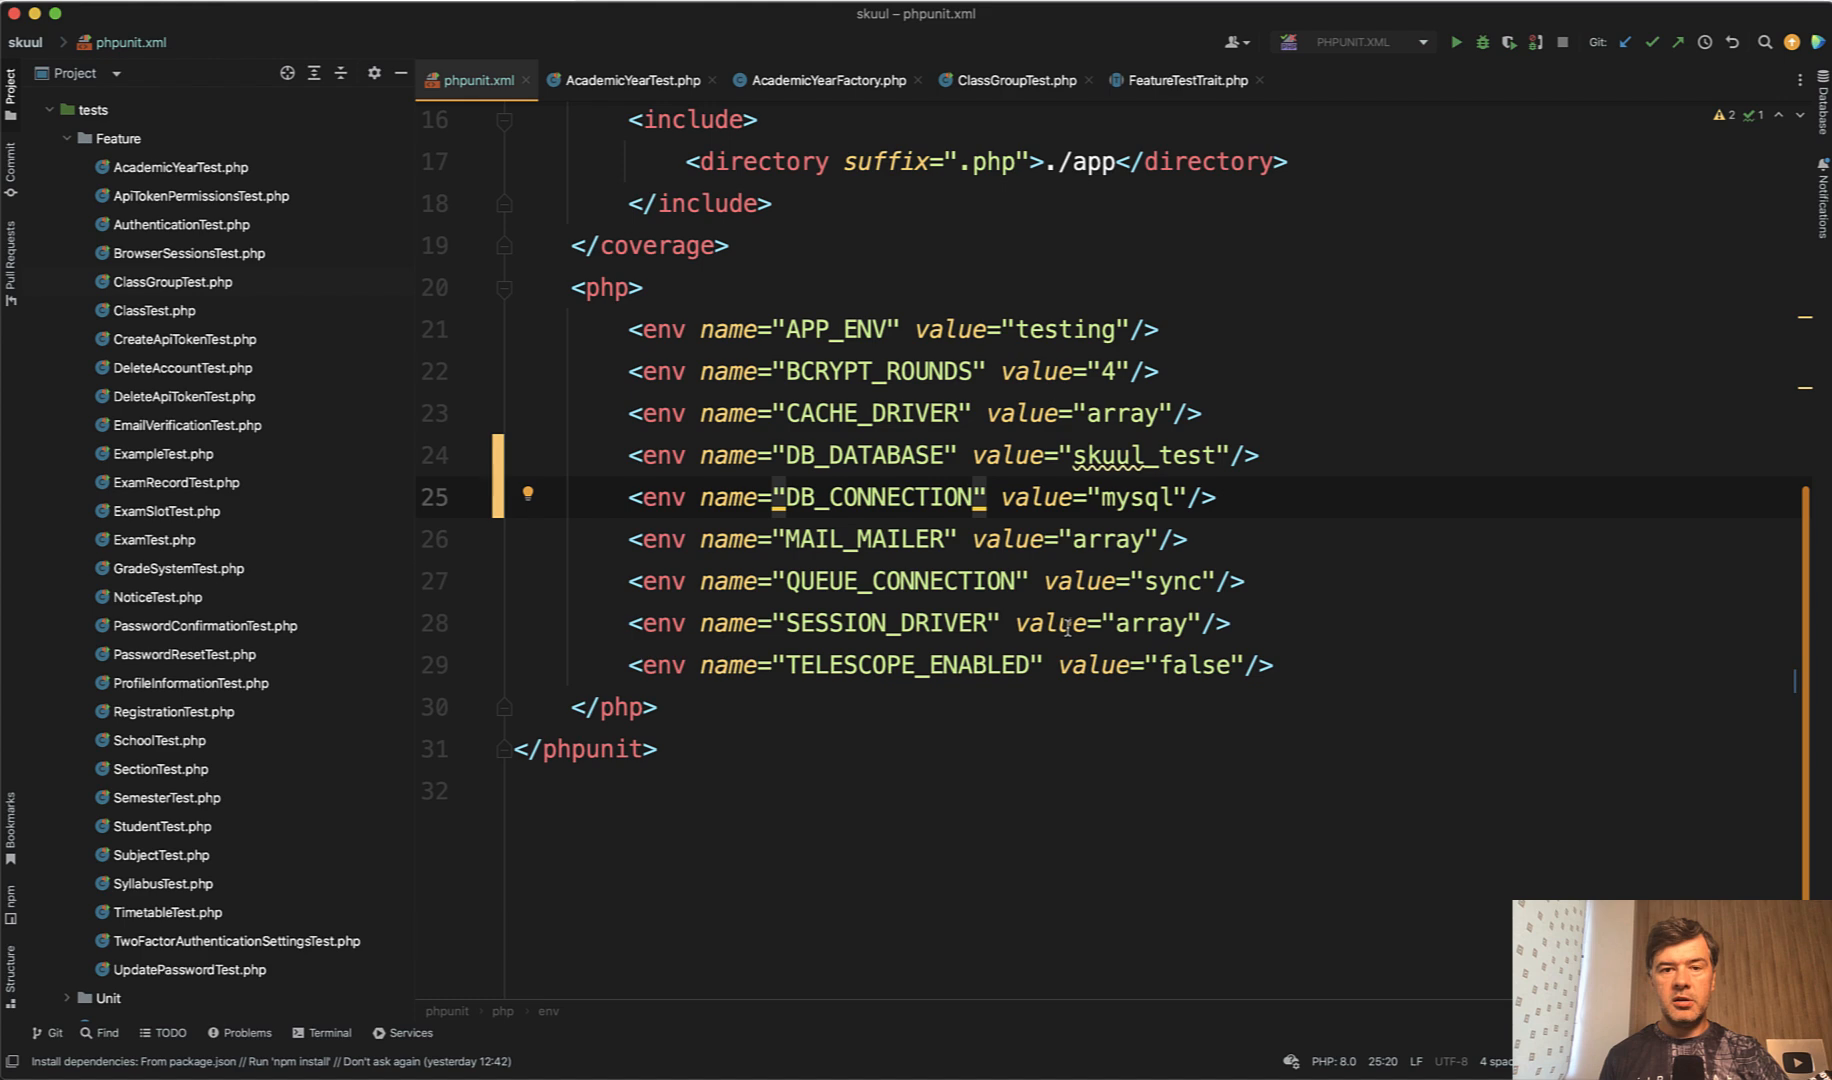
left_click(628, 80)
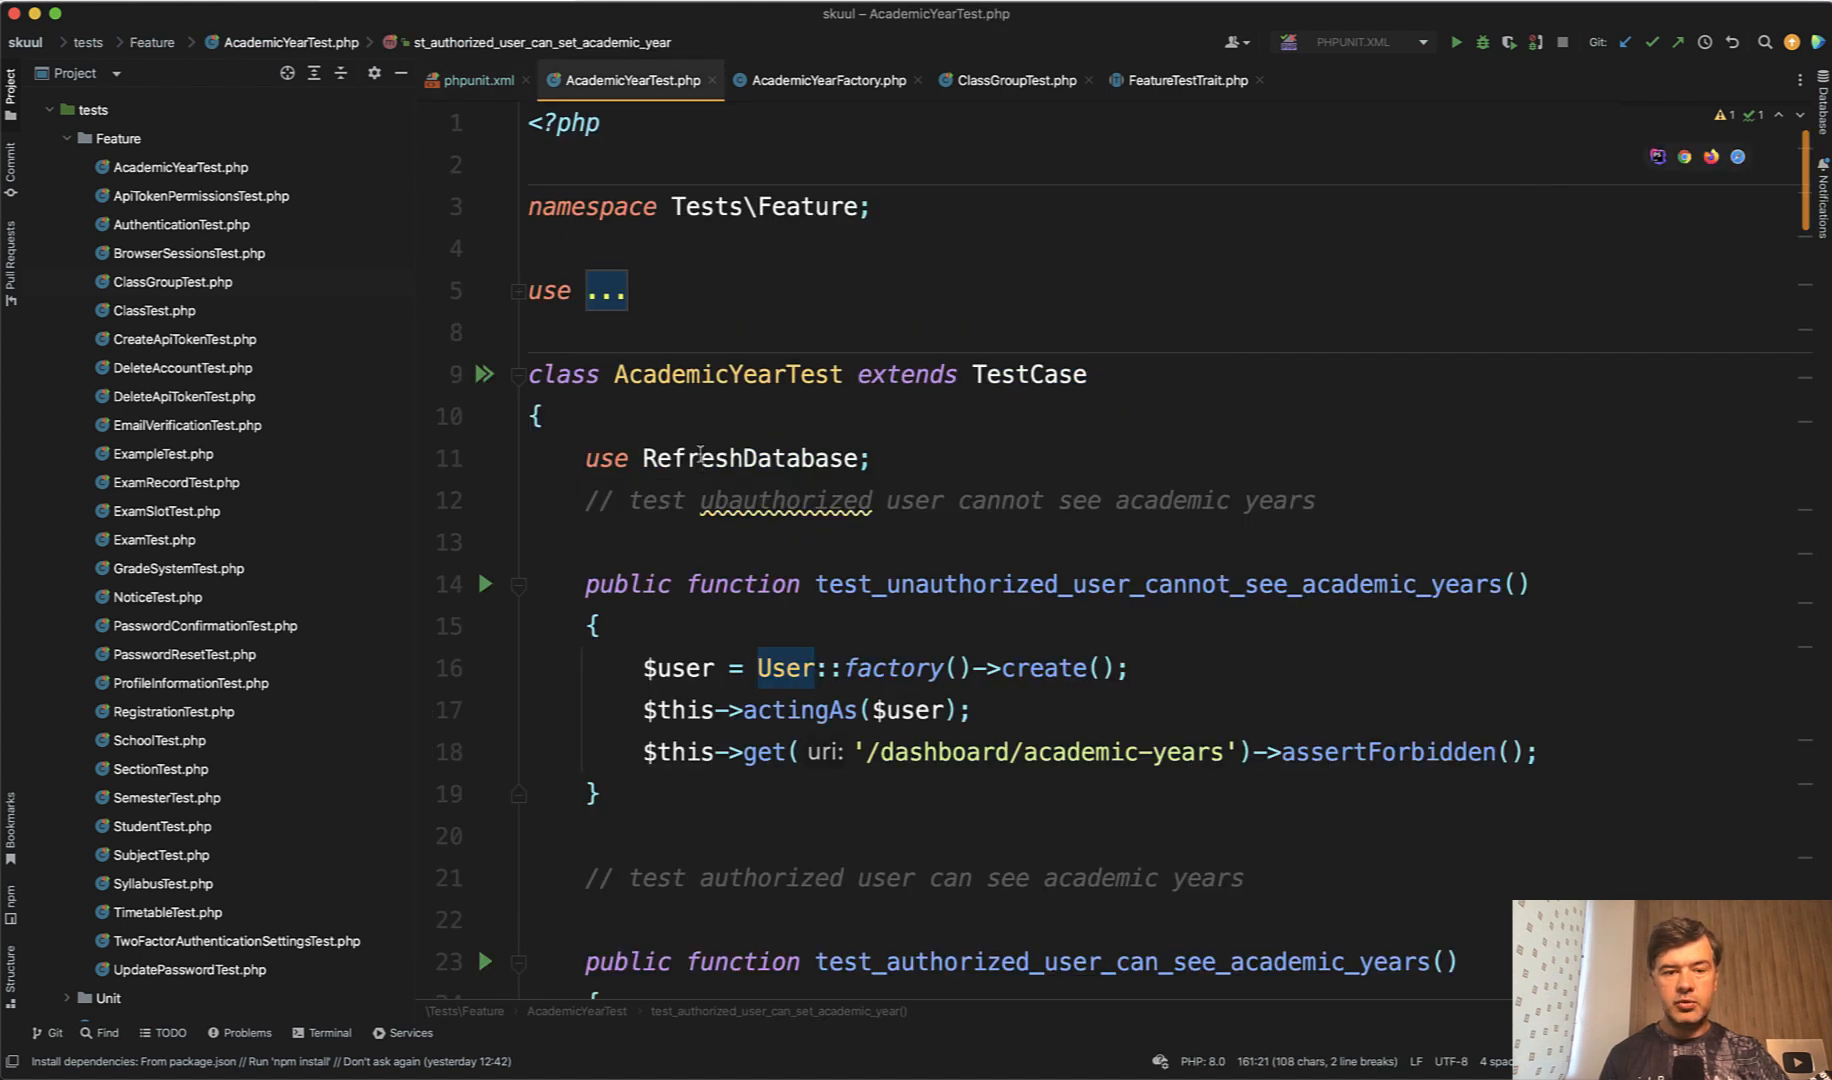
left_click(698, 458)
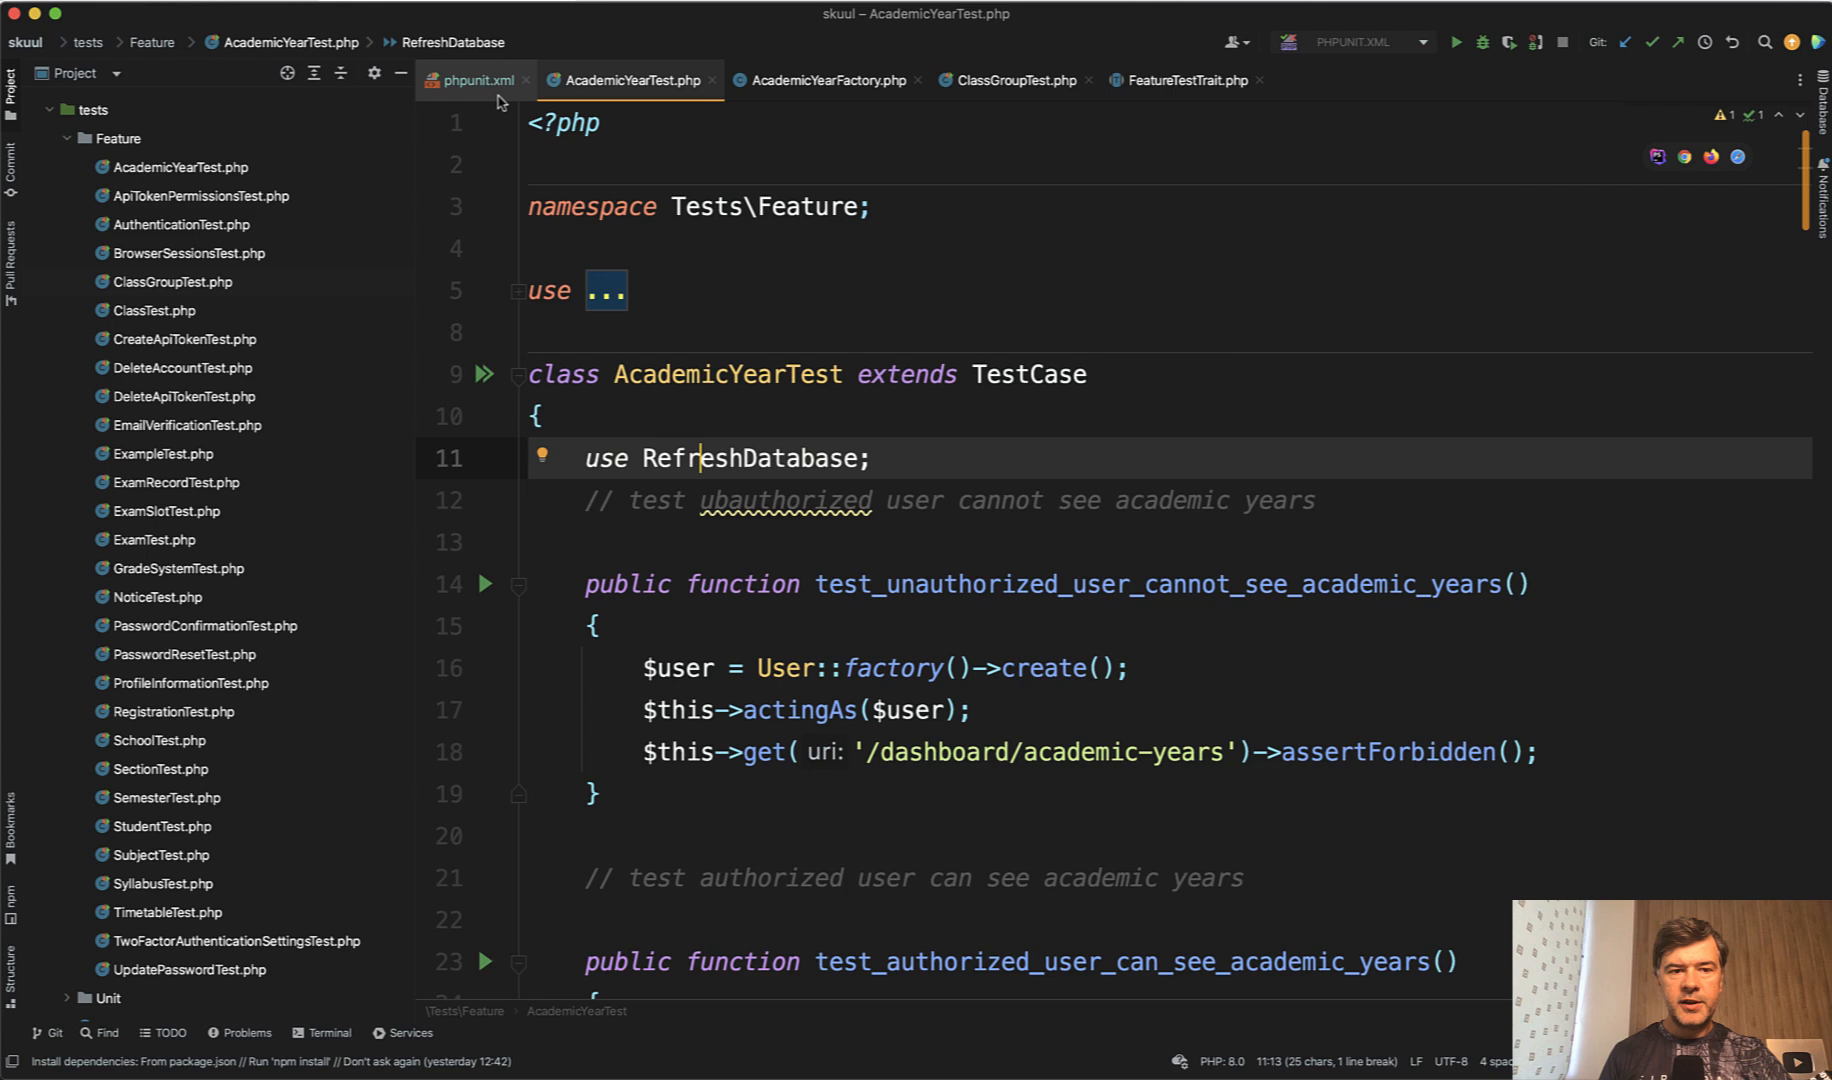
left_click(474, 80)
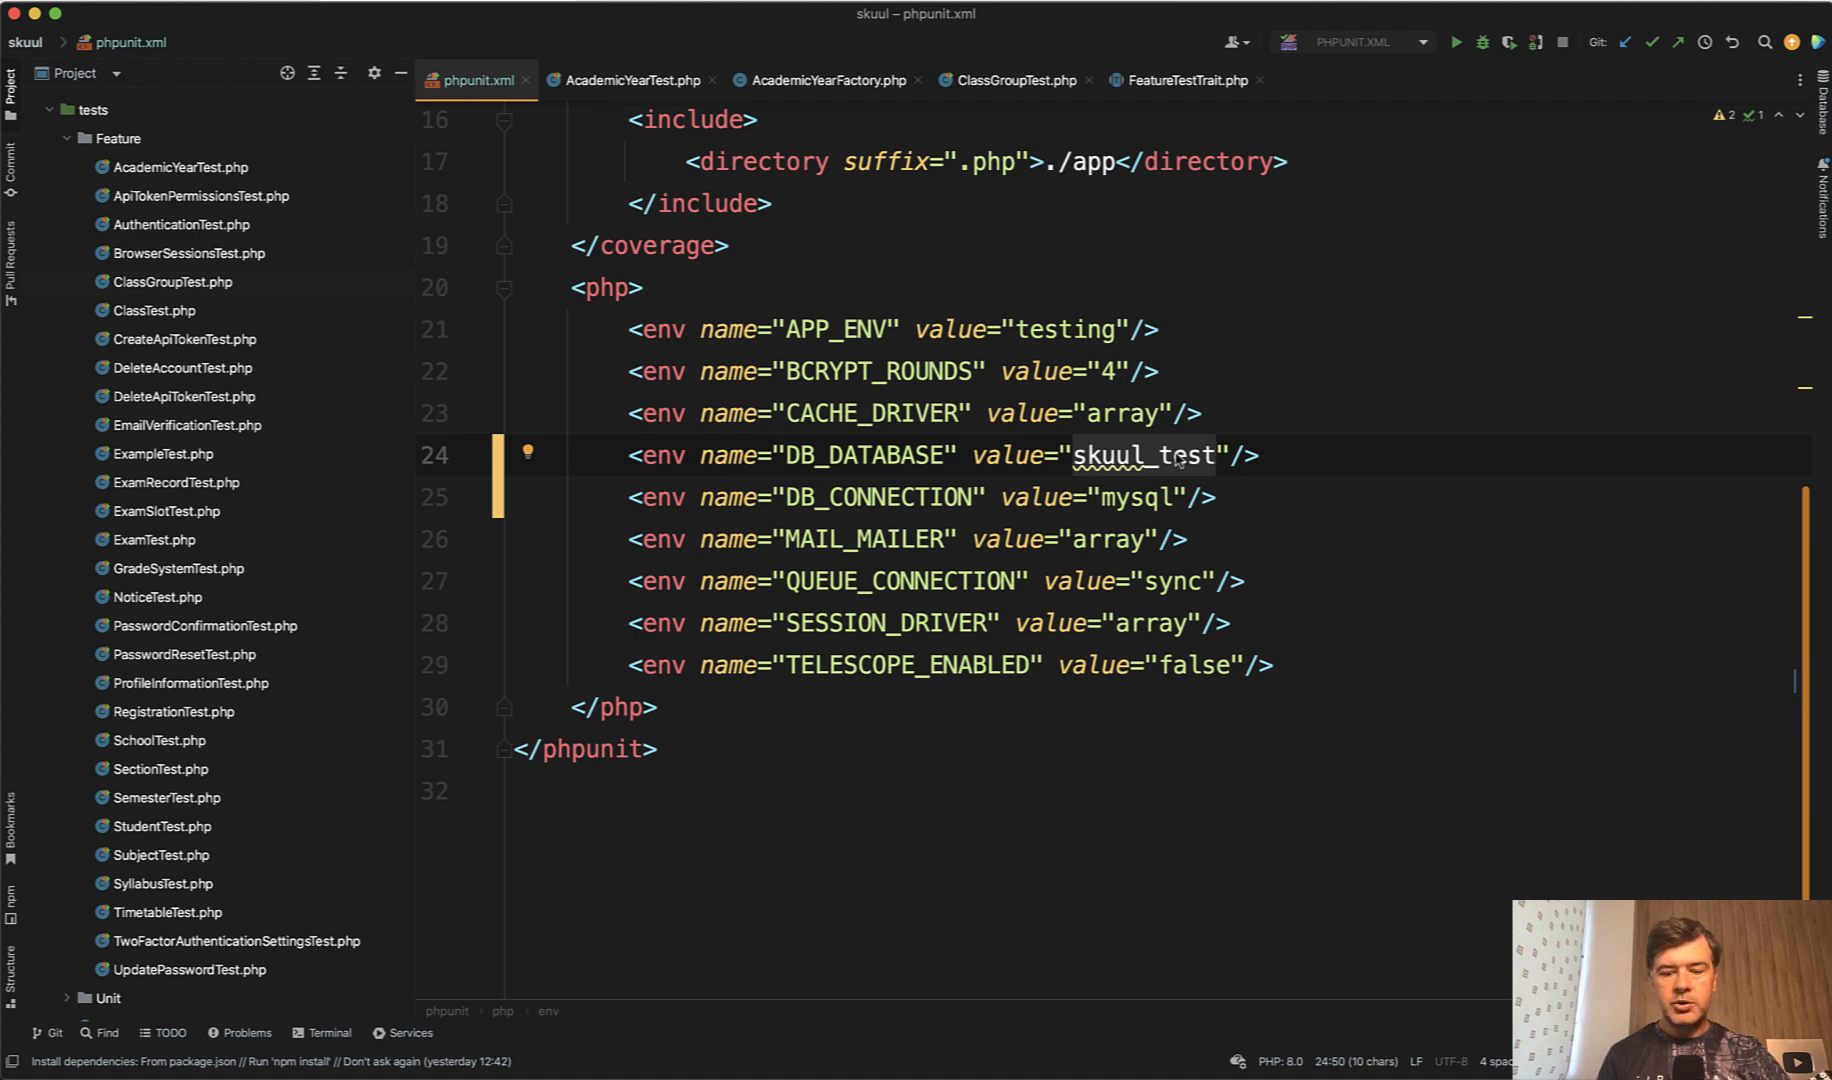
- Set DB_DATABASE to :memory: and DB_CONNECTION to sqlite in phpunit.xml
type(":memory:")
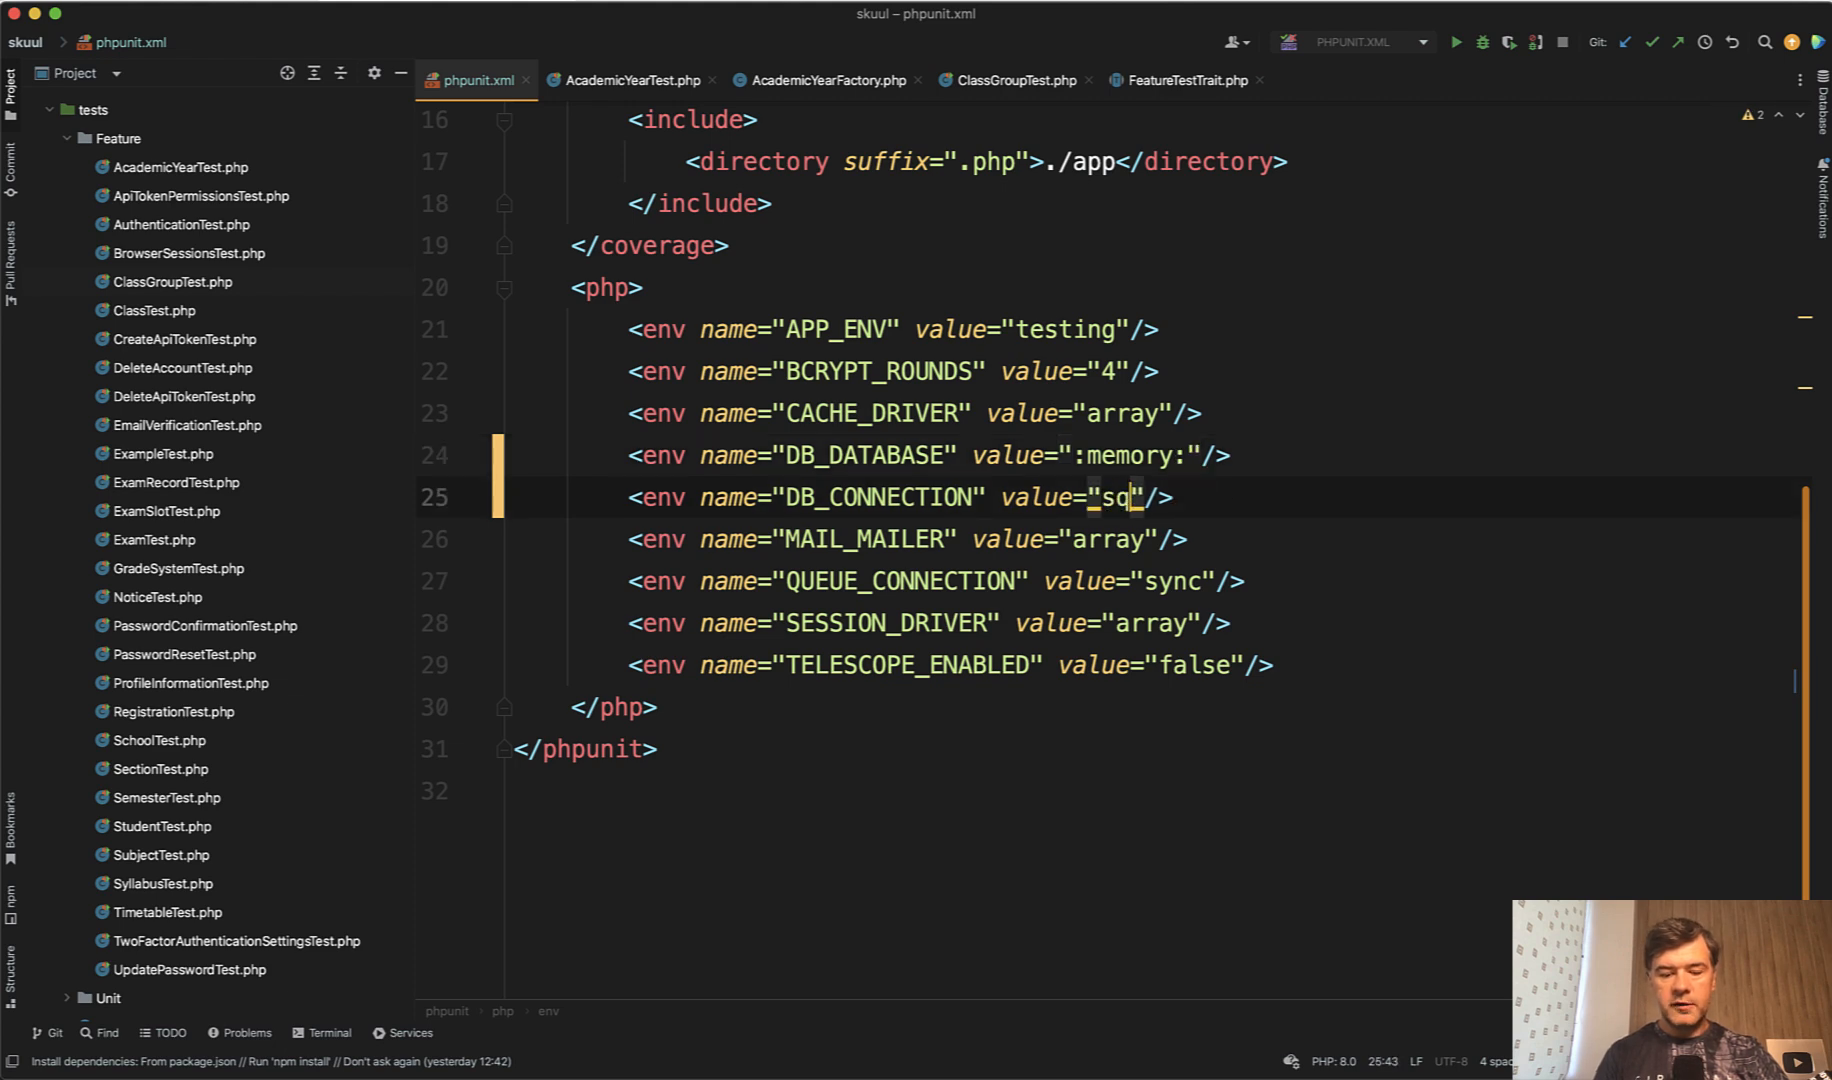
type("ite")
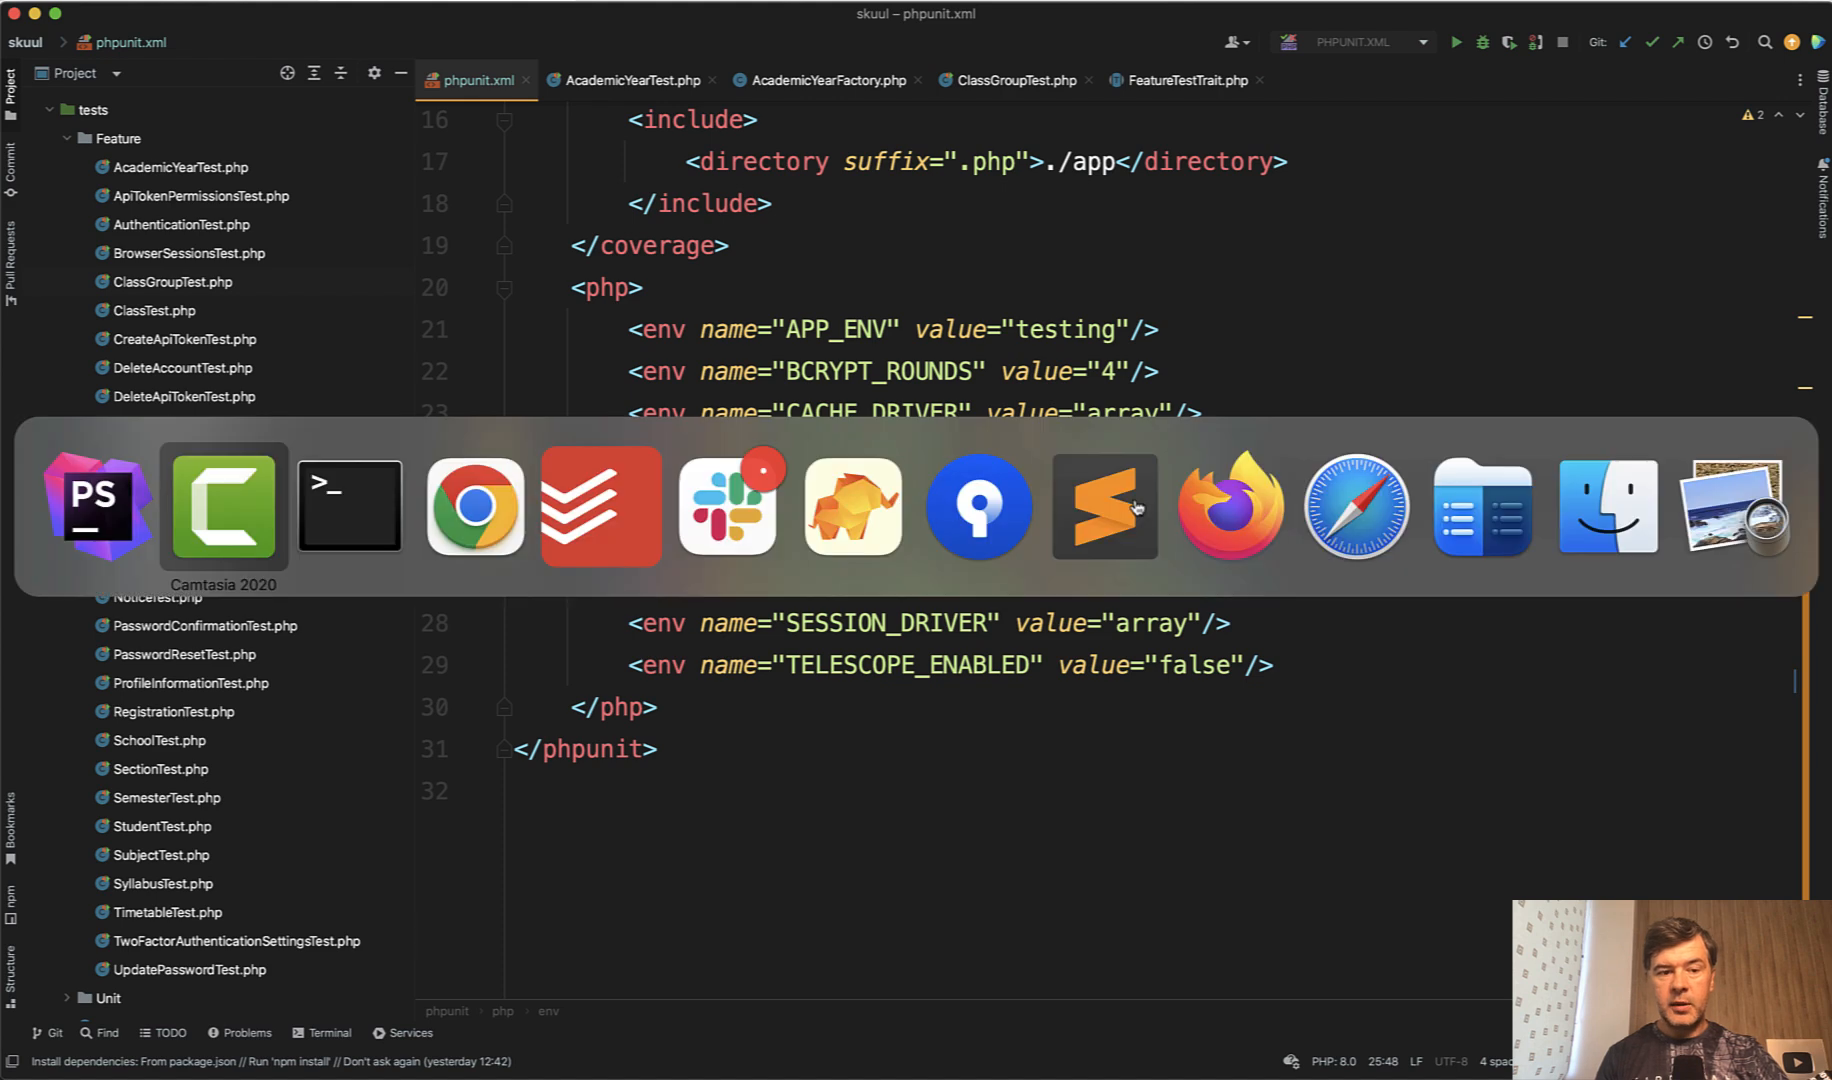
- Rerun the suite in Terminal with php artisan test
left_click(350, 504)
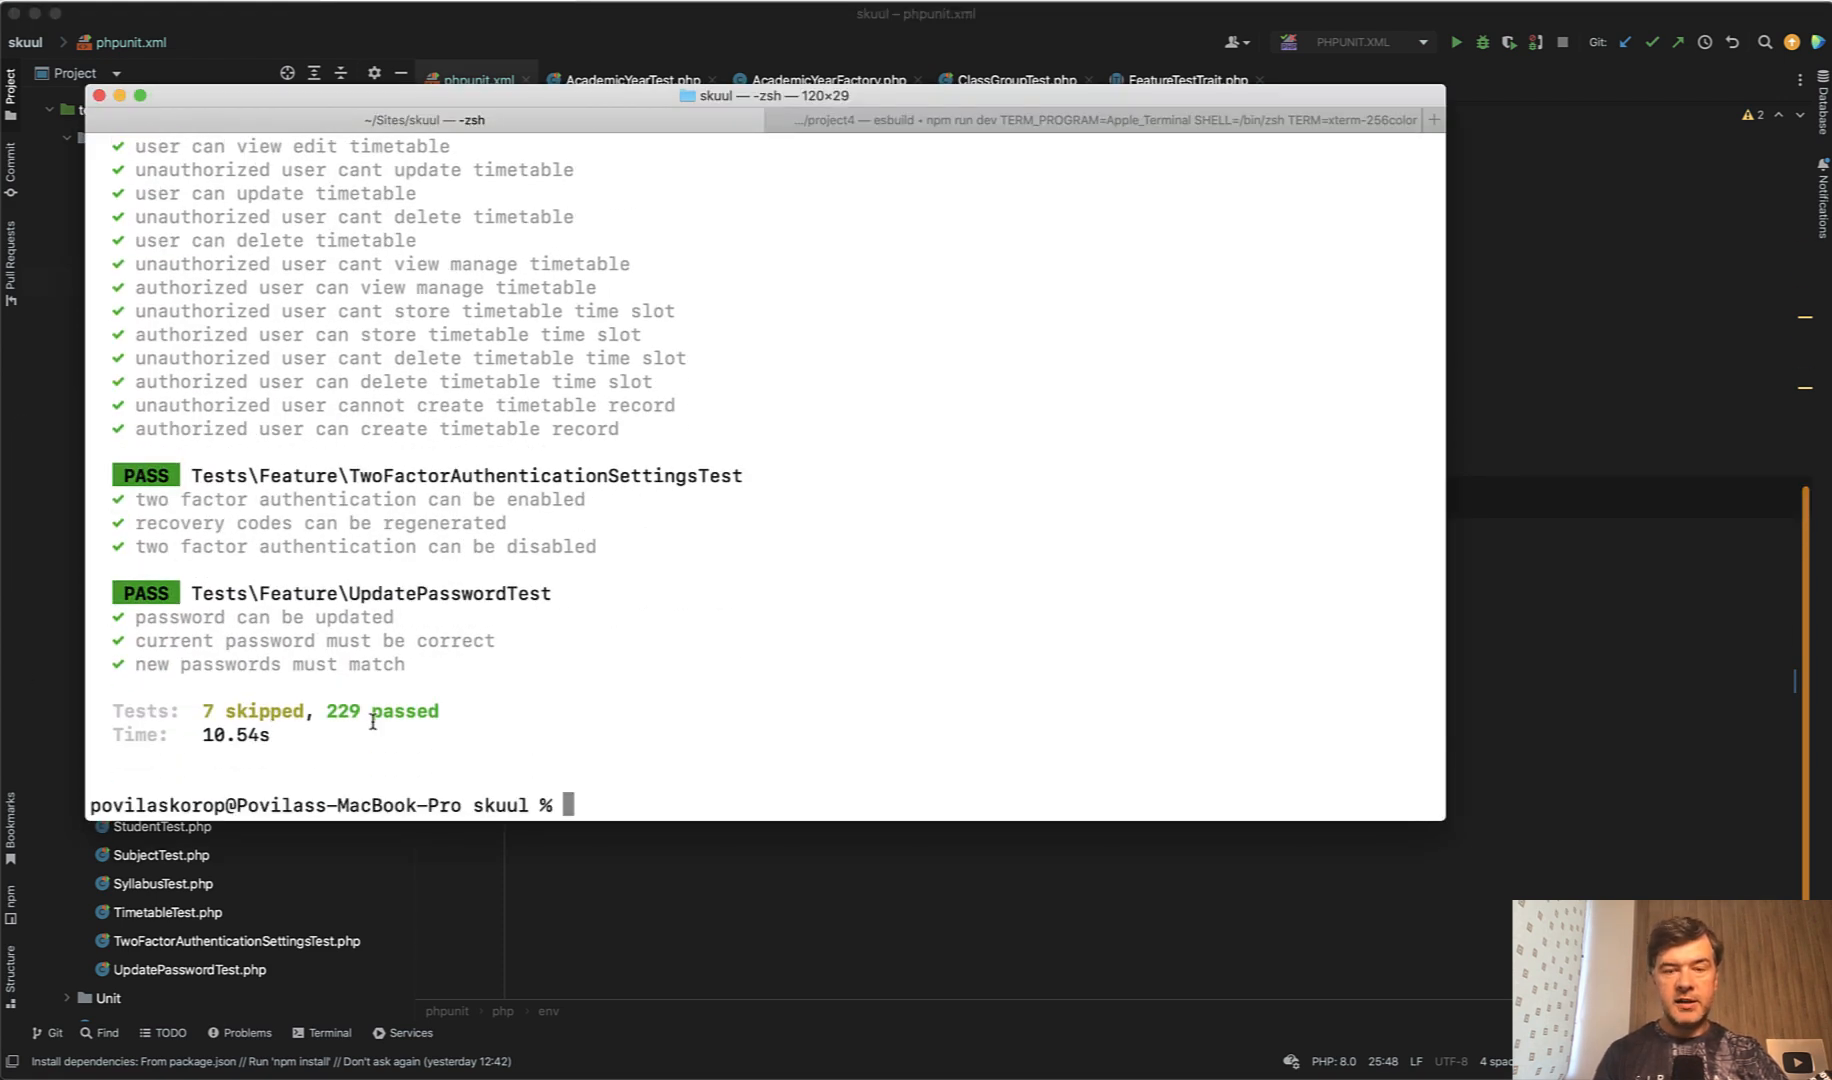
type("php artisan test")
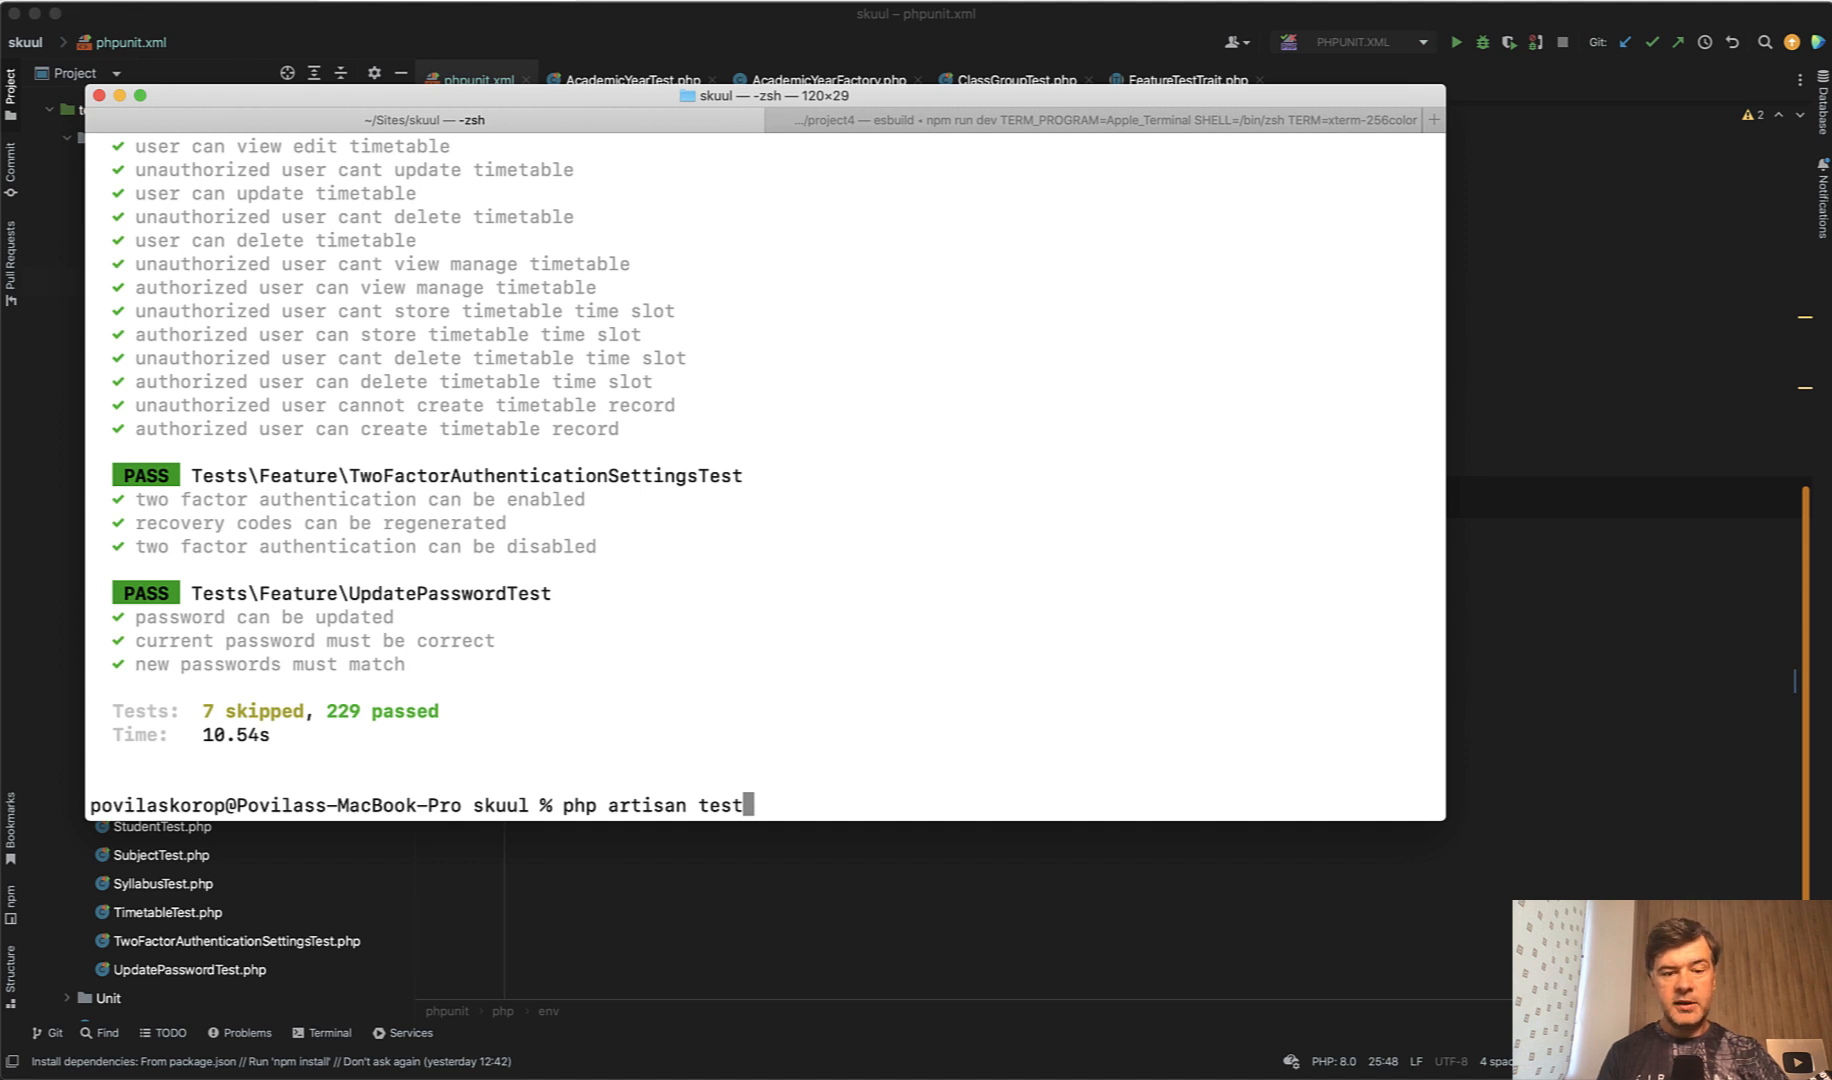
key("Return")
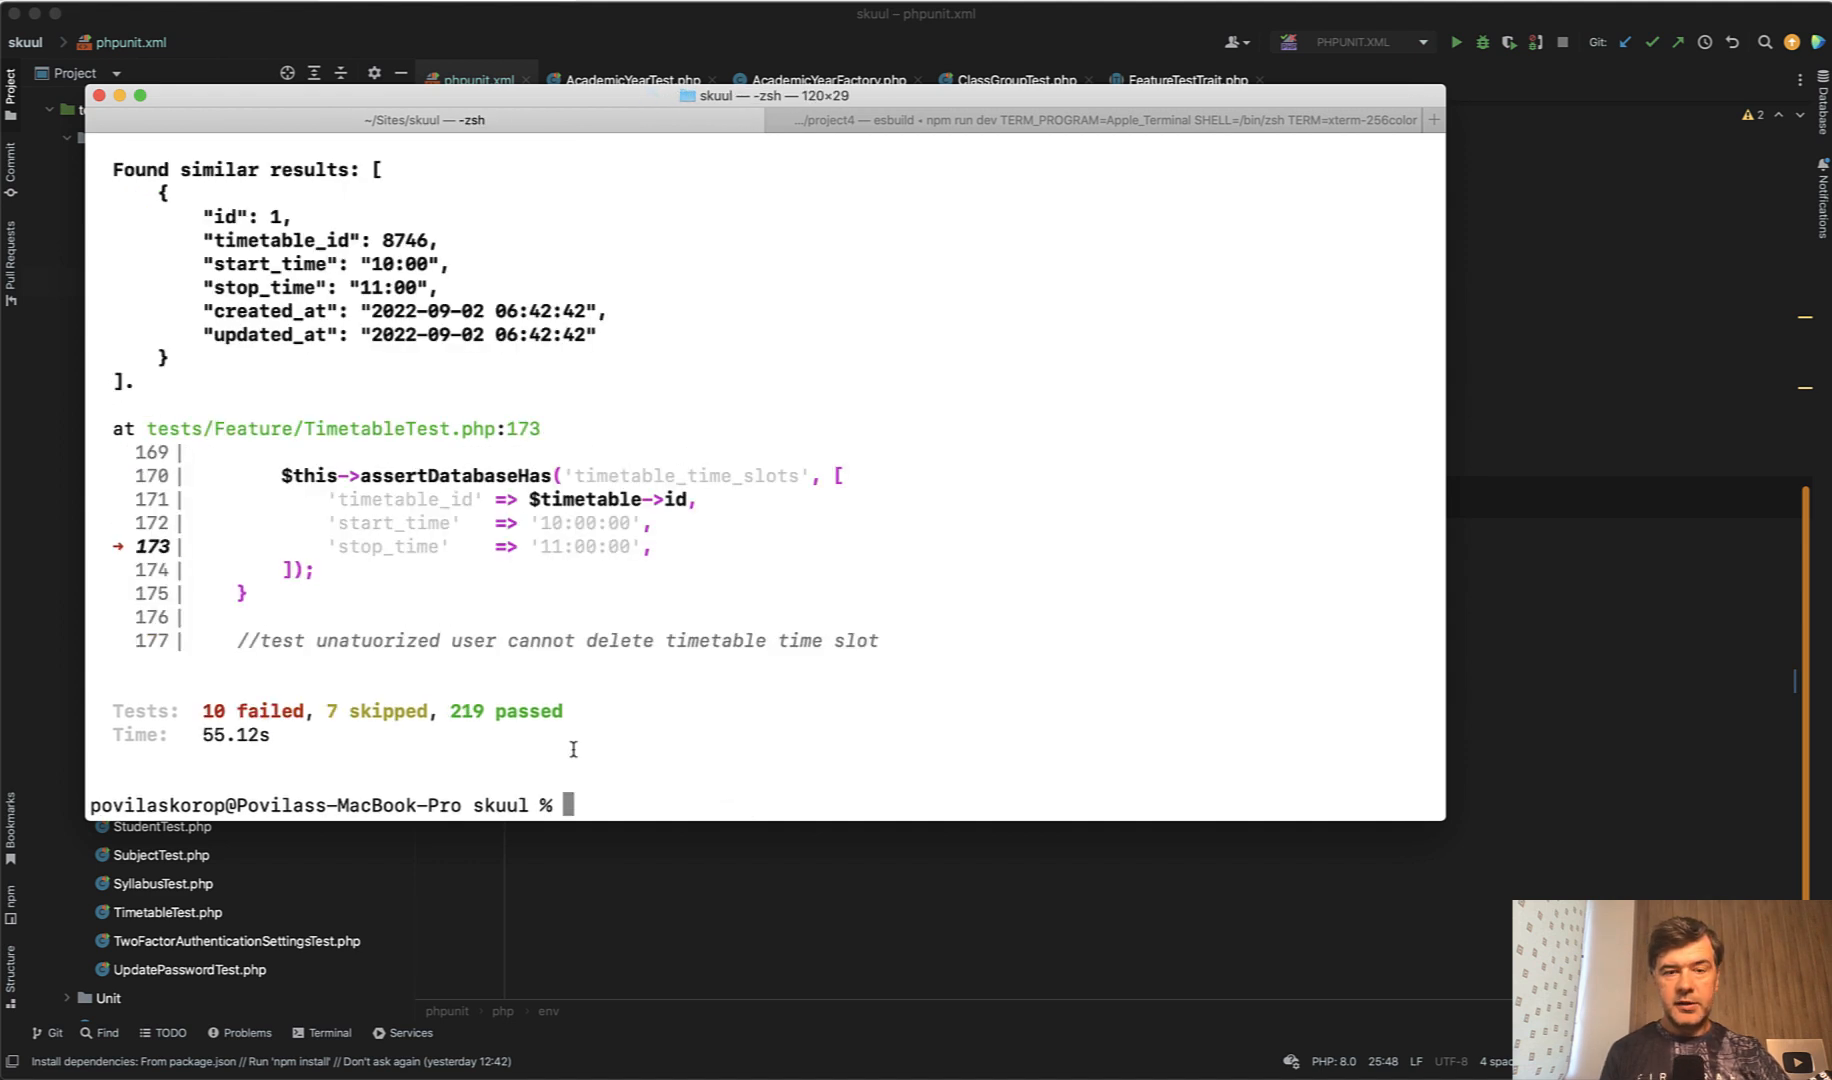
mouse_move(198, 736)
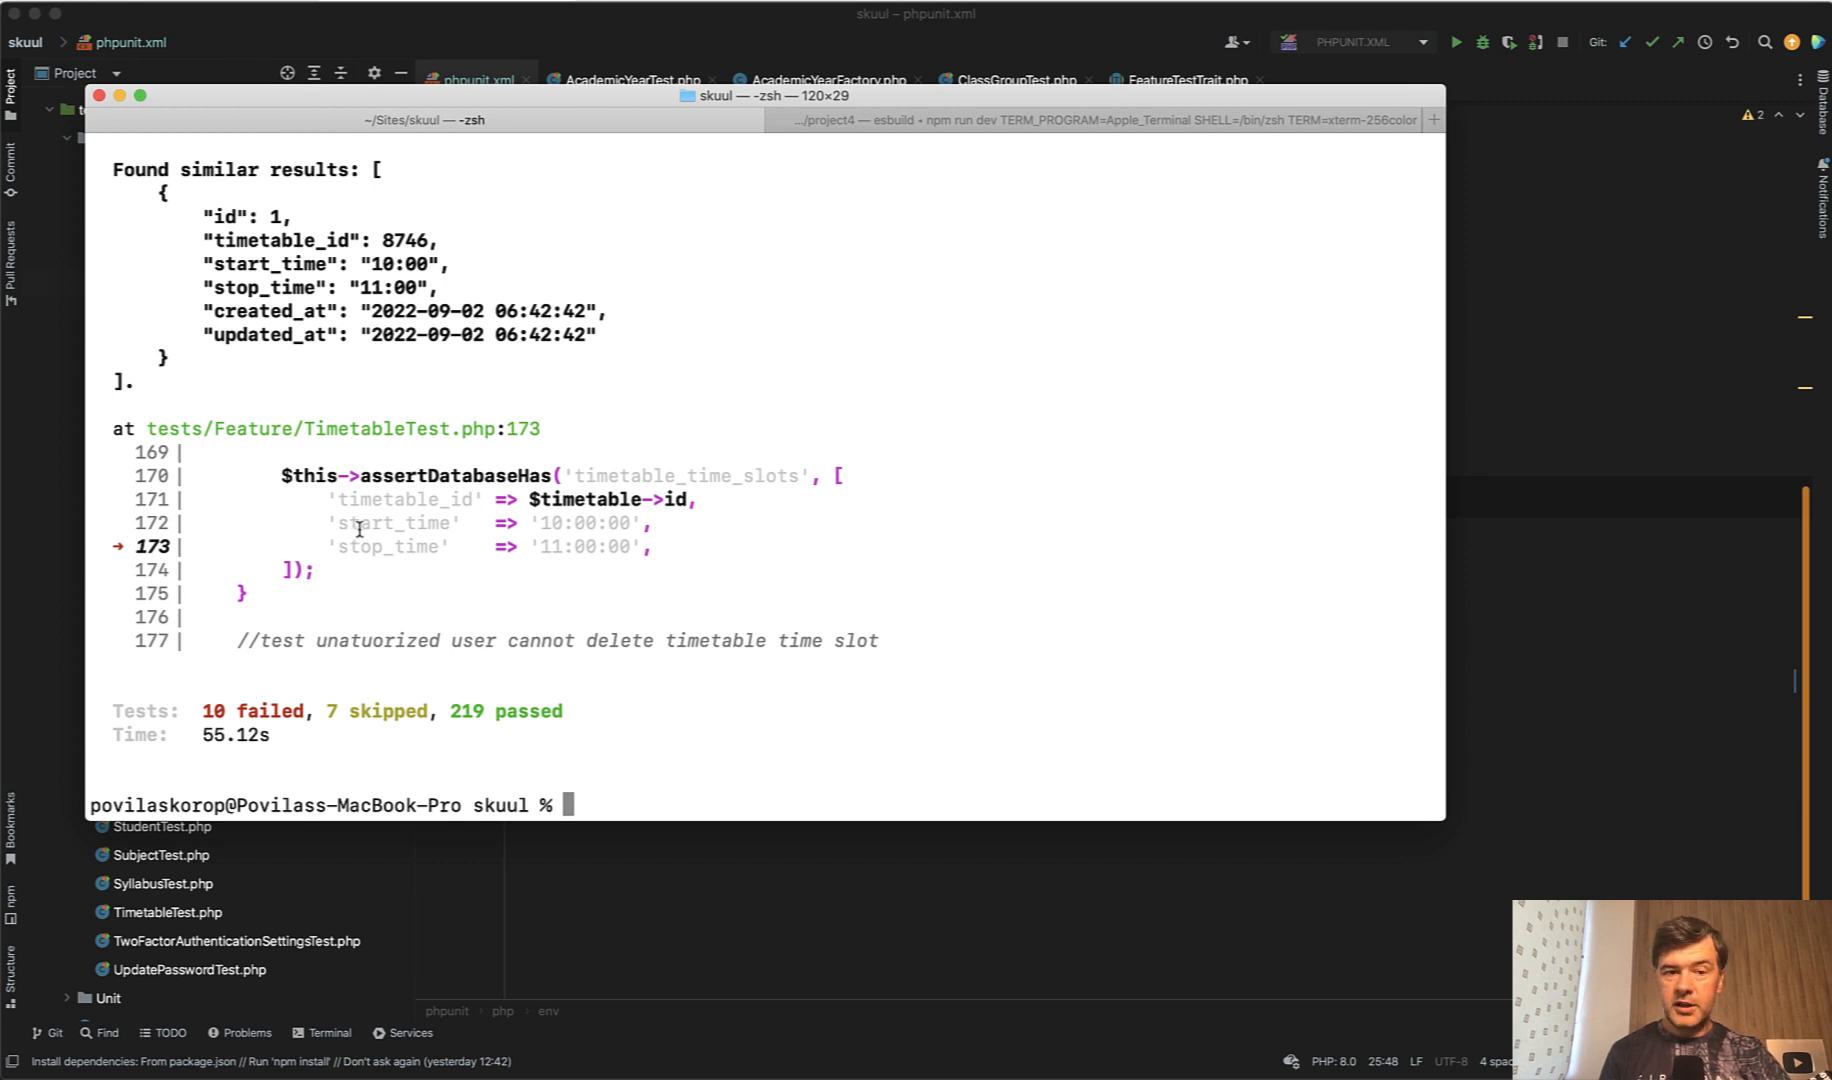
- Scroll up to the TimetableTest failure and highlight the 10:00/11:00 times missing seconds
scroll("up", 3)
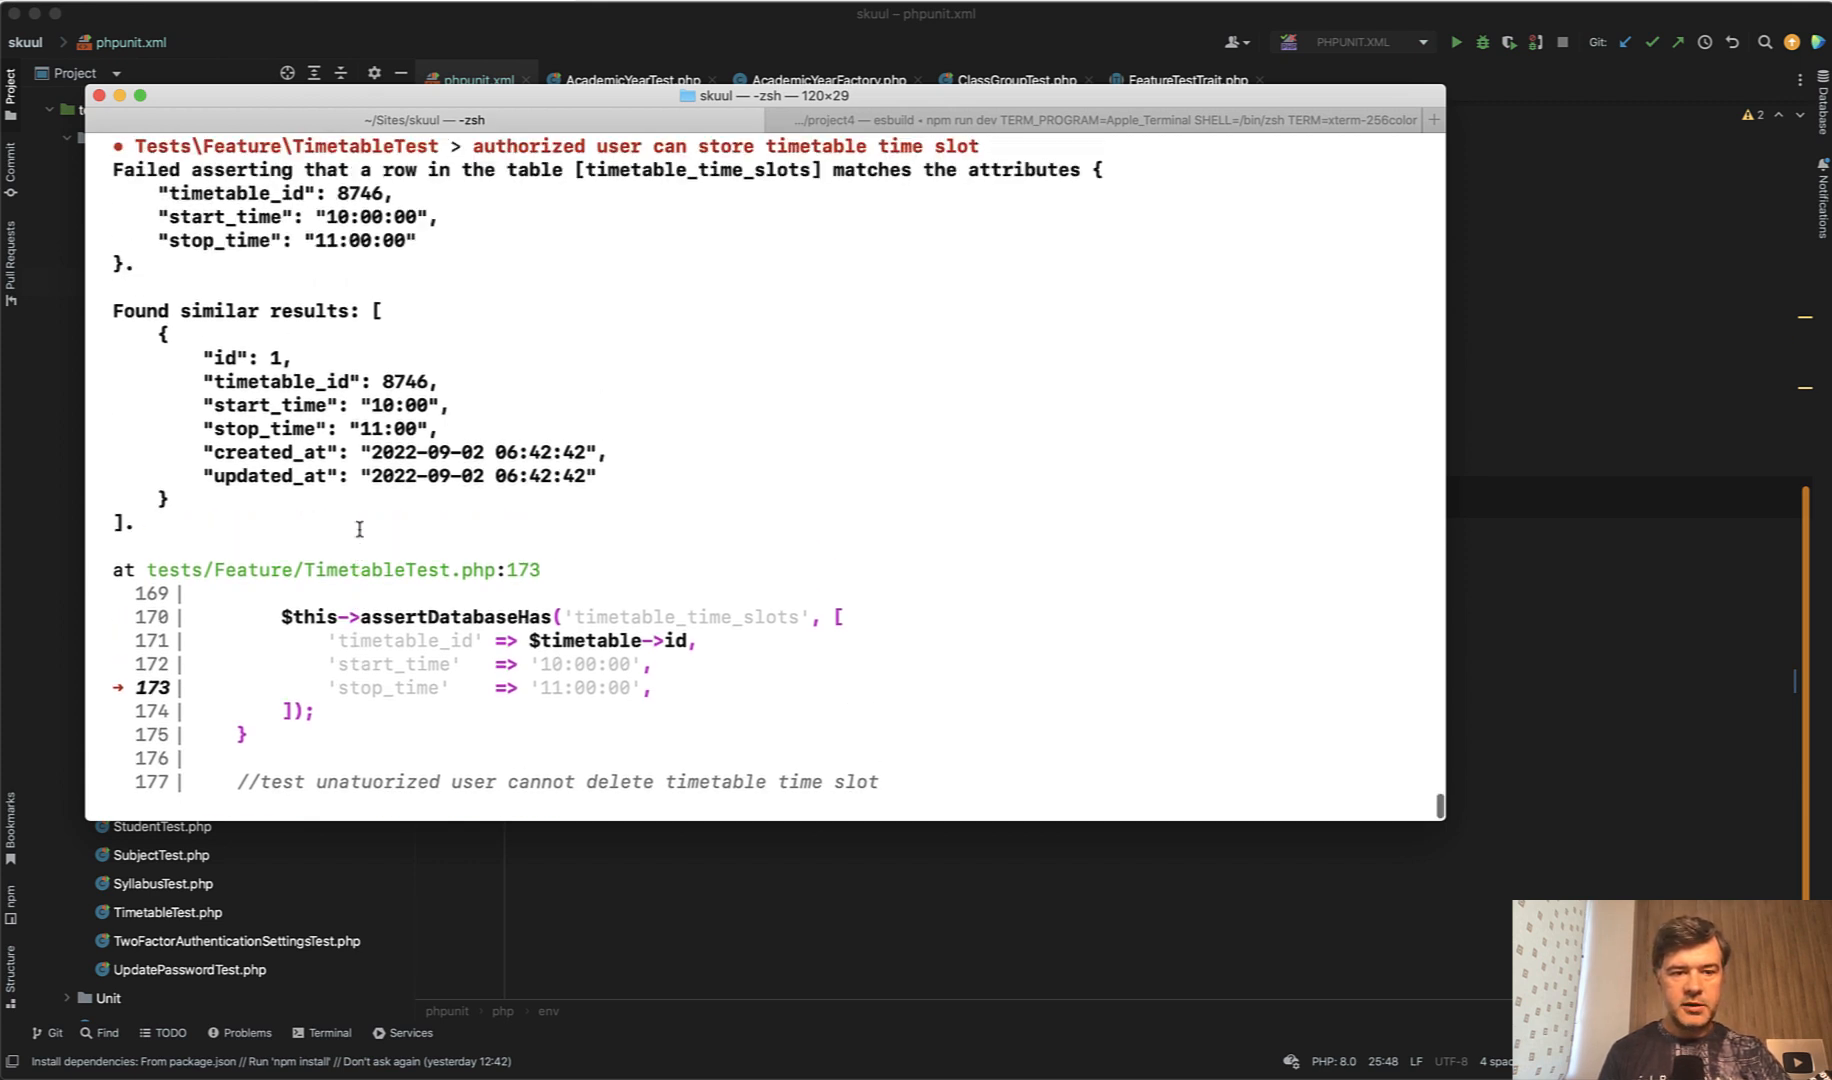
scroll("up", 3)
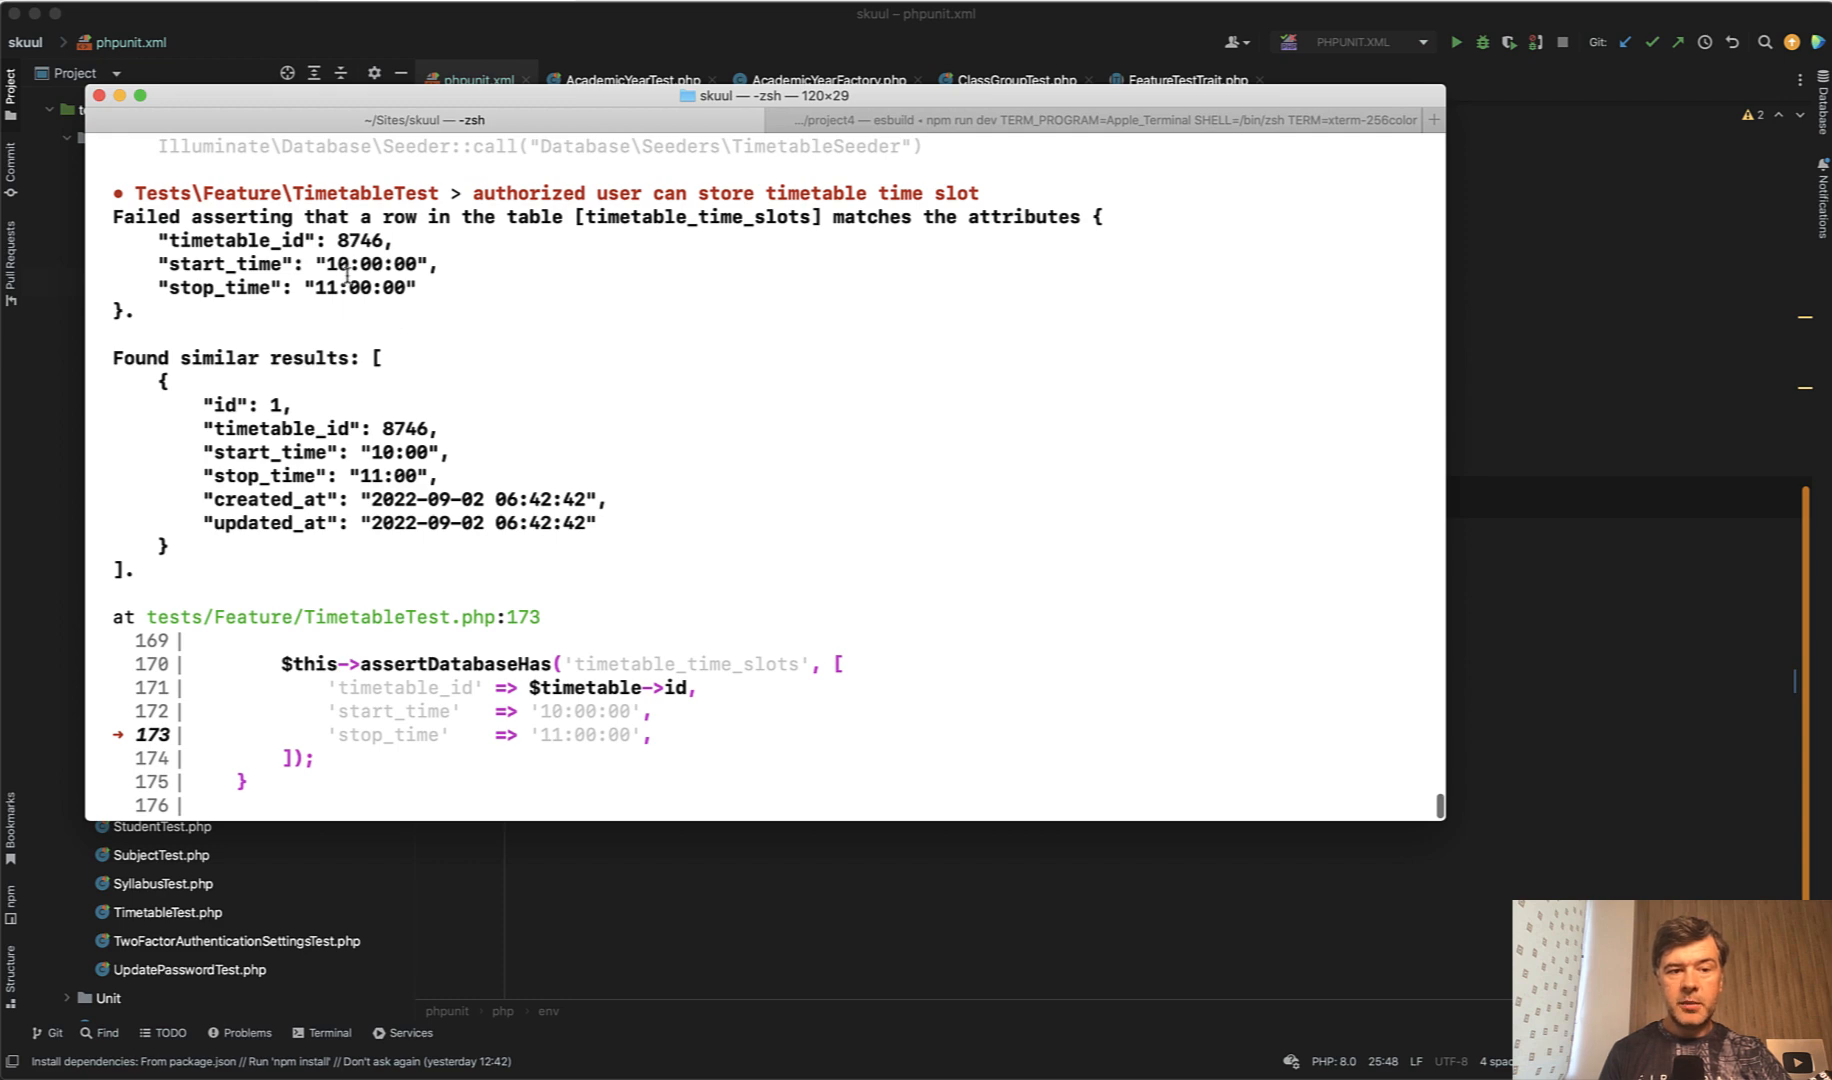
mouse_move(552, 710)
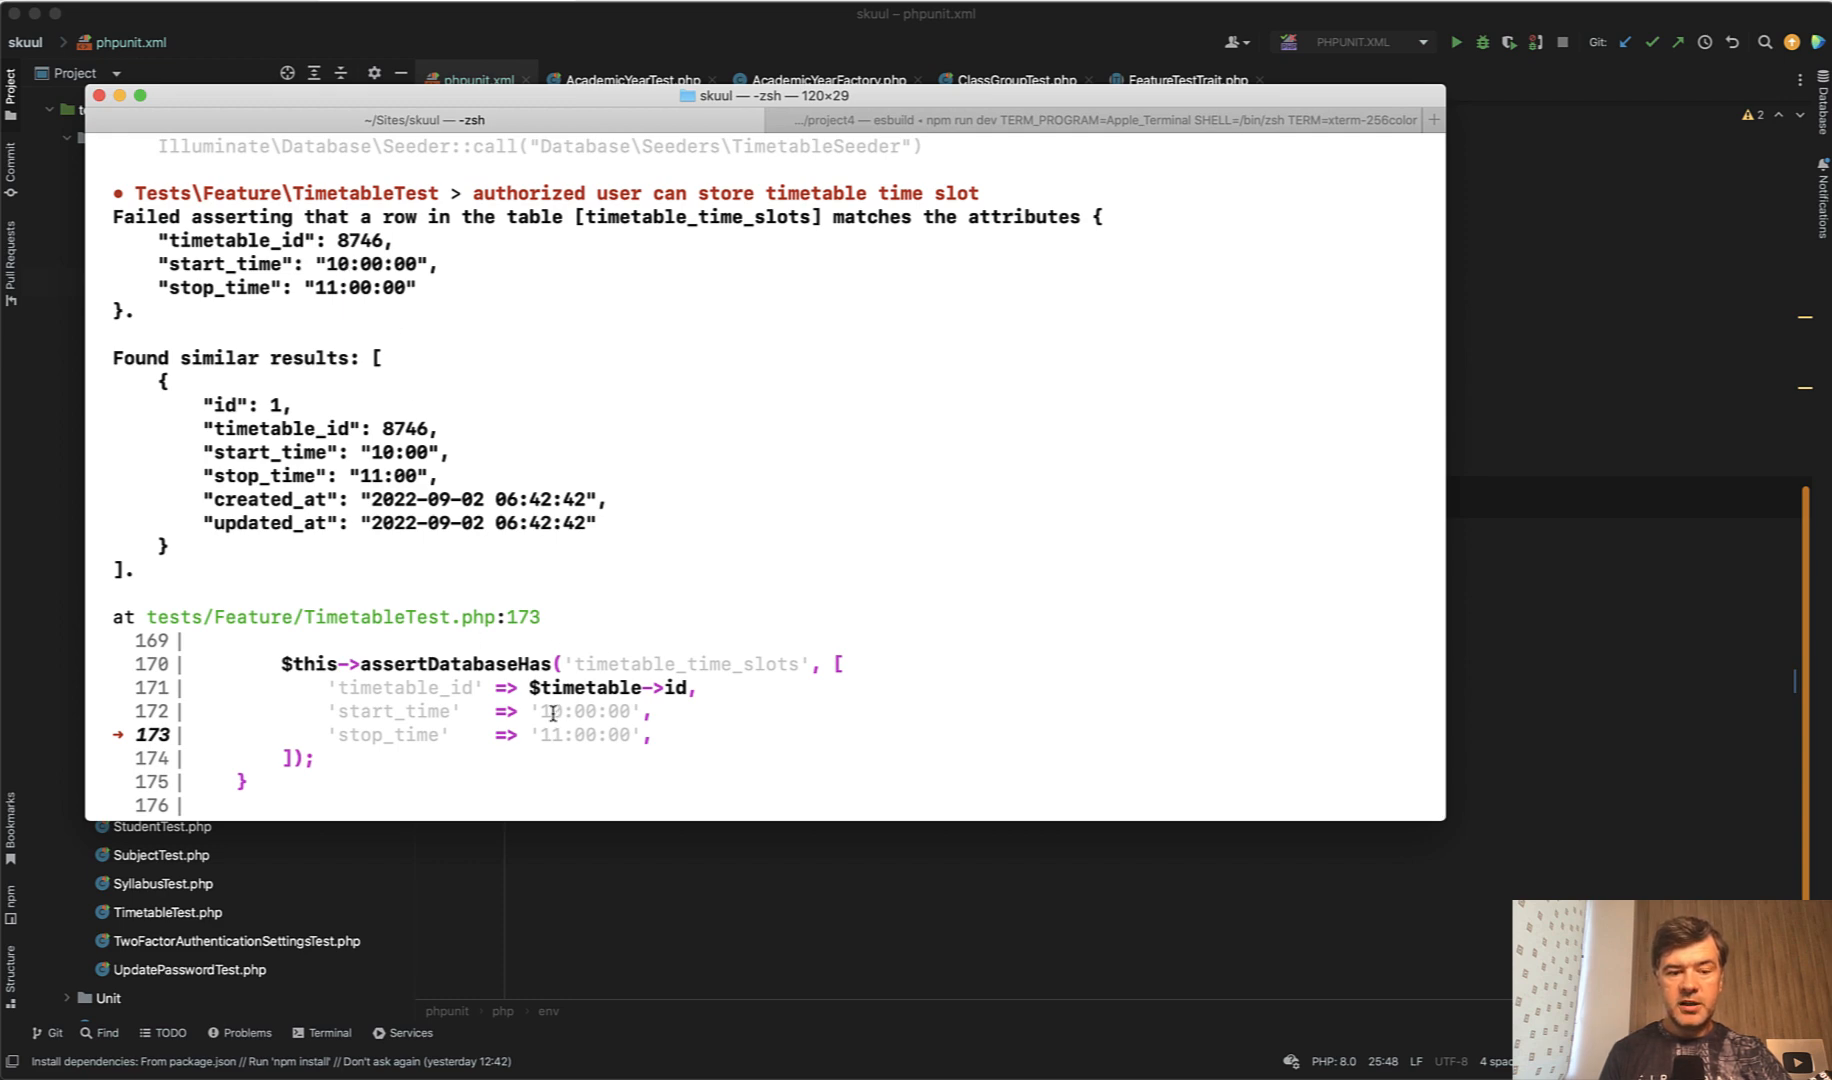
double_click(584, 710)
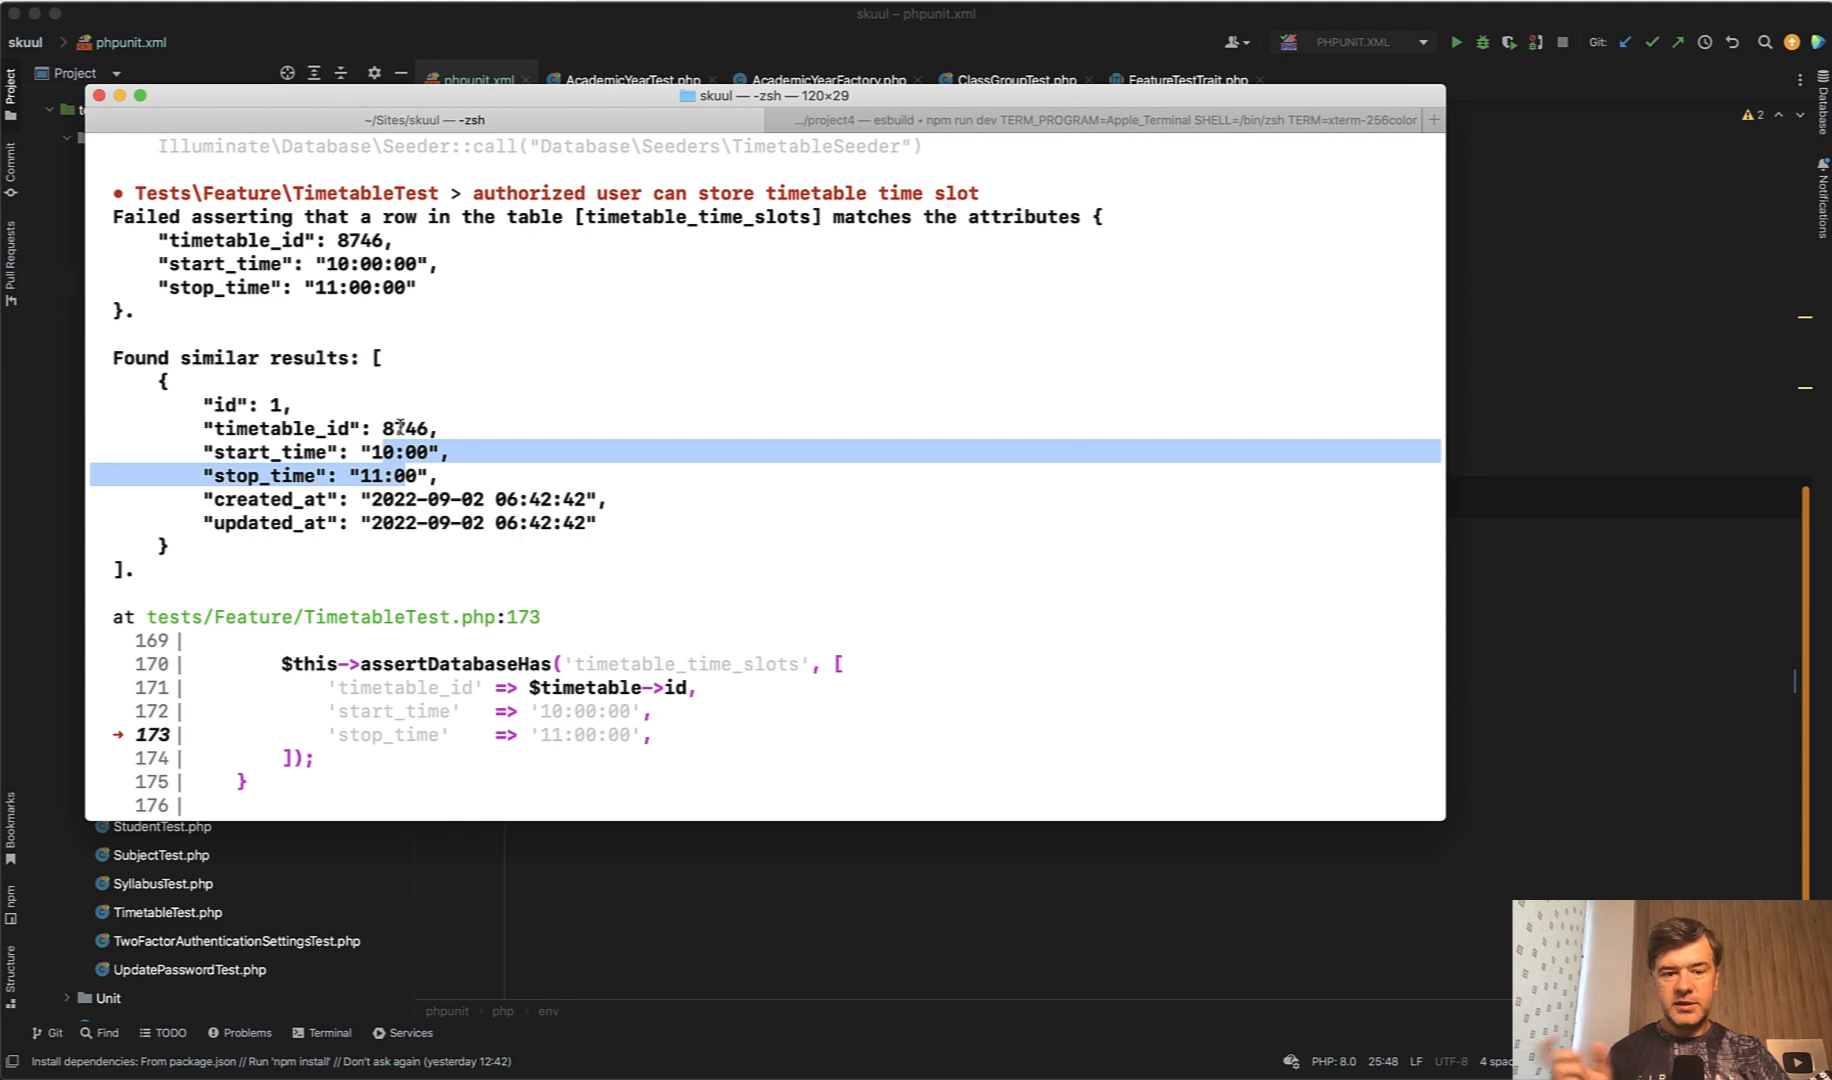
mouse_move(526, 358)
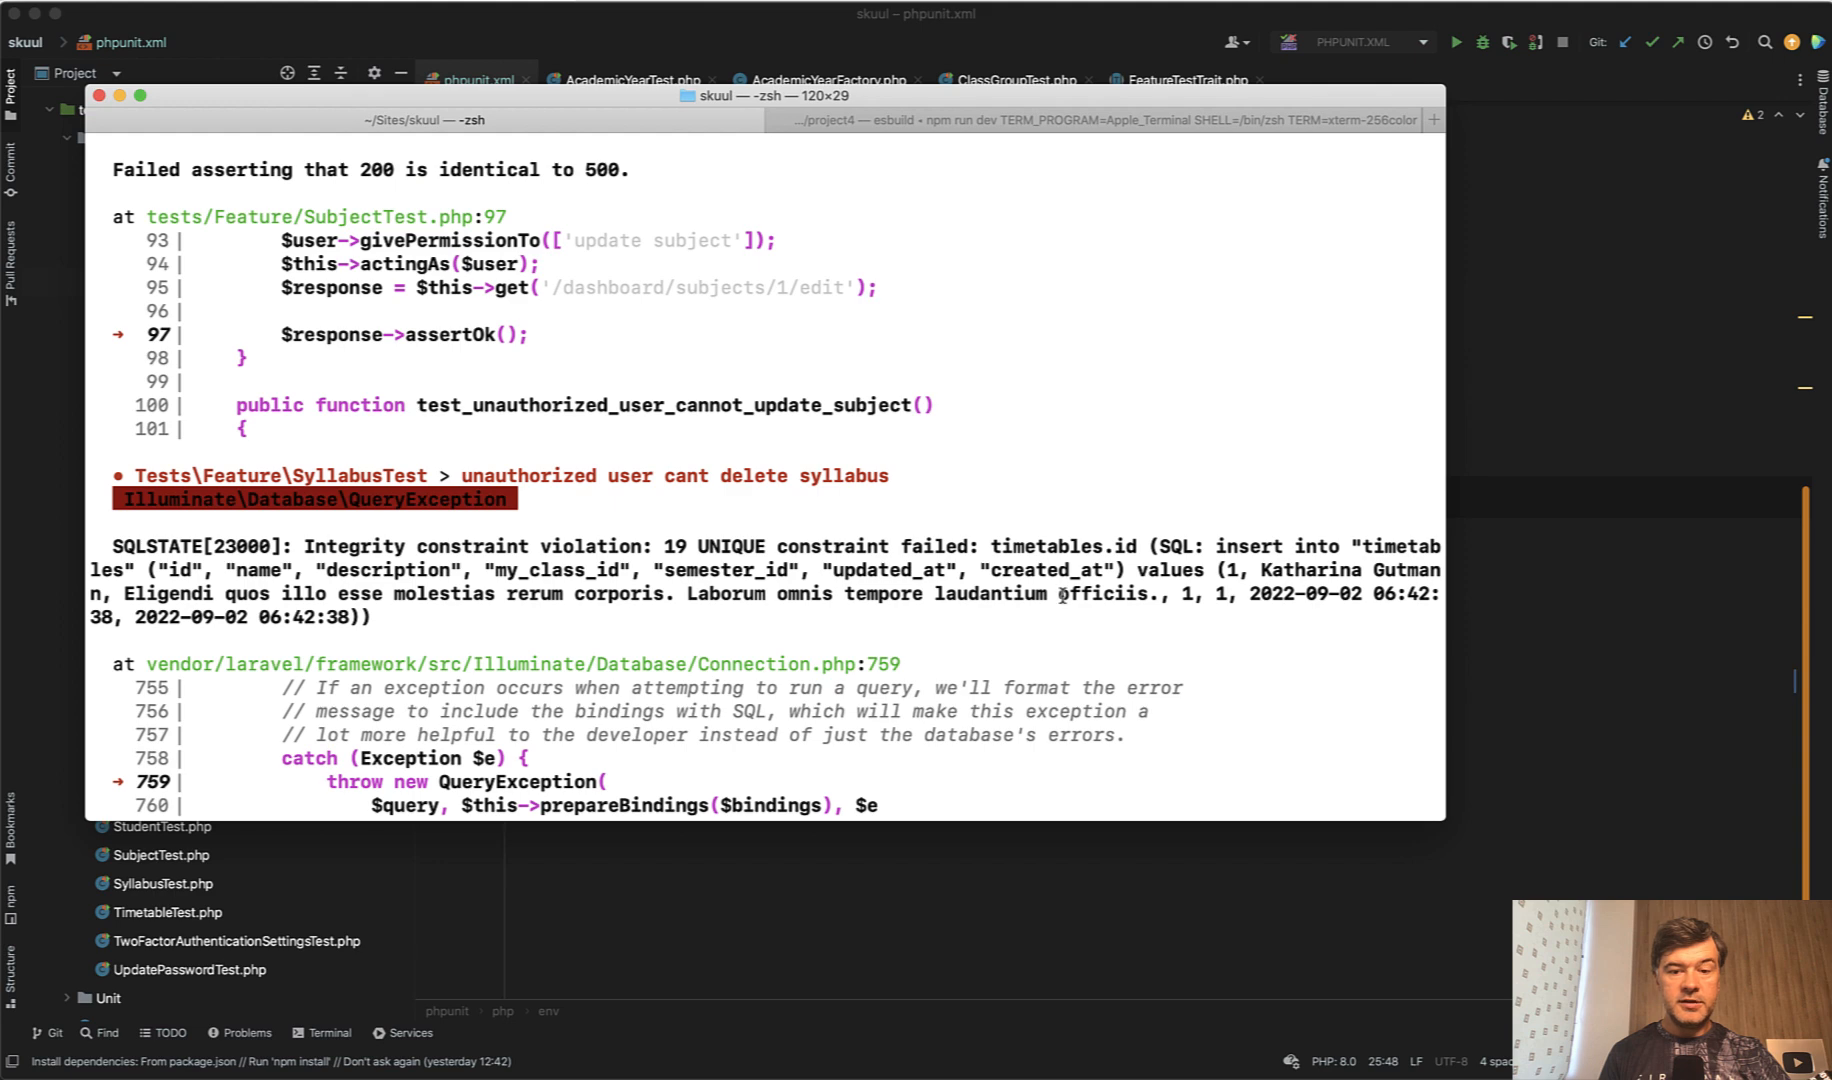
mouse_move(552, 576)
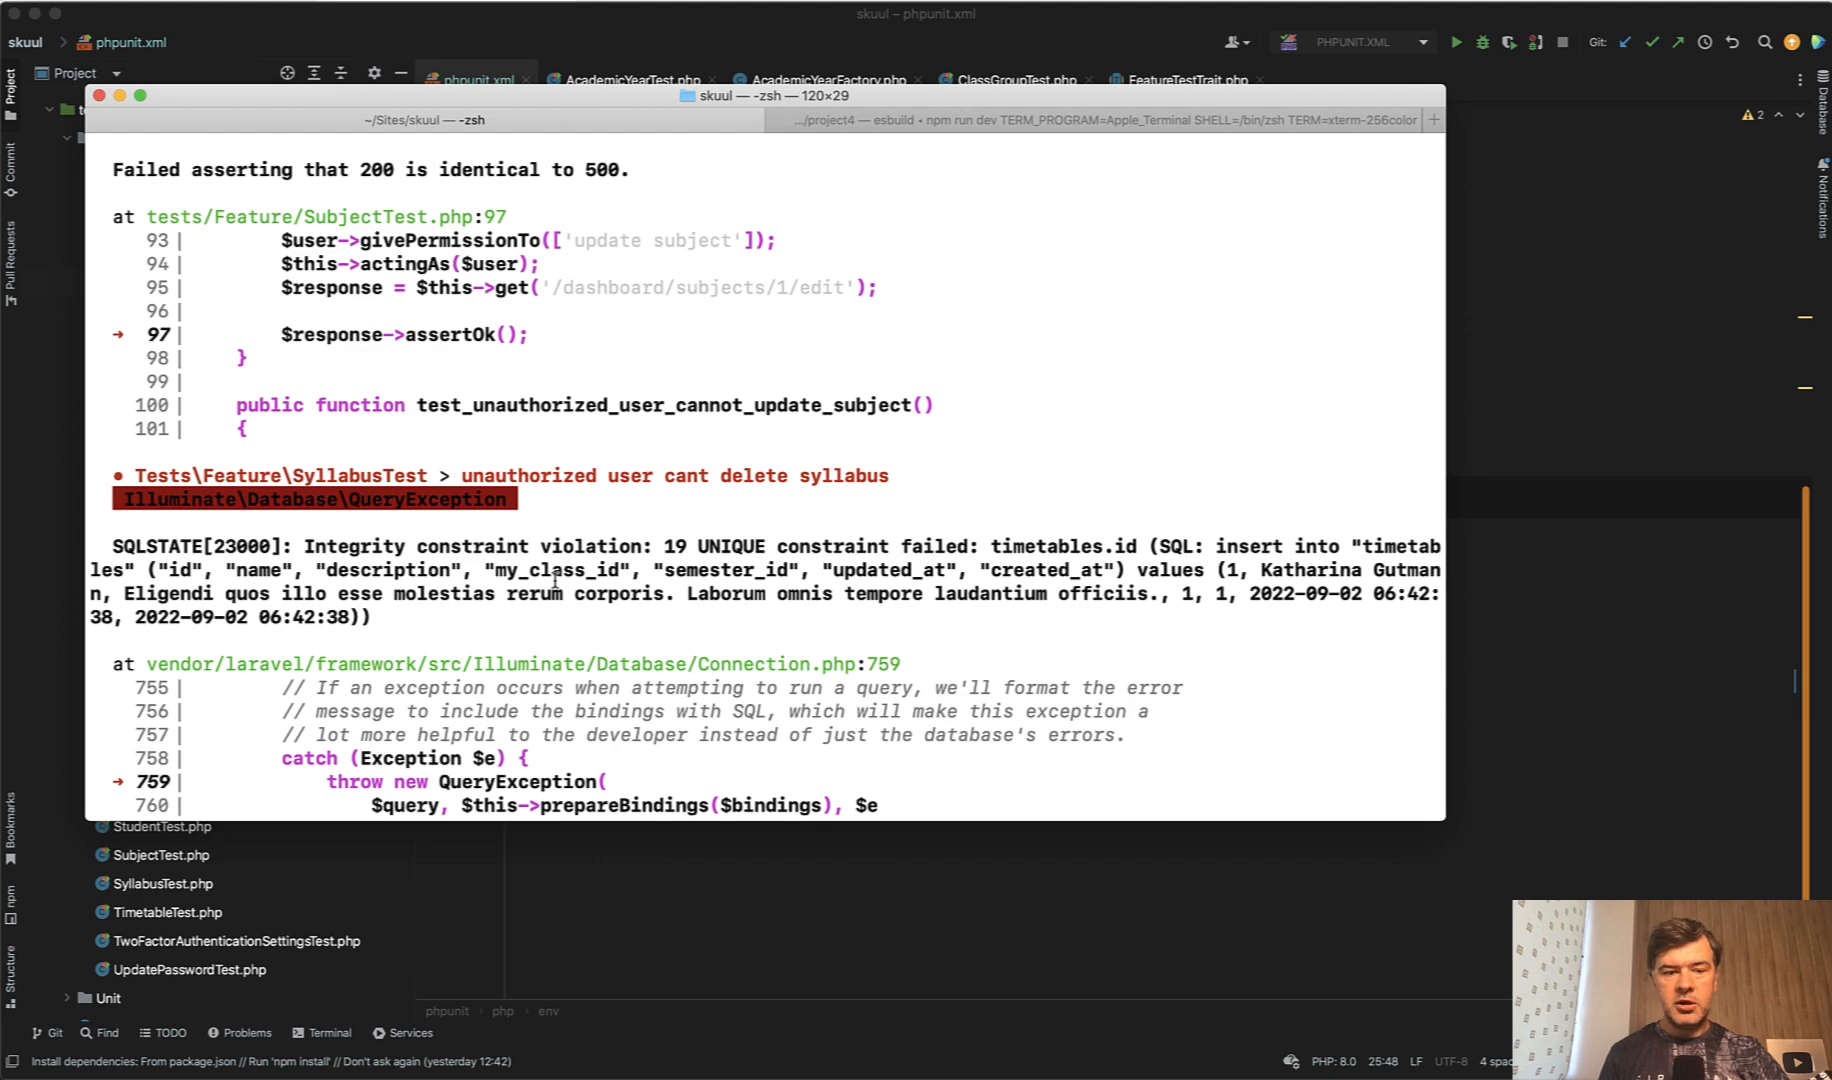
mouse_move(1146, 556)
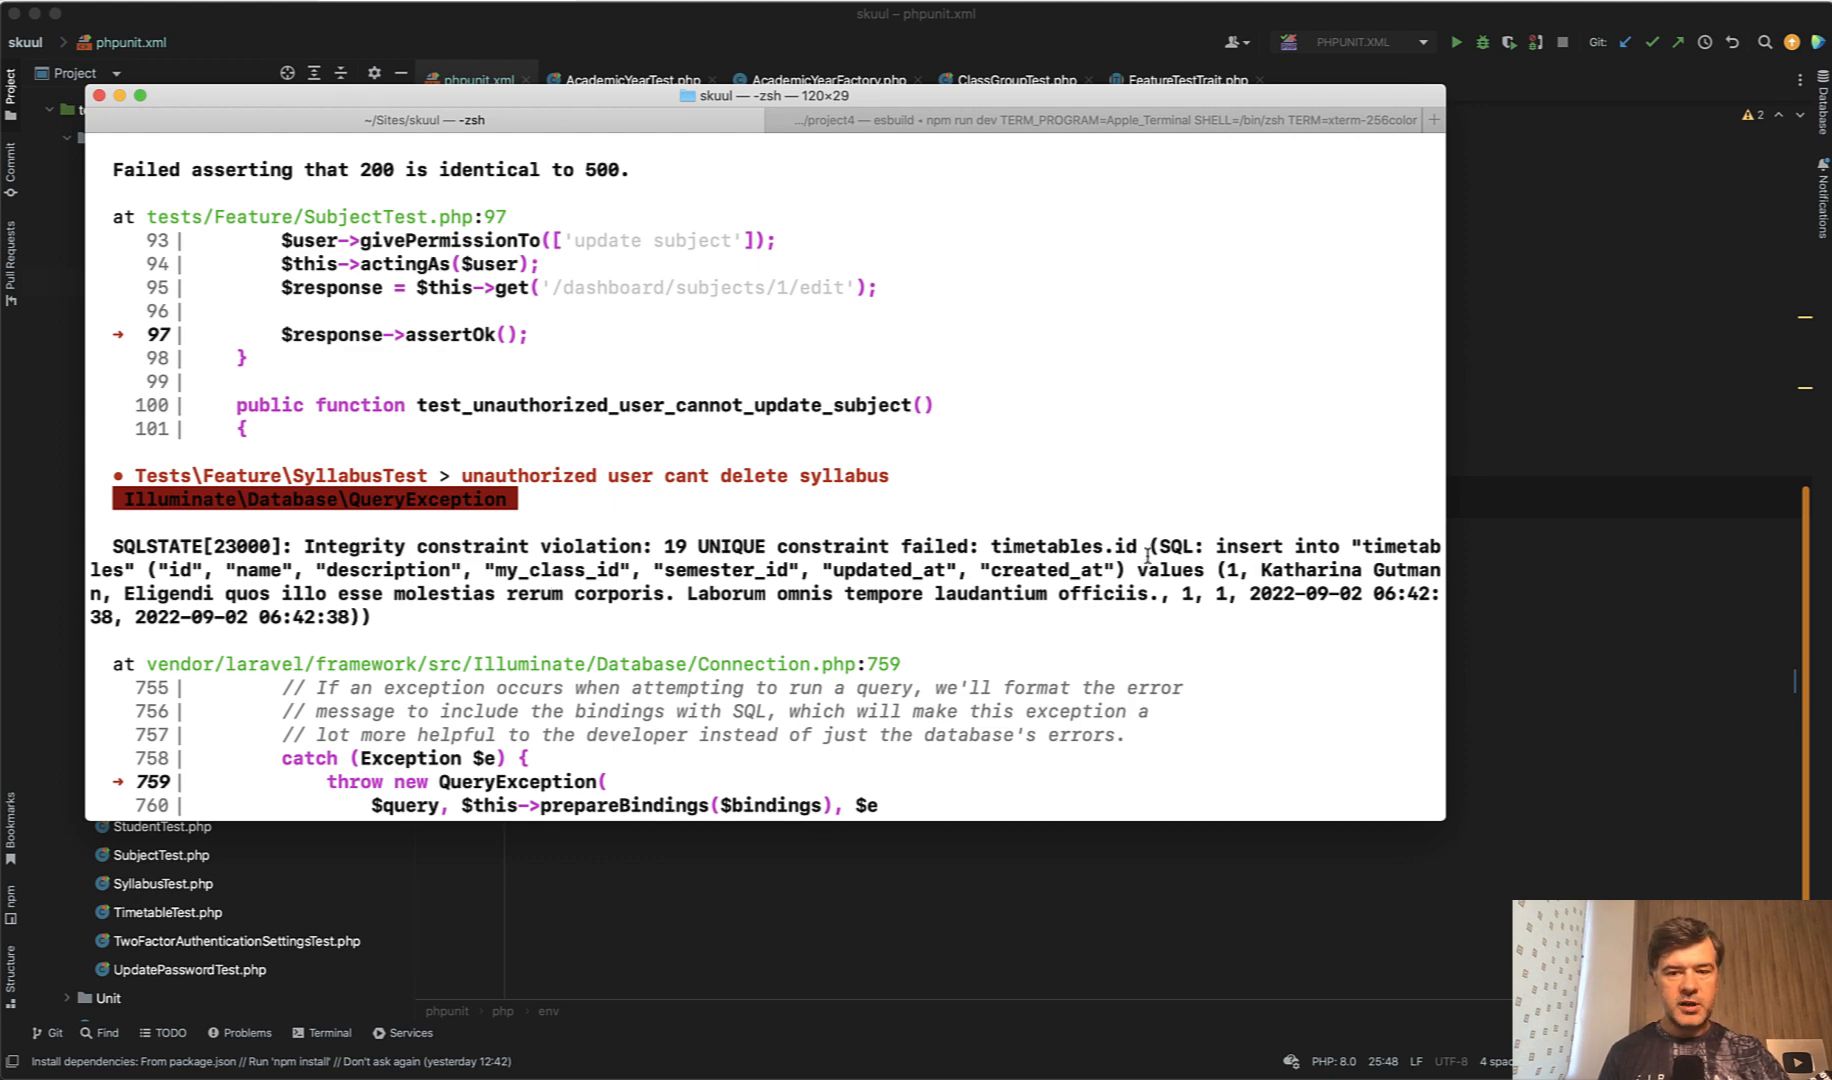
mouse_move(710, 634)
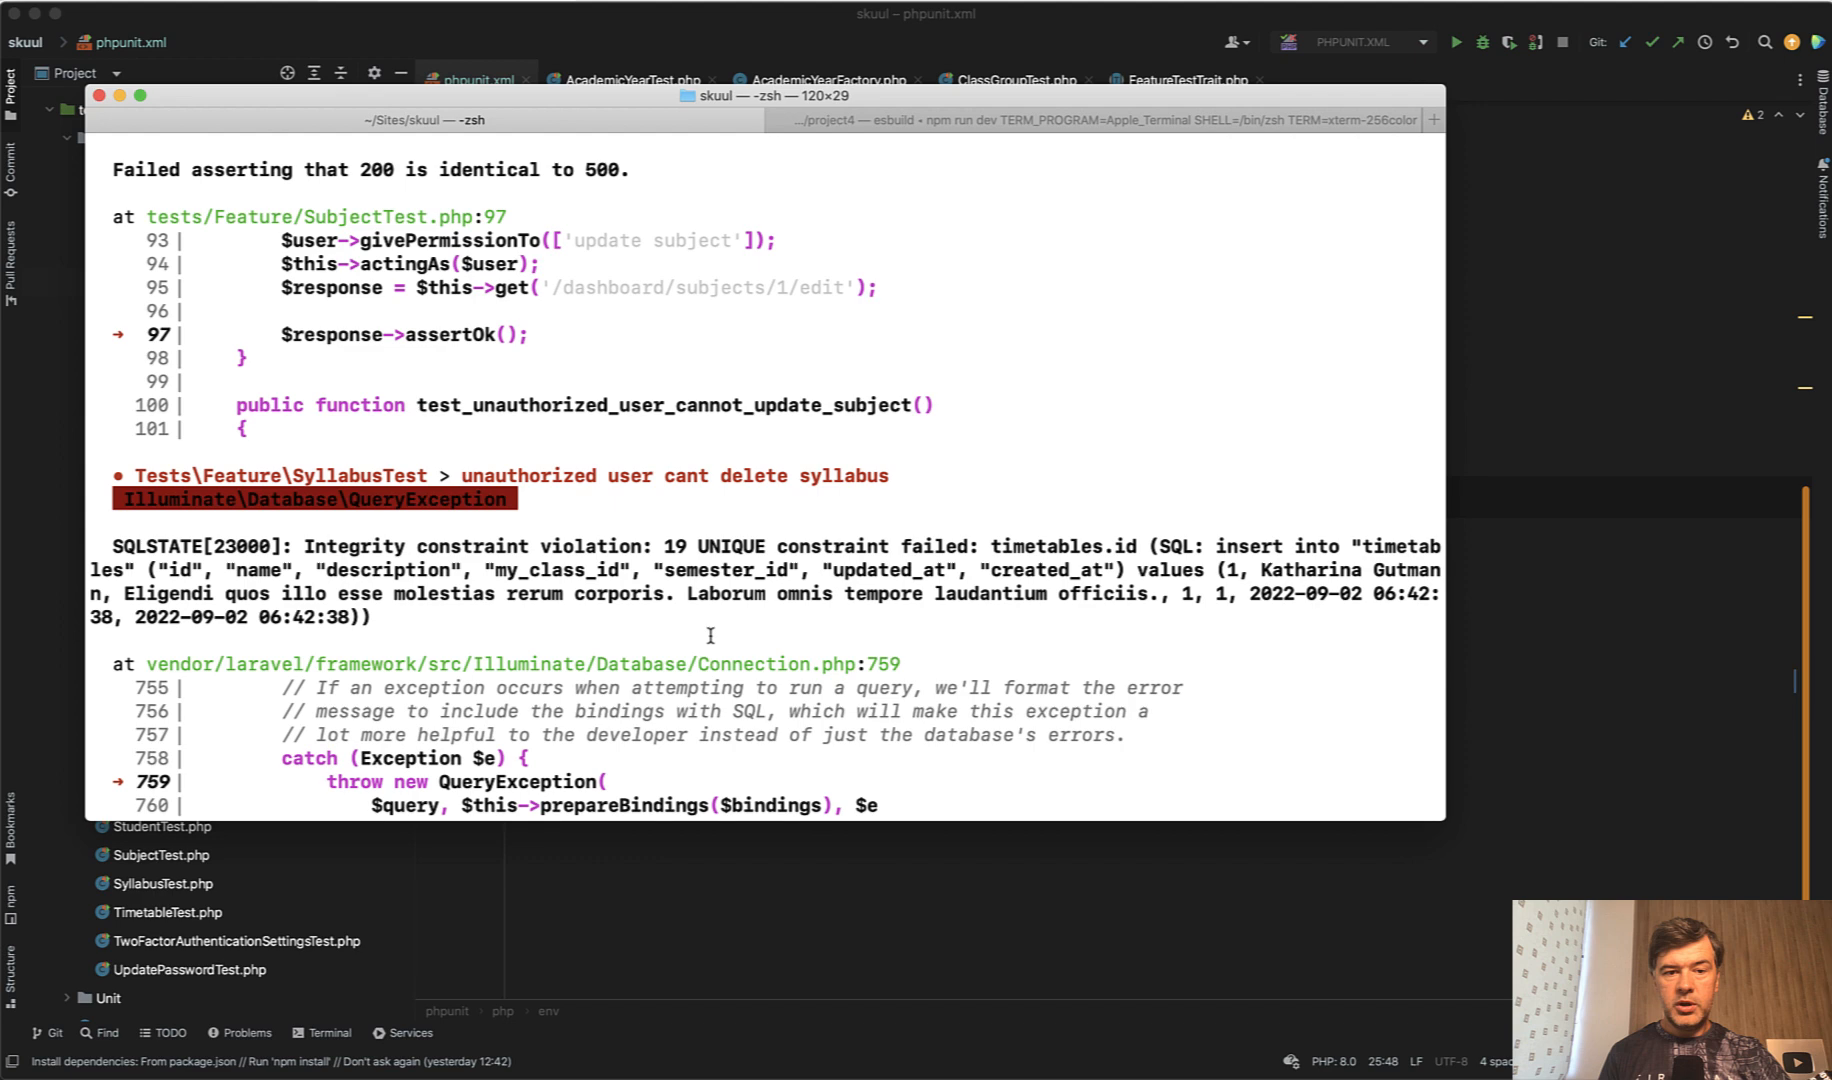
mouse_move(710, 412)
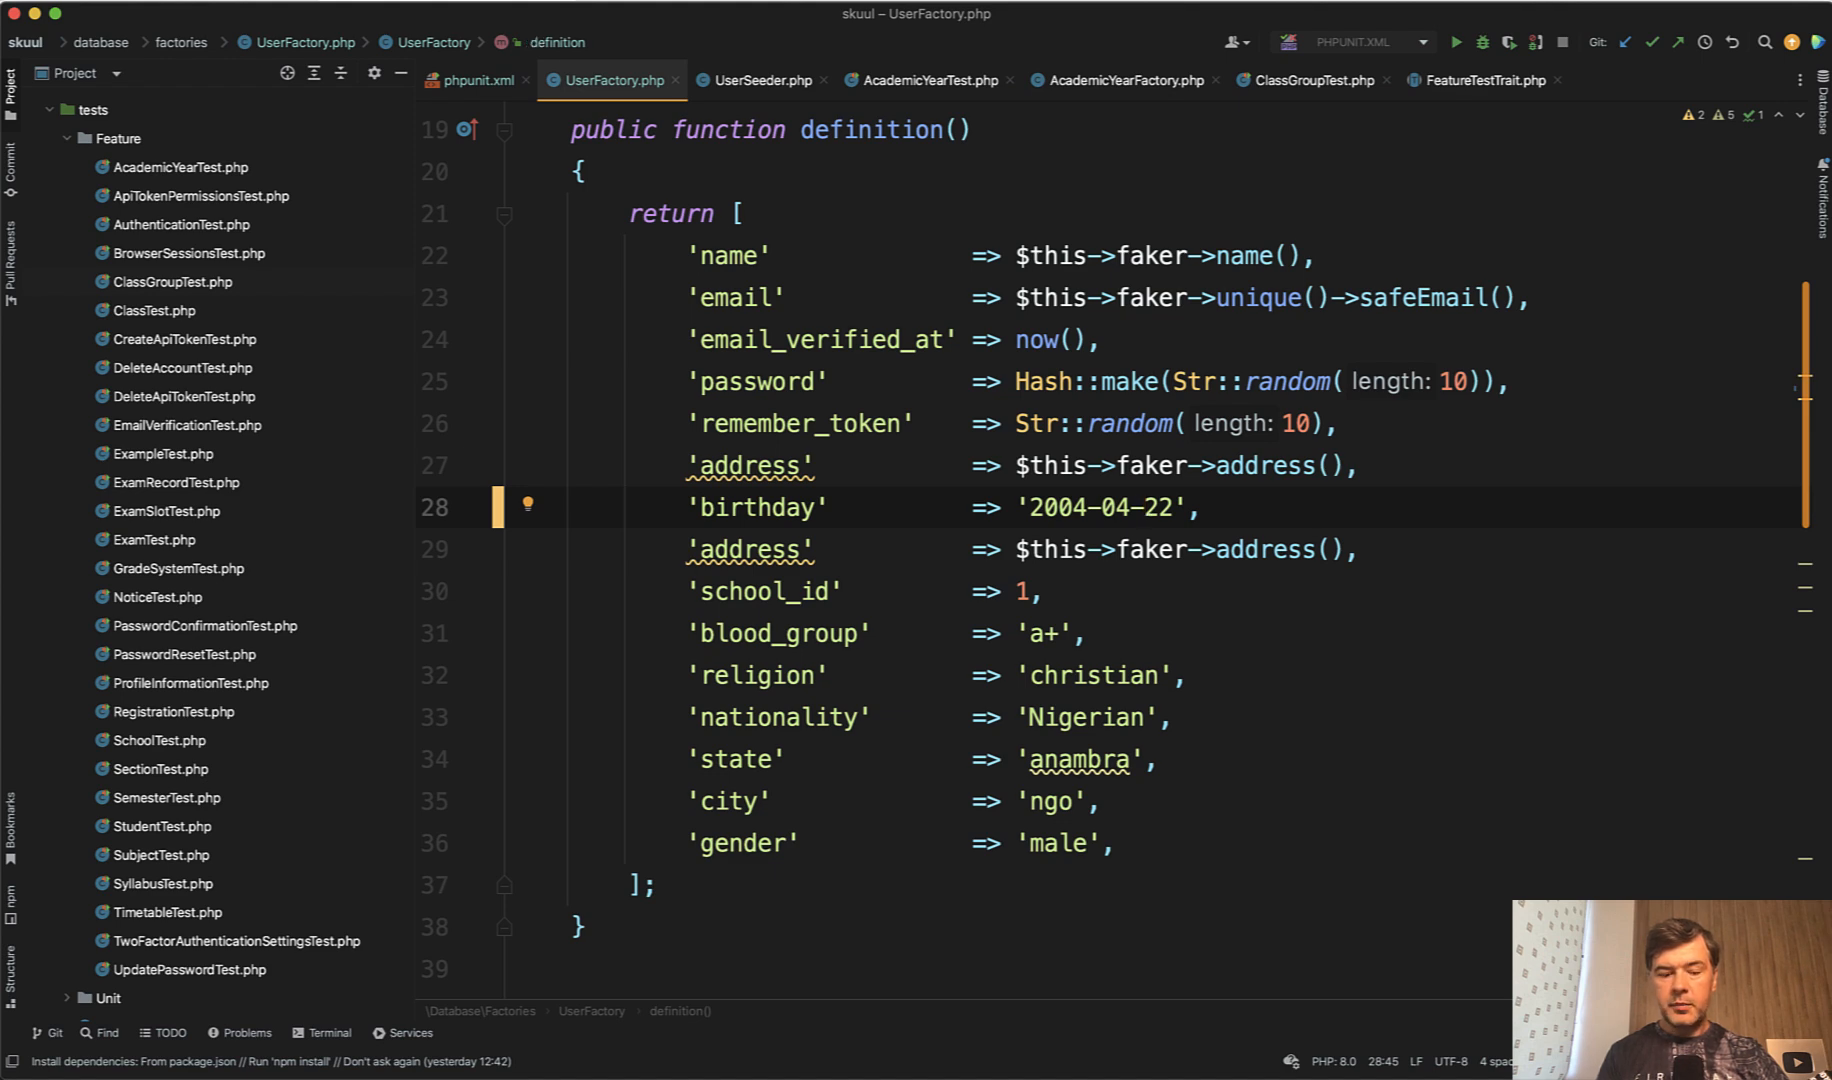
- In UserSeeder.php, retype the teacher birthday as '2004-04-22' instead of '22/04/04'
left_click(758, 80)
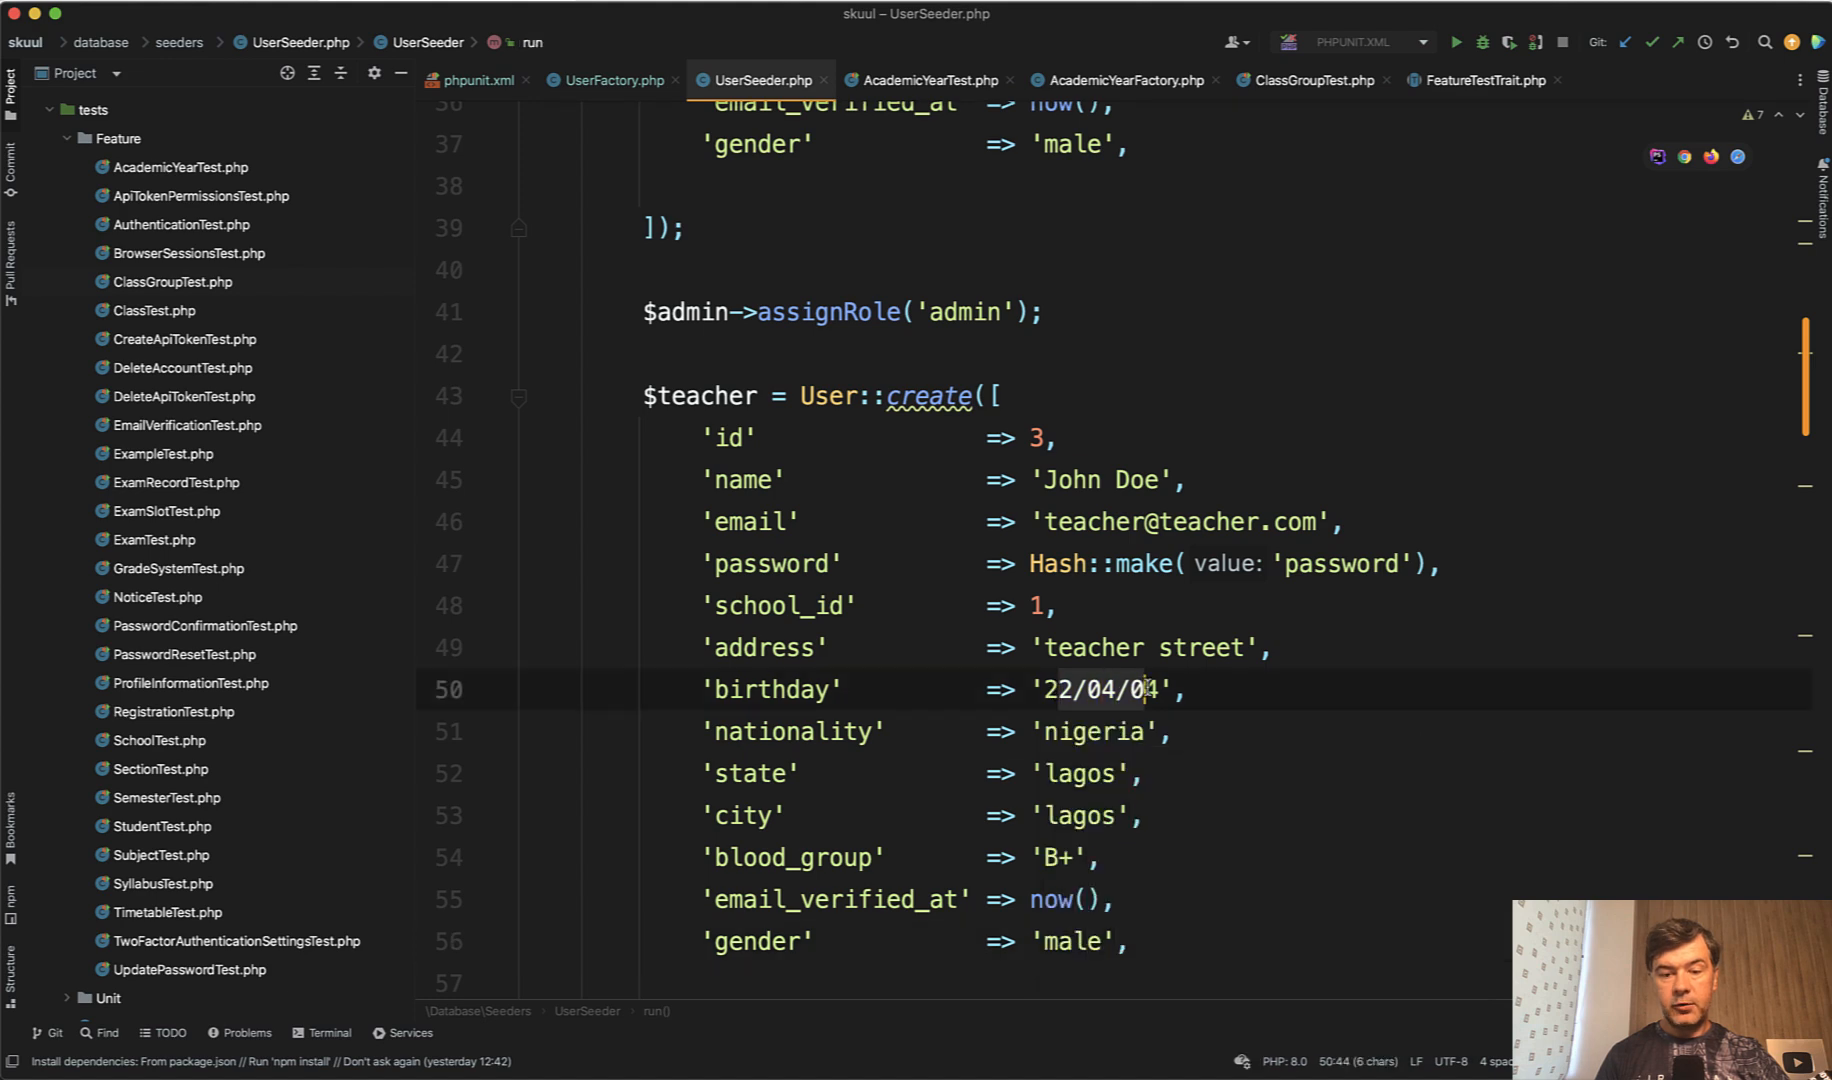
type("4")
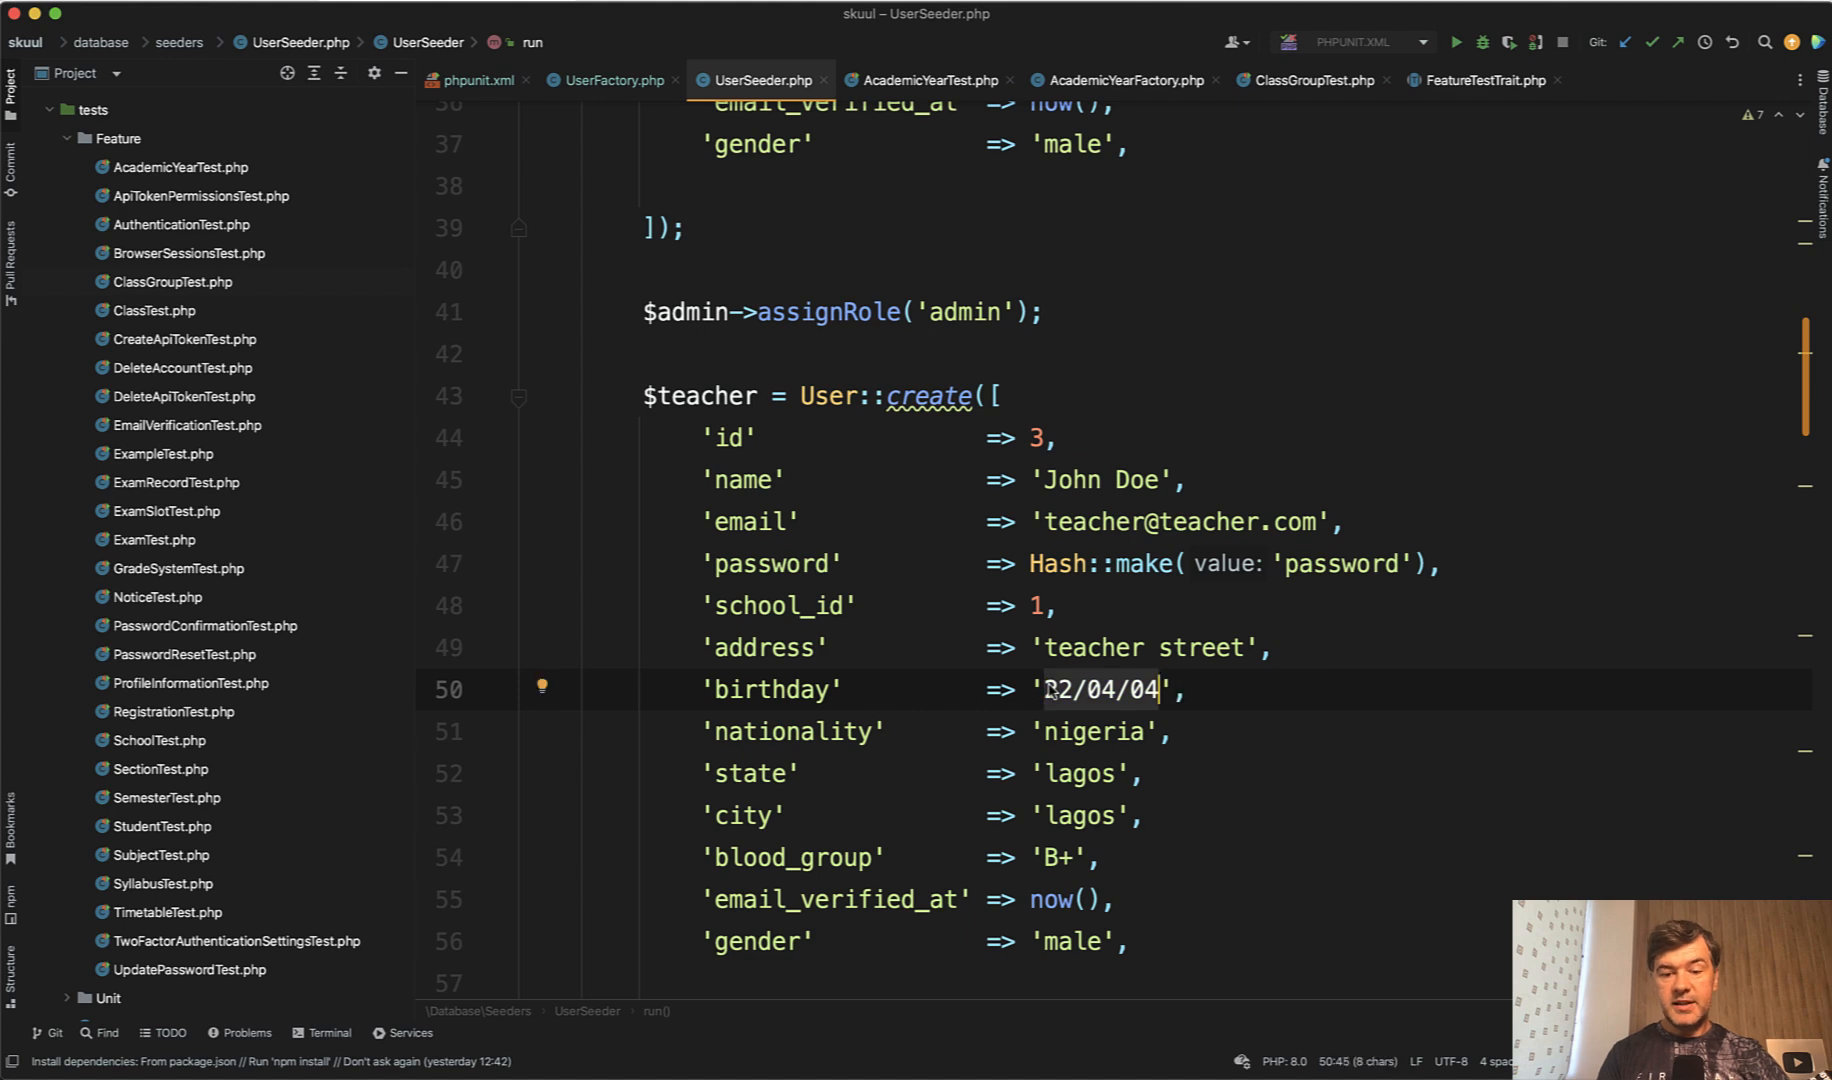
type("2004")
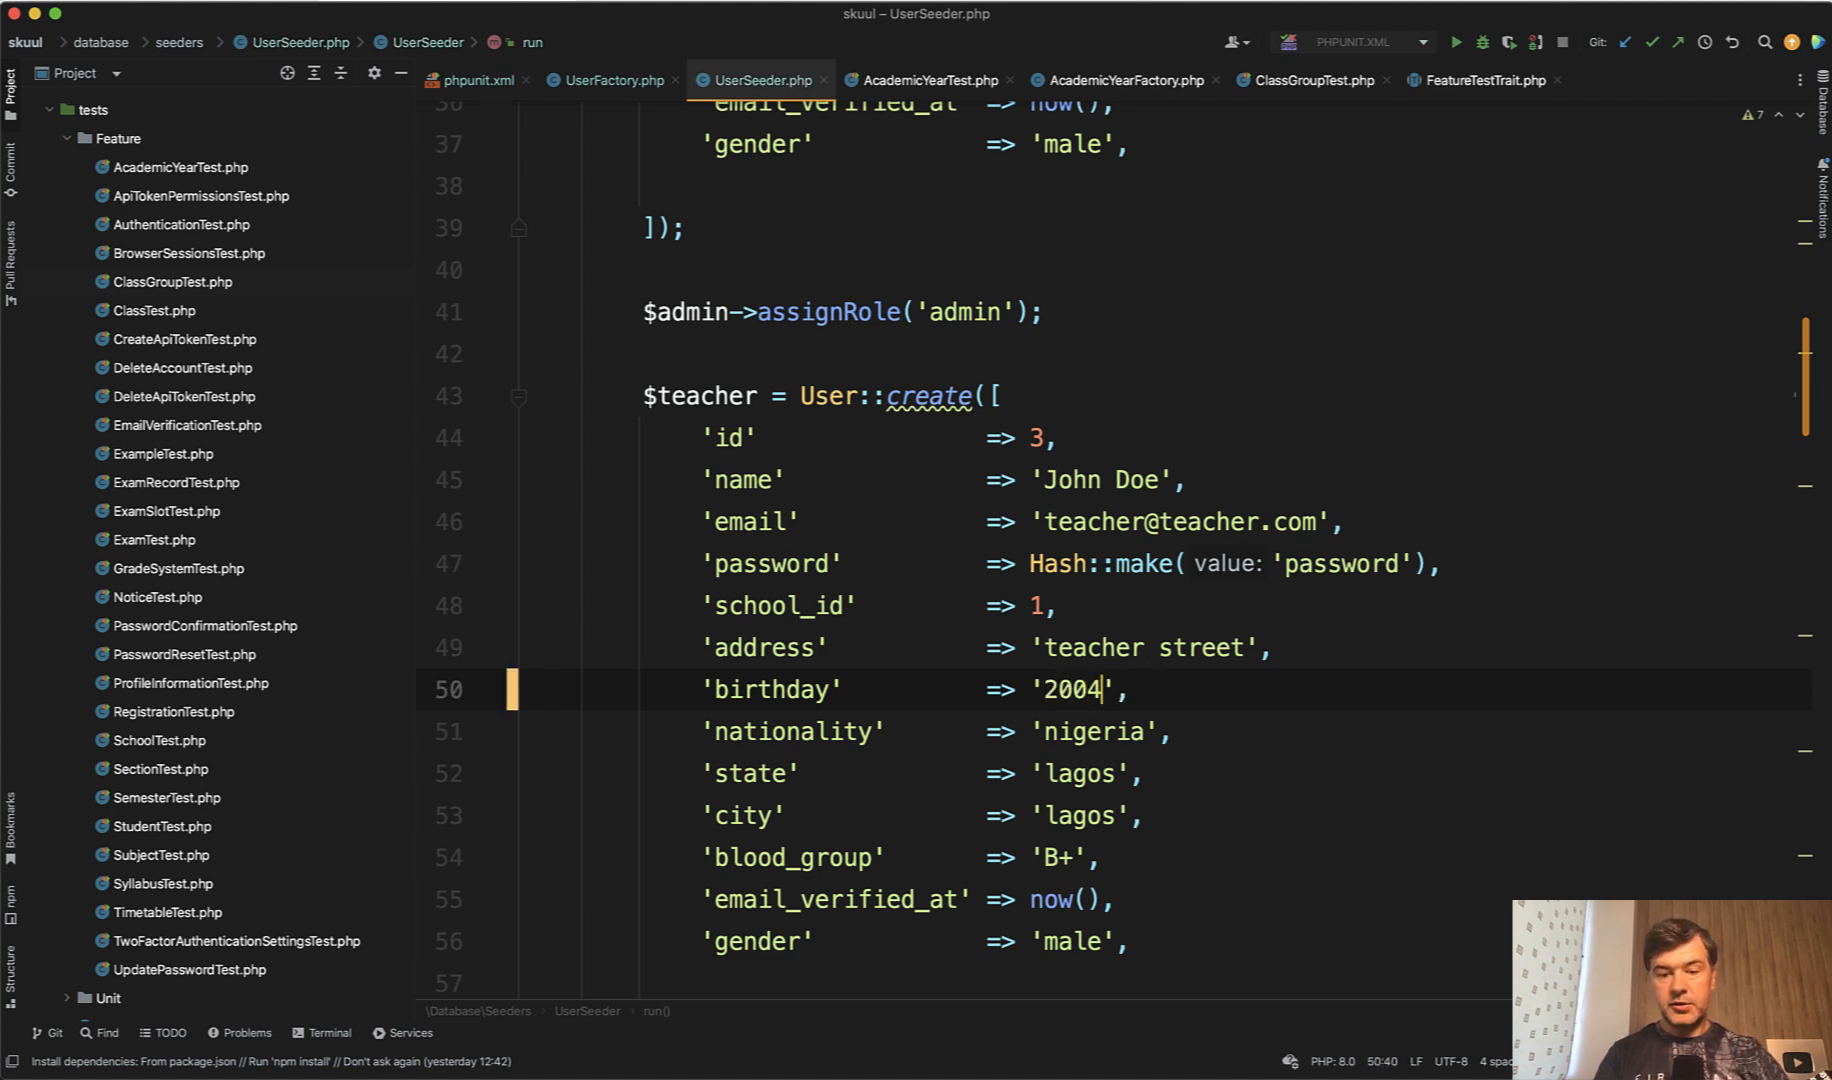
type("-04-")
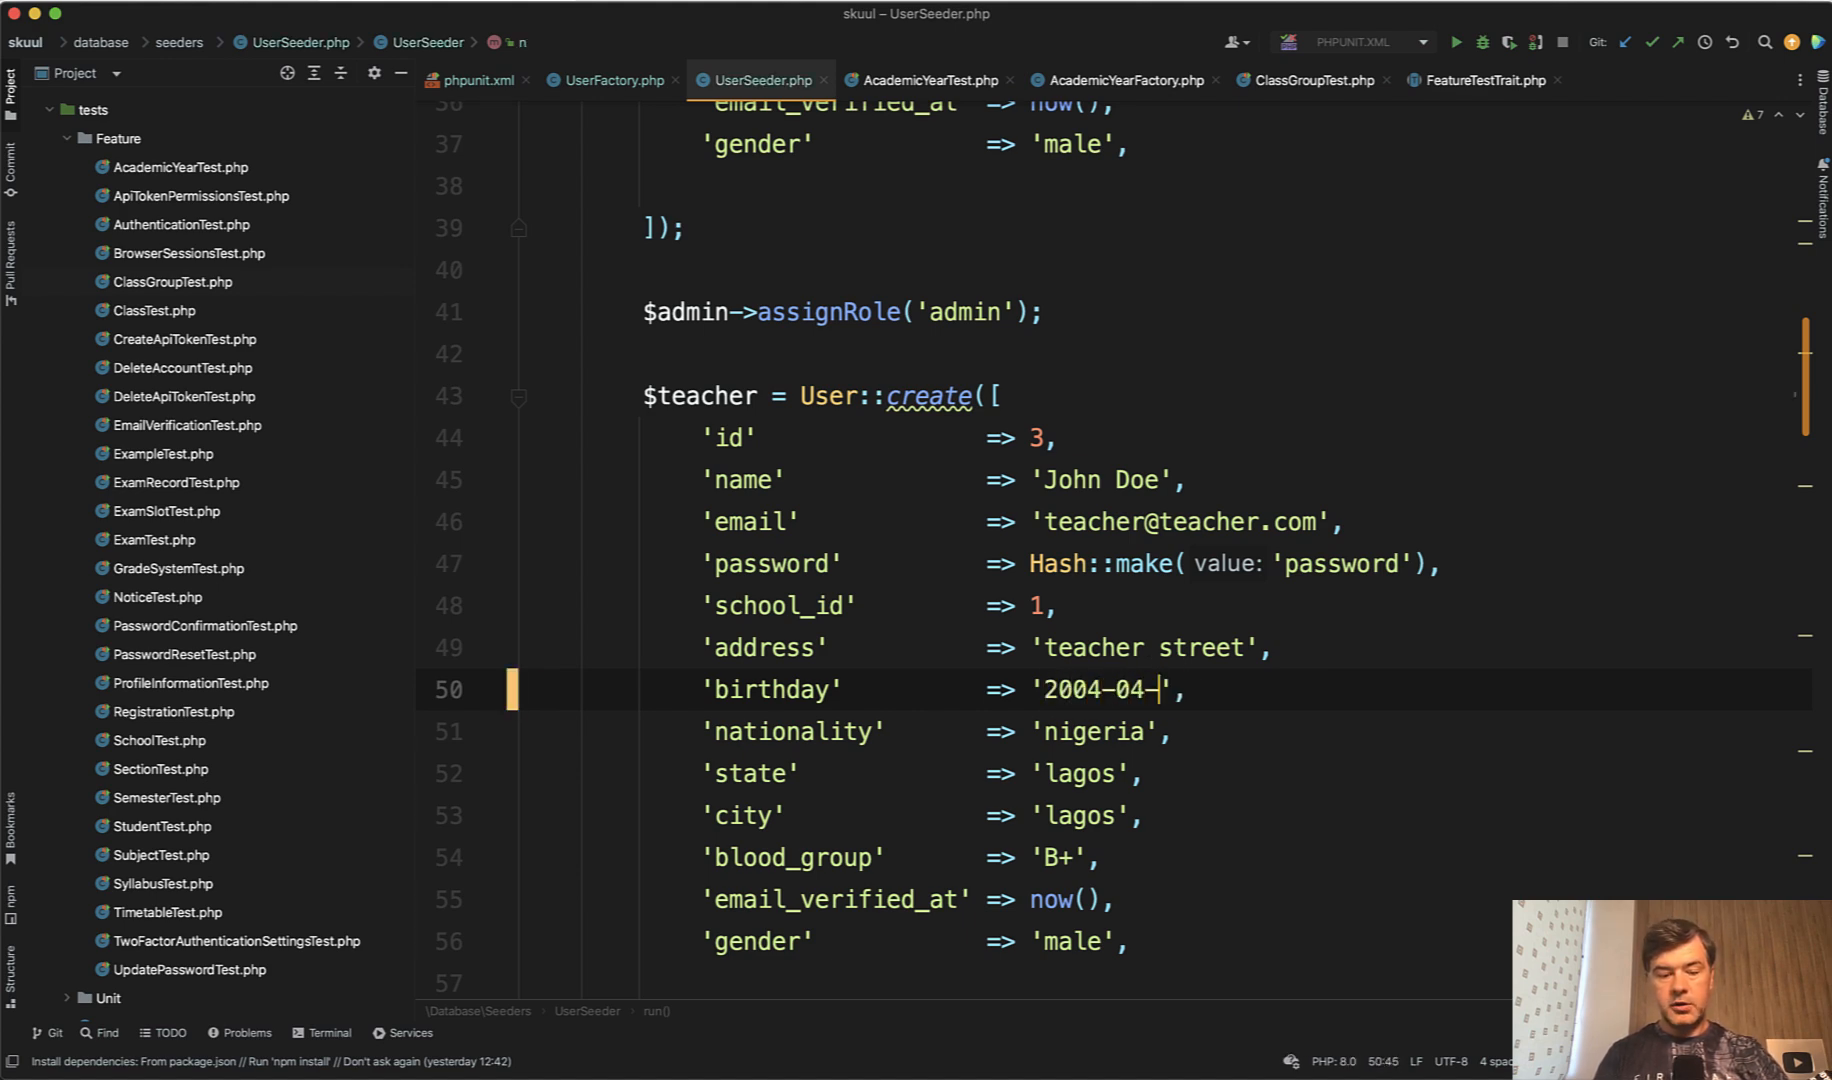
type("22")
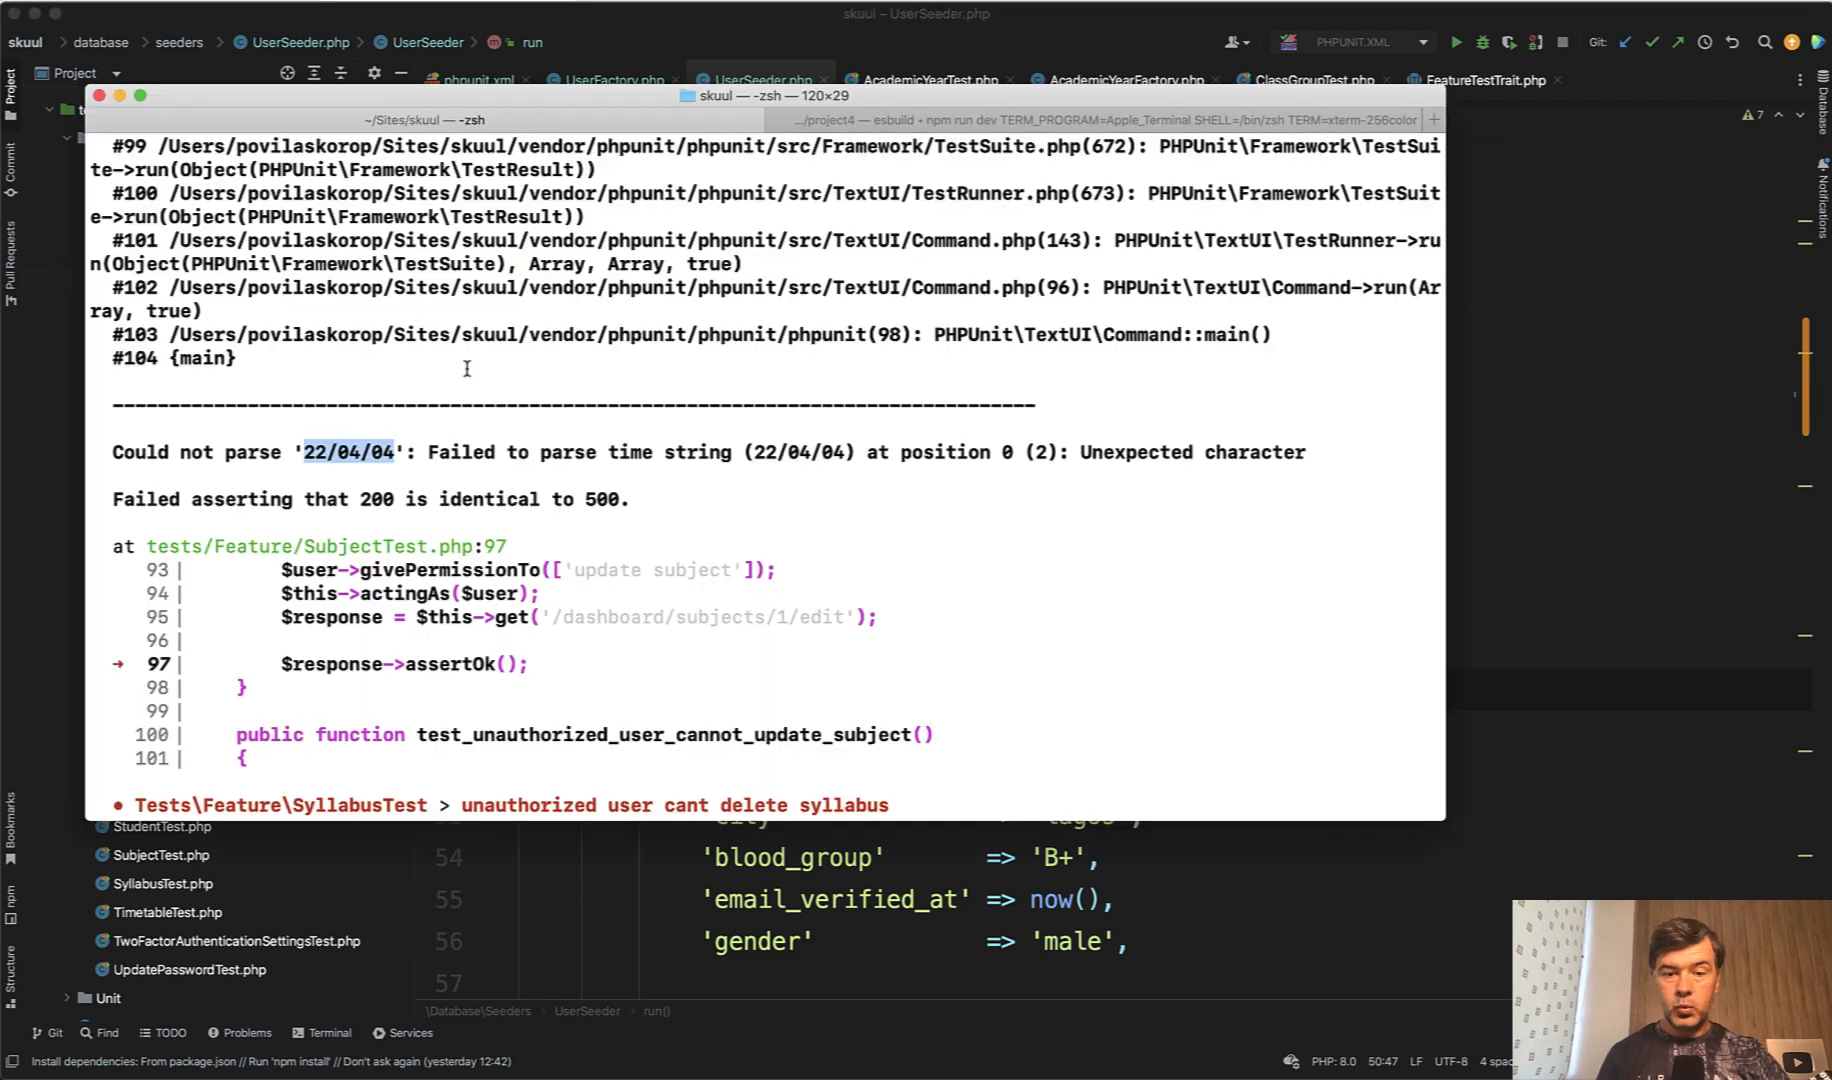
mouse_move(352, 626)
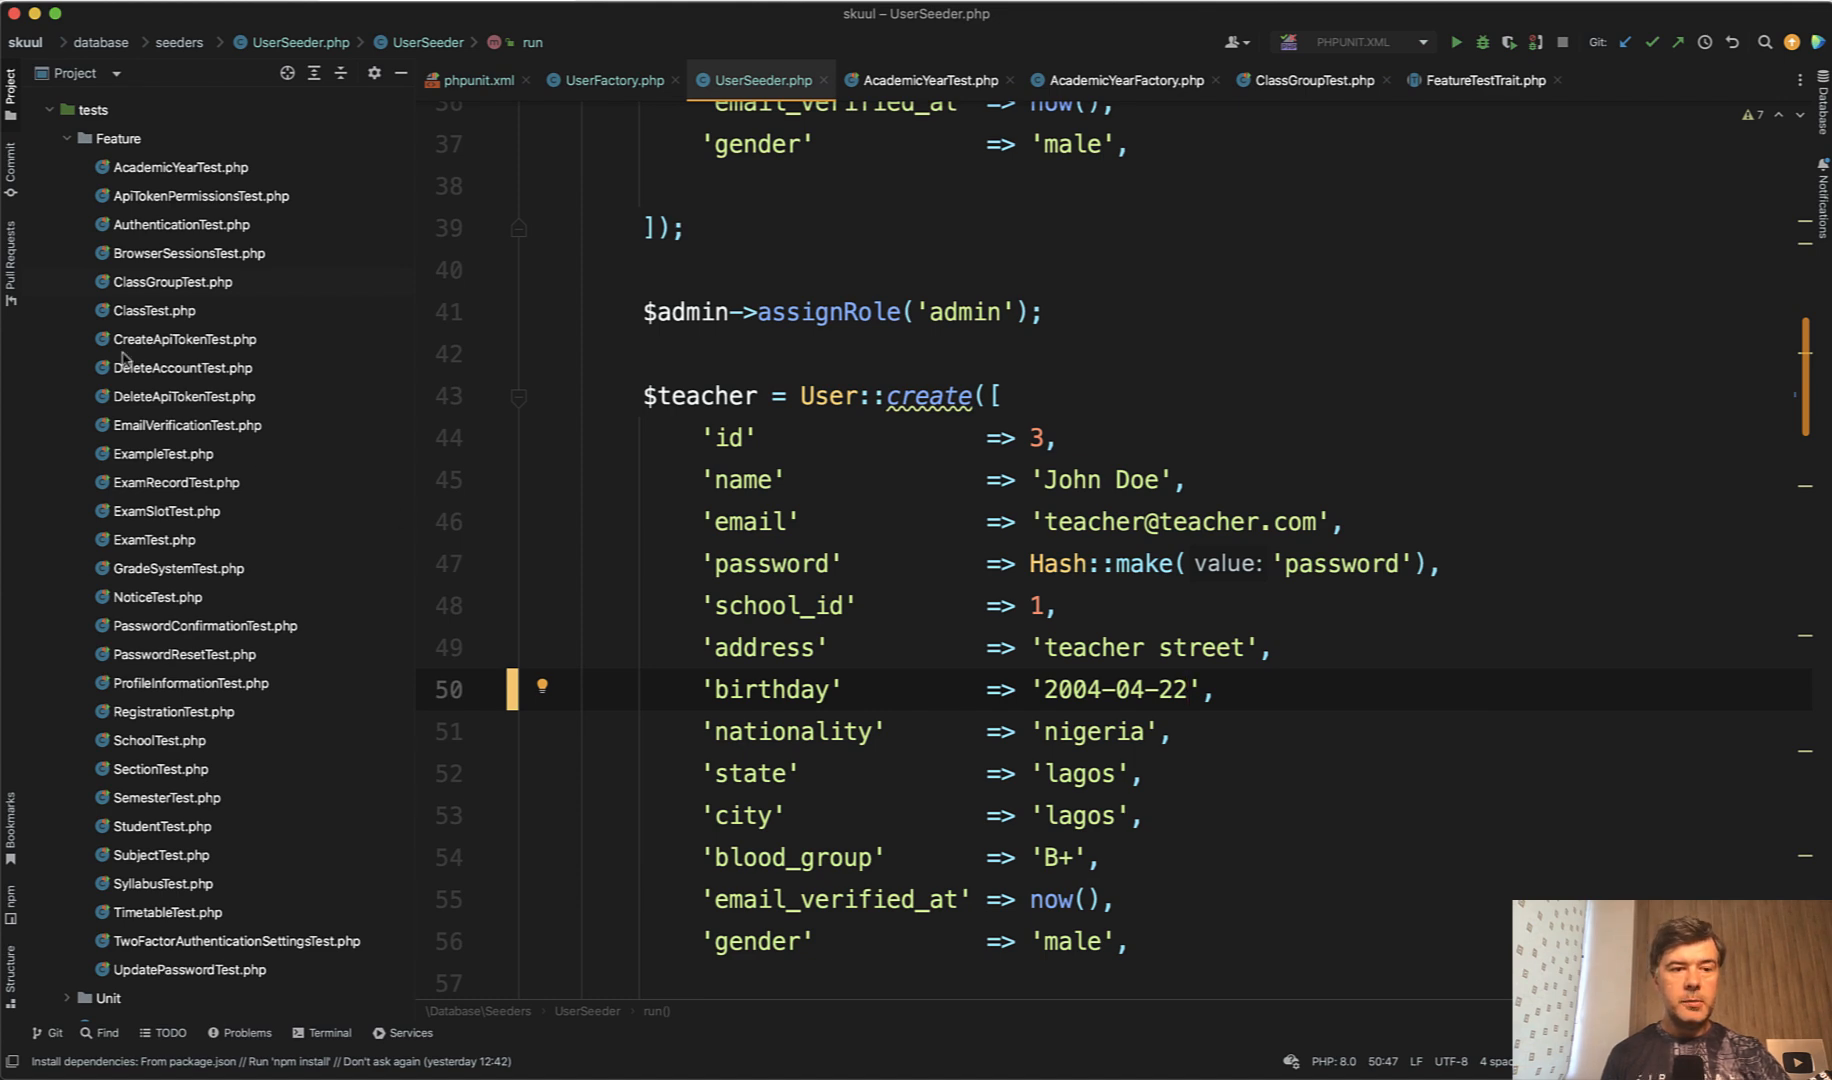
scroll("down", 3)
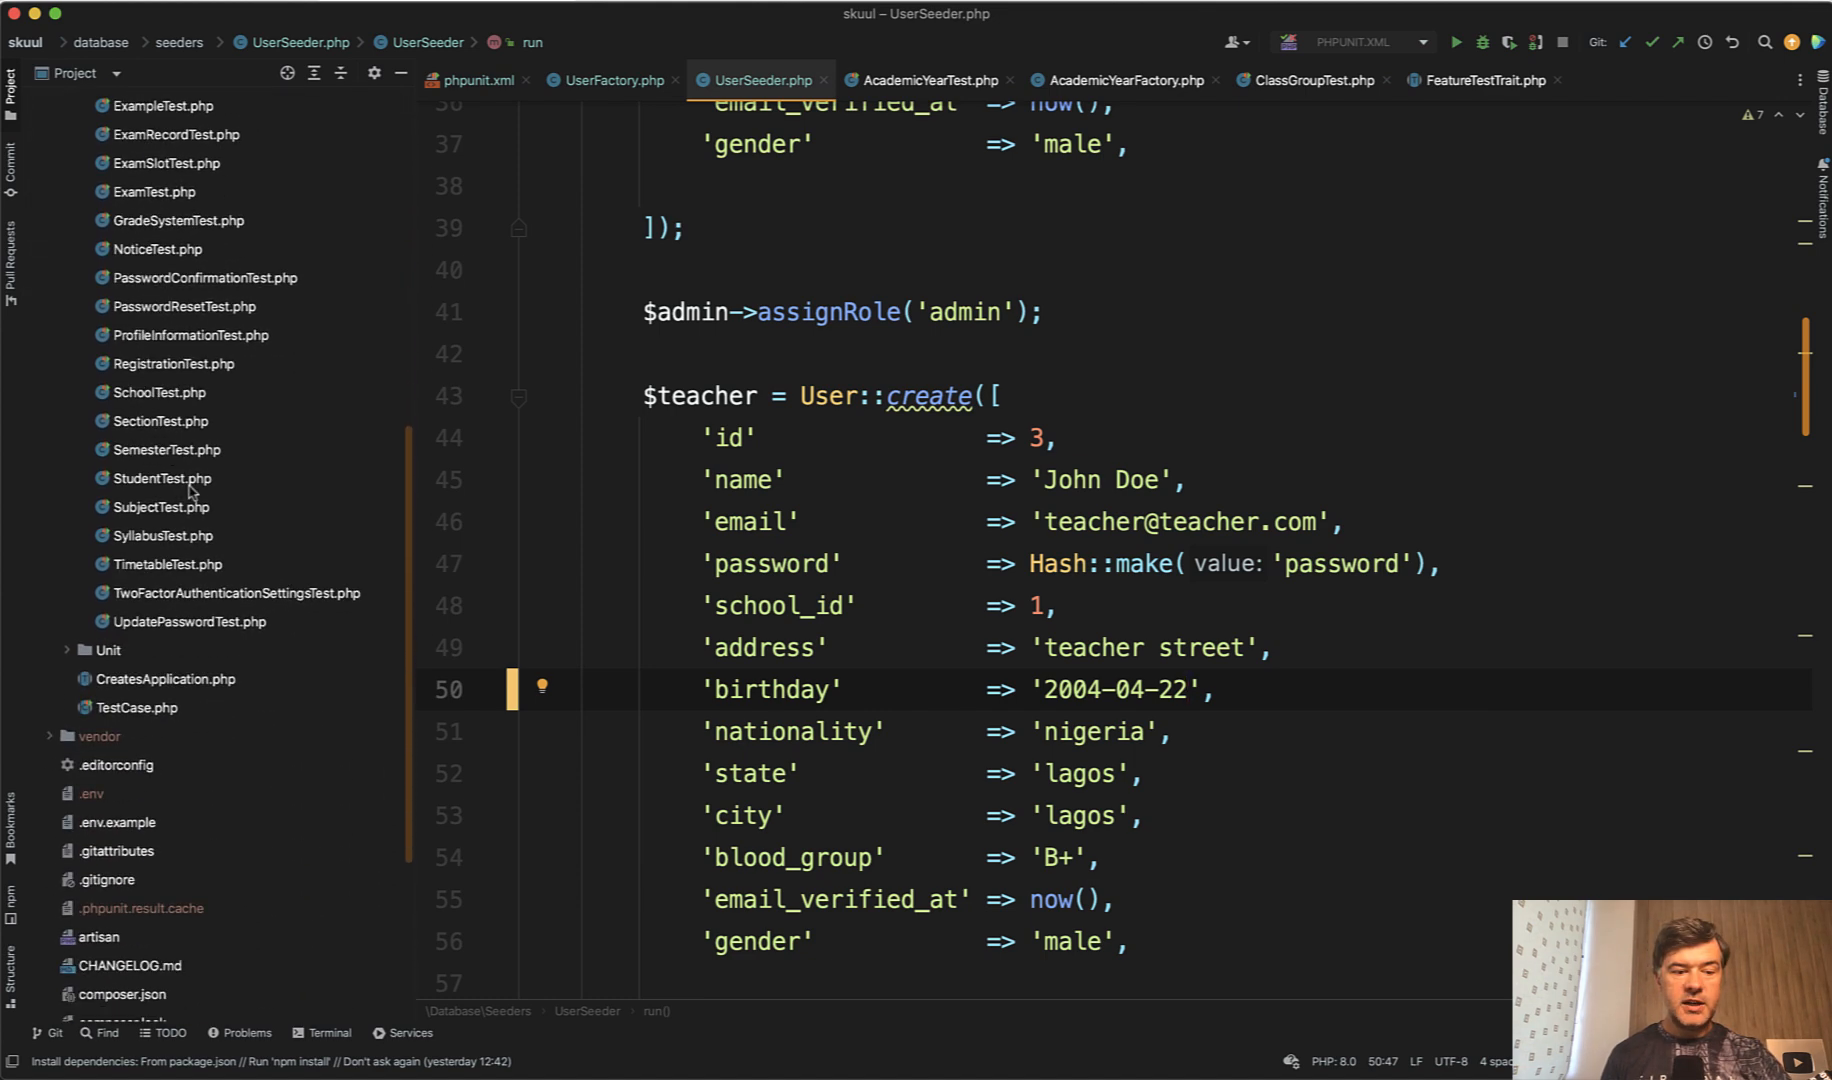